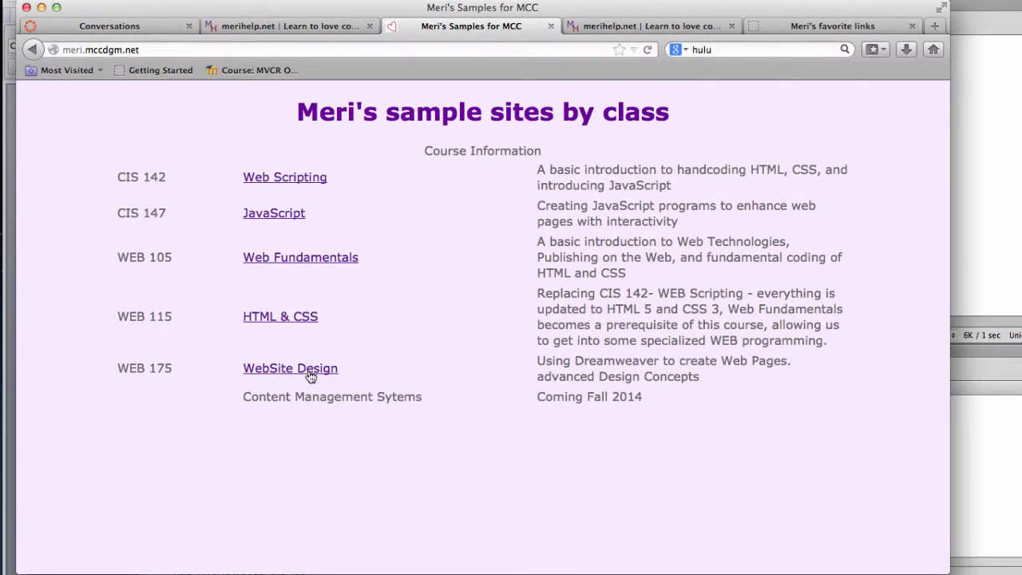
Step: Go from the WebSite Design class site to the WEB 175 Labs page and review its lab table
click(291, 367)
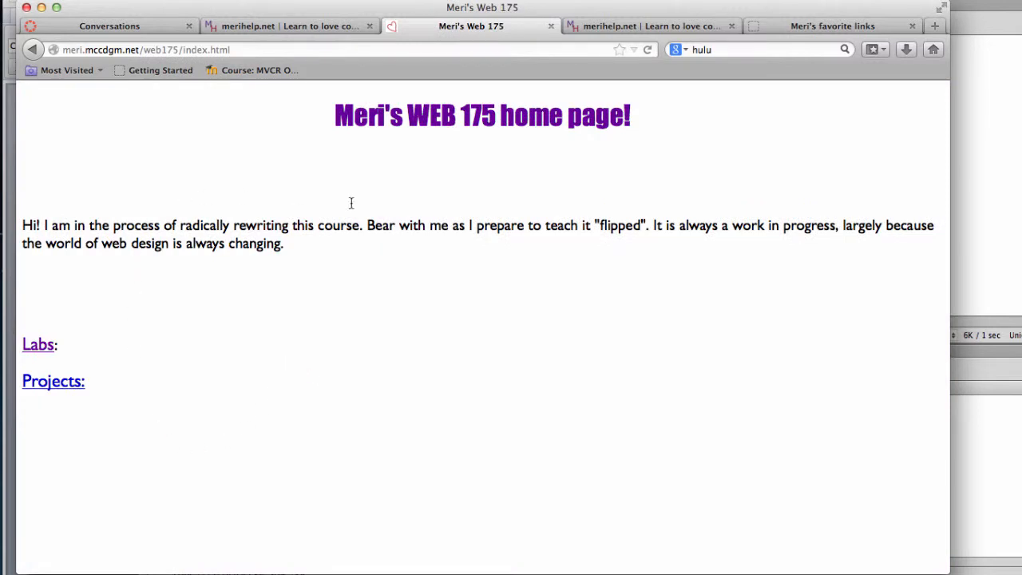
mouse_move(323, 307)
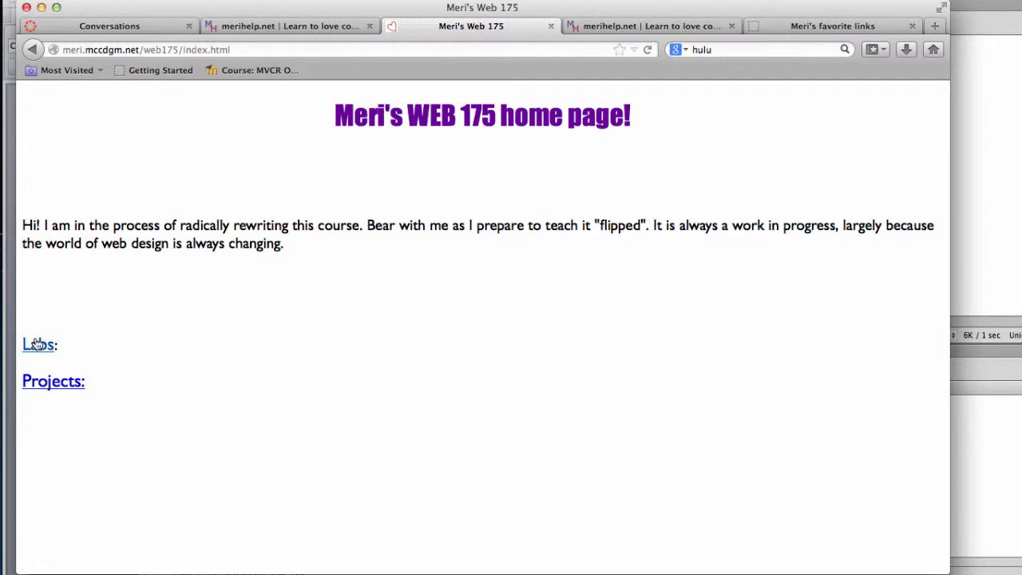
mouse_move(38, 344)
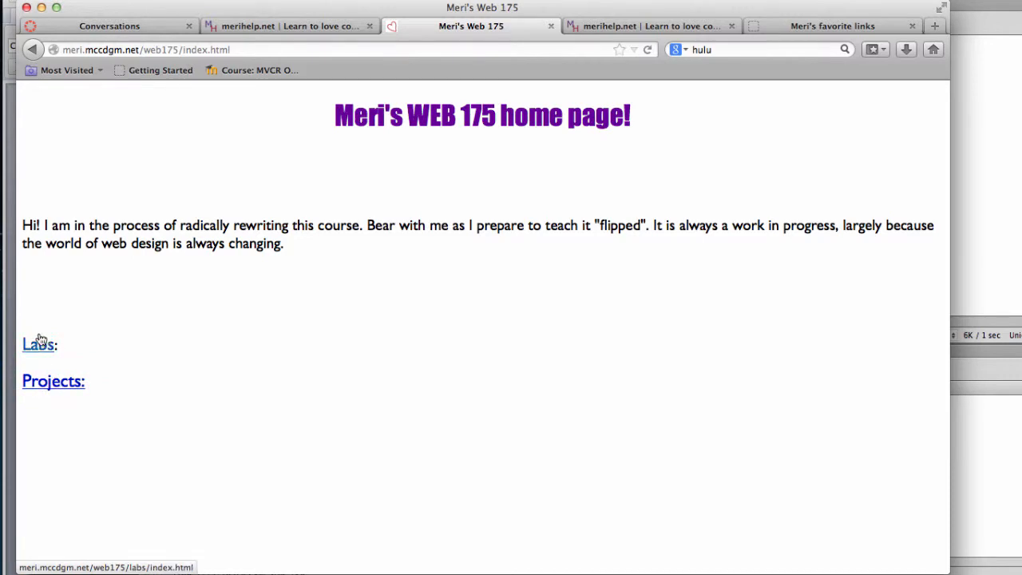
click(39, 344)
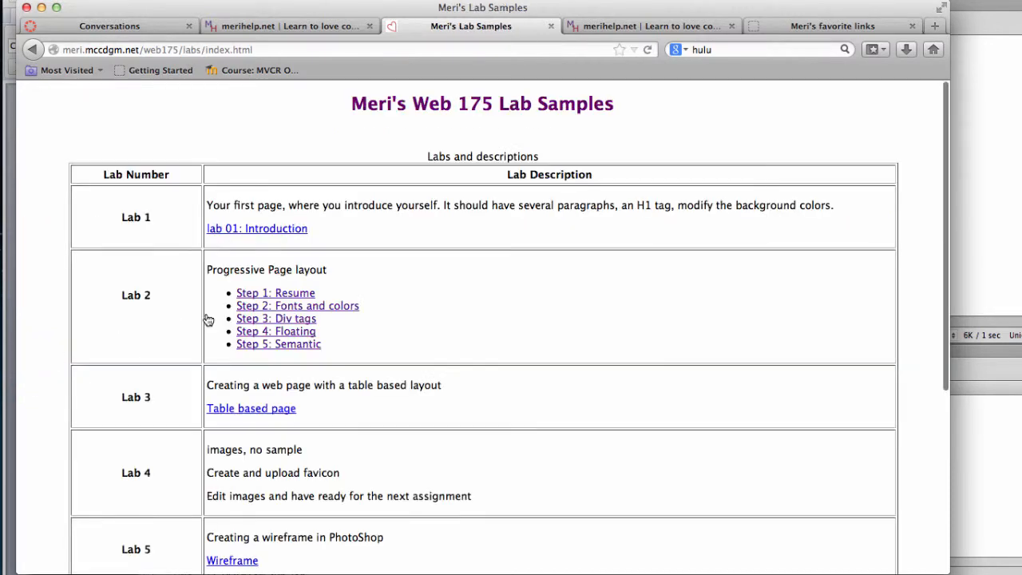
scroll(down, 3)
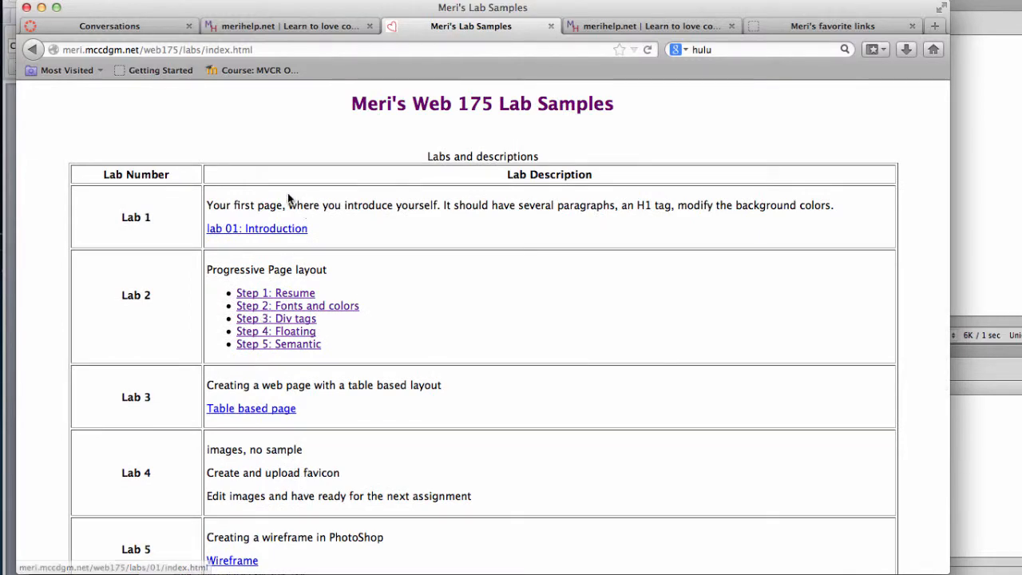
mouse_move(482, 409)
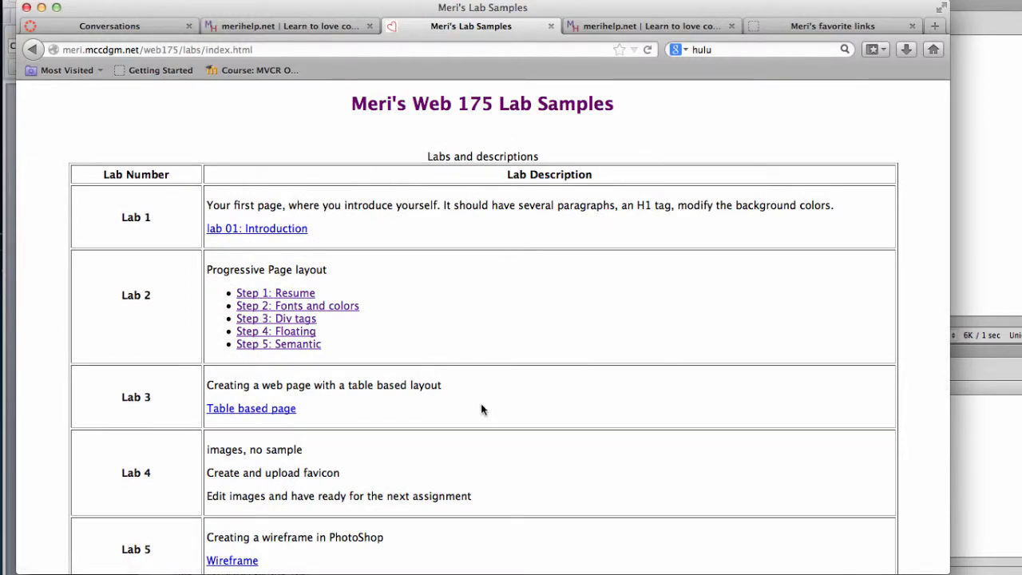
scroll(down, 3)
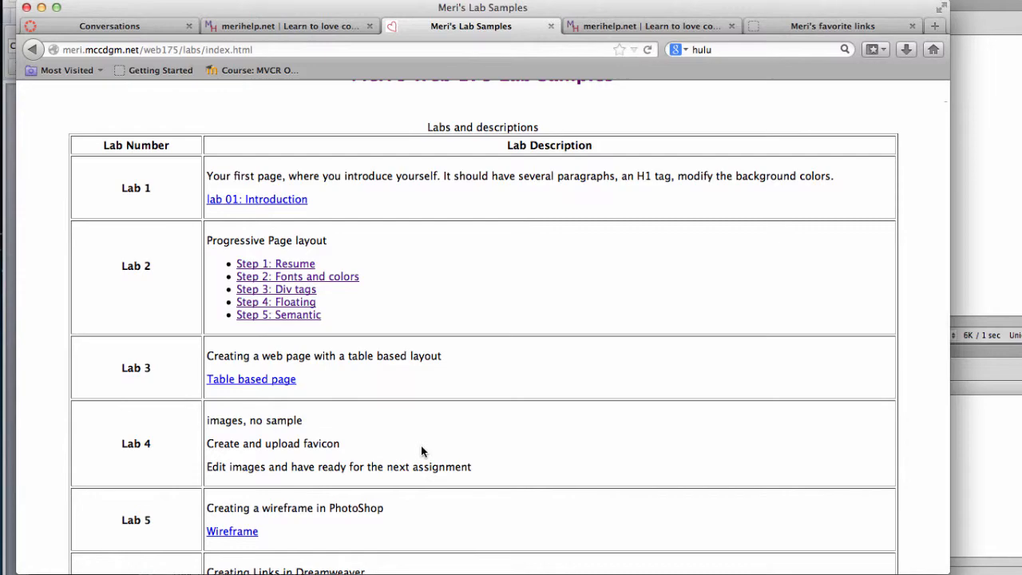
scroll(down, 3)
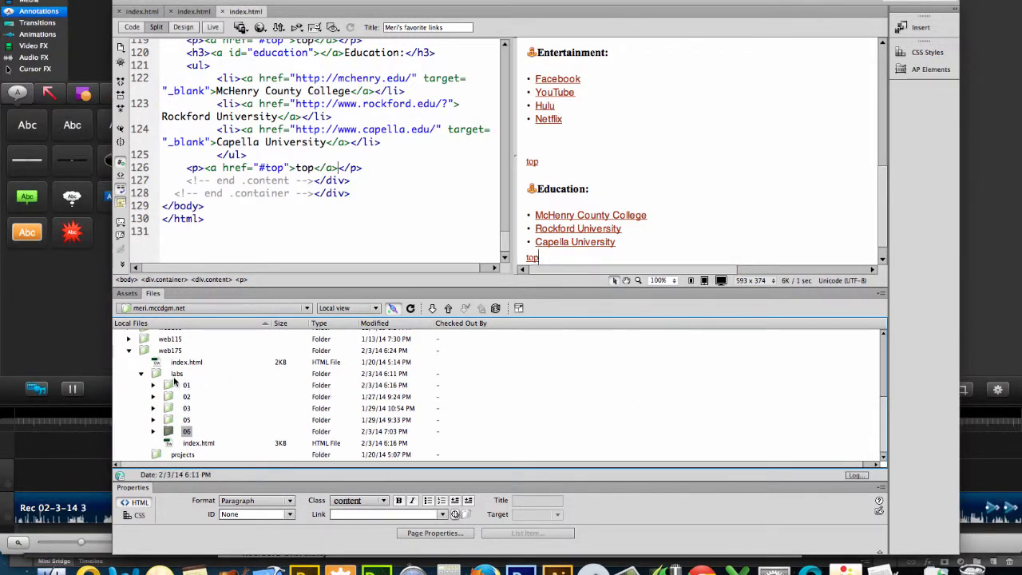
click(186, 351)
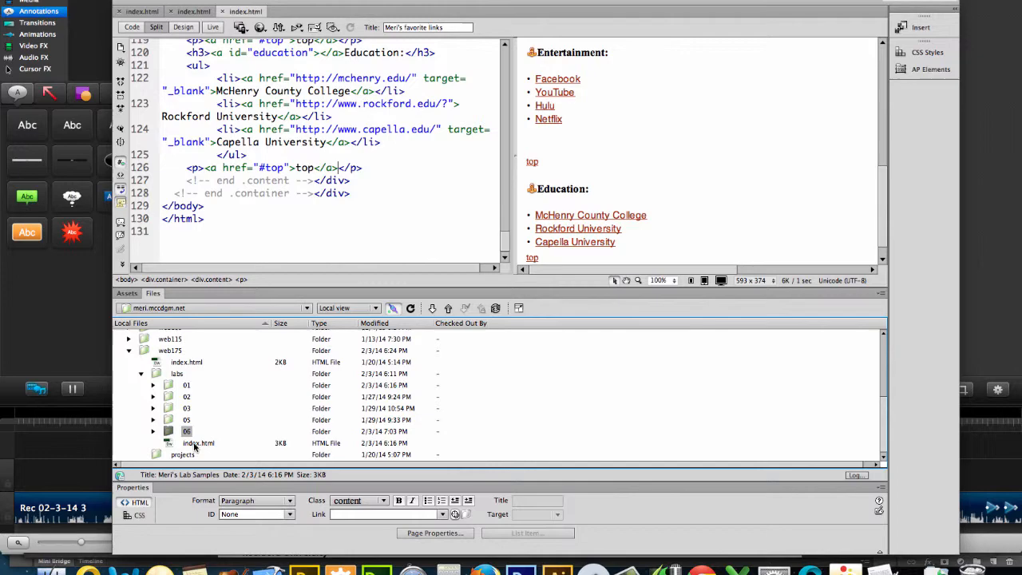
click(198, 444)
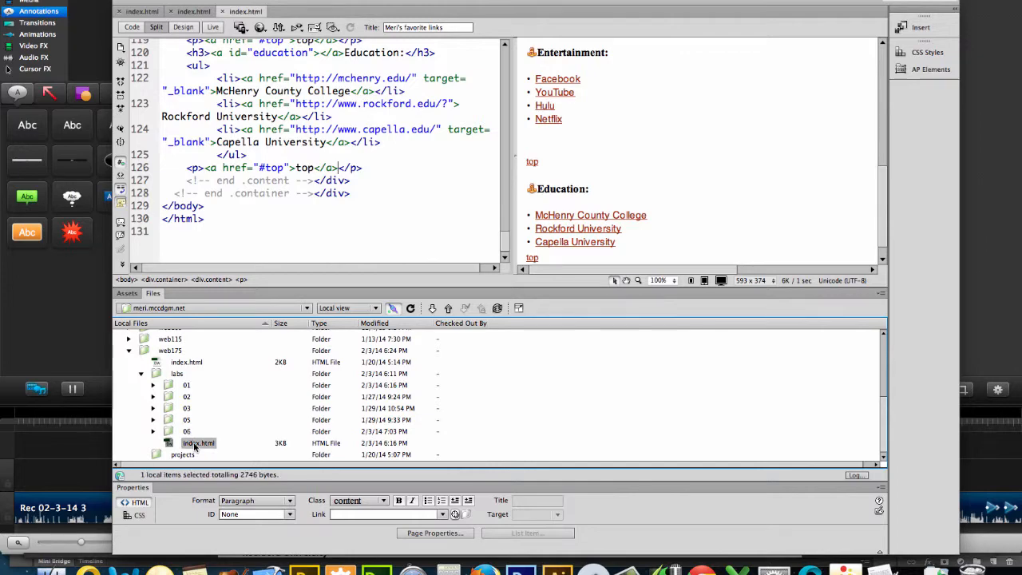
Step: Delete the old labs index.html despite its links, then select the labs folder for a new page
right_click(198, 444)
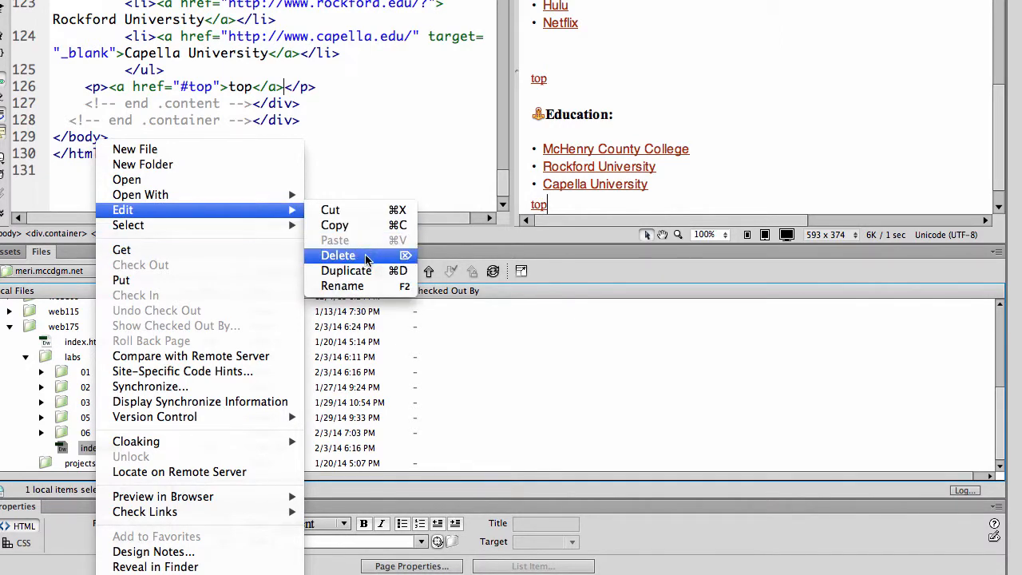
click(339, 255)
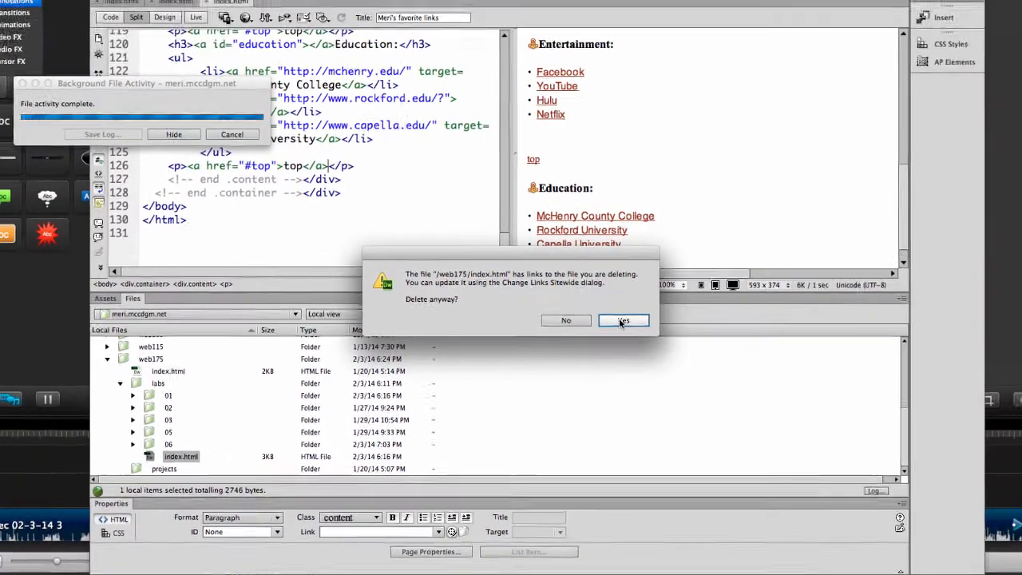
click(623, 319)
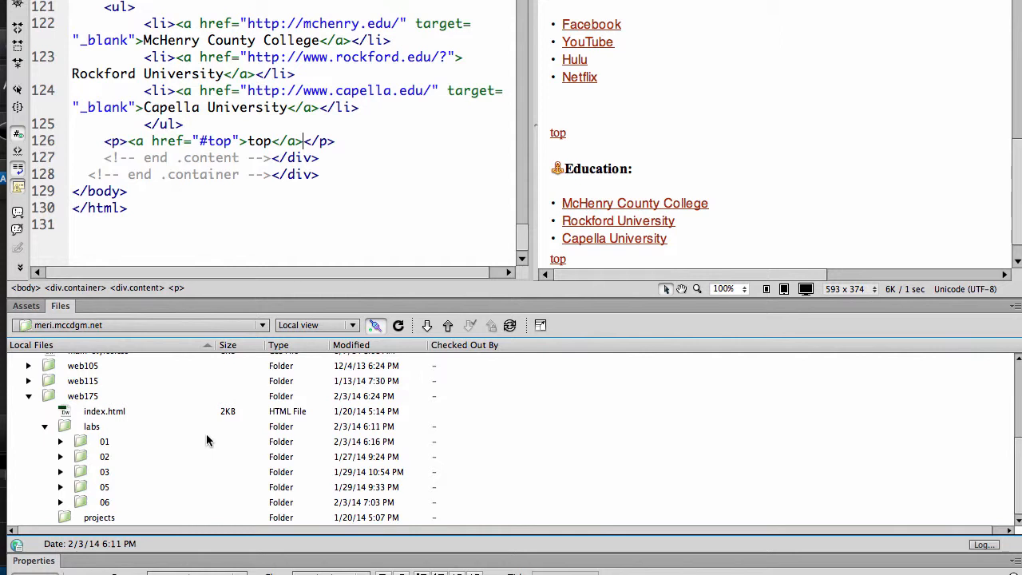
click(91, 425)
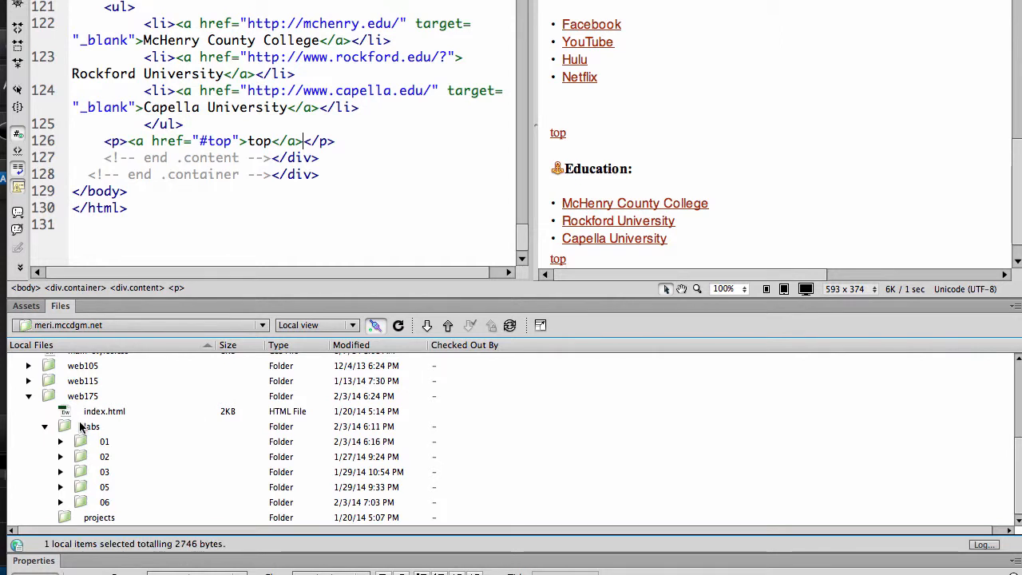
click(92, 425)
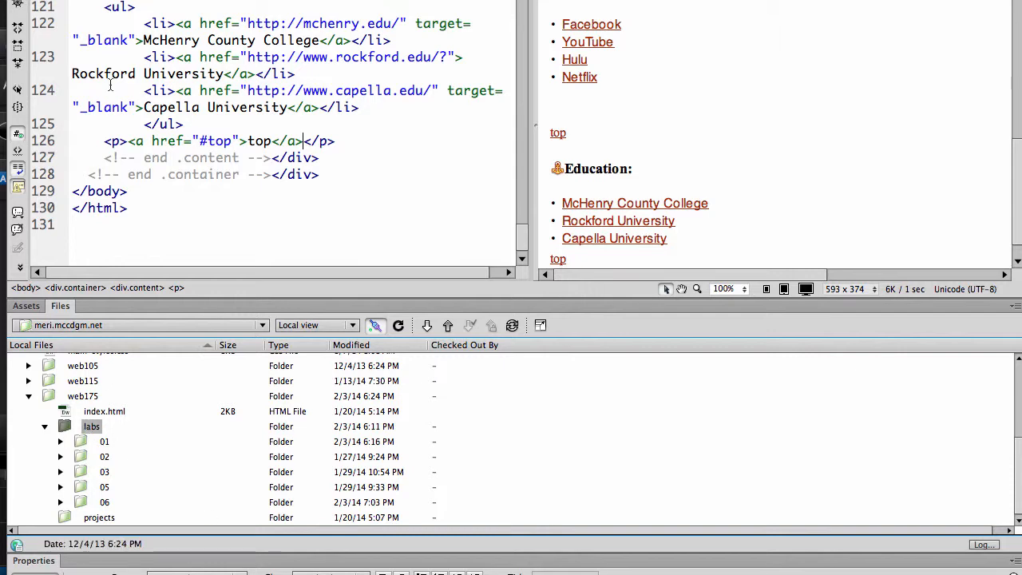
click(19, 3)
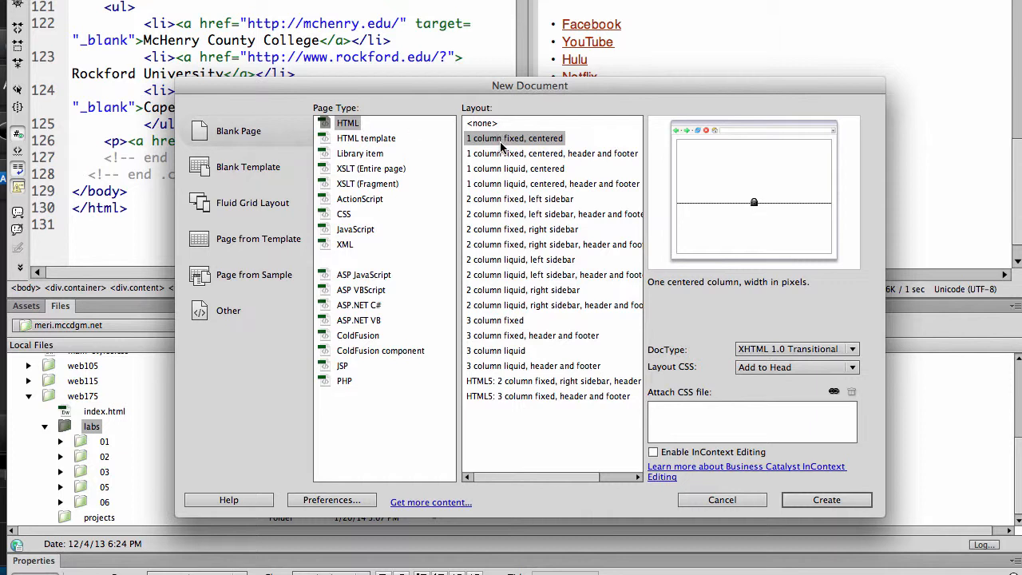
Step: Create a blank HTML page with no preset layout and DocType HTML 5
click(483, 123)
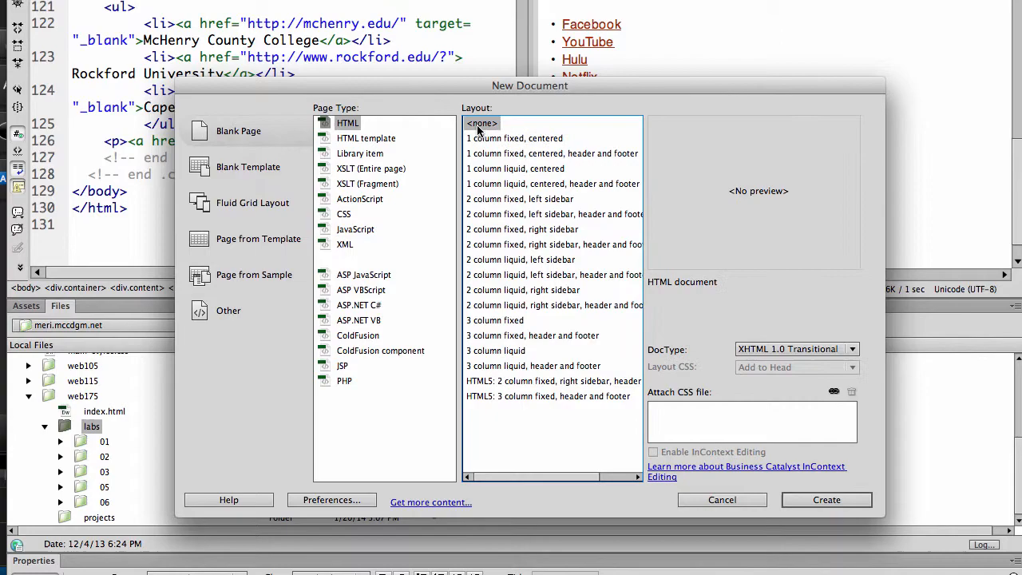
click(852, 348)
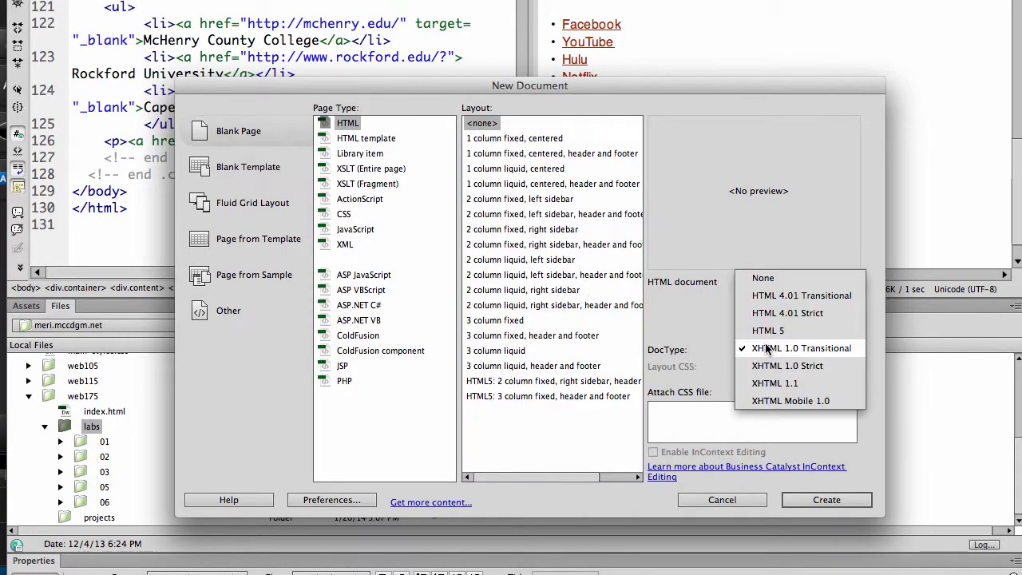
click(769, 329)
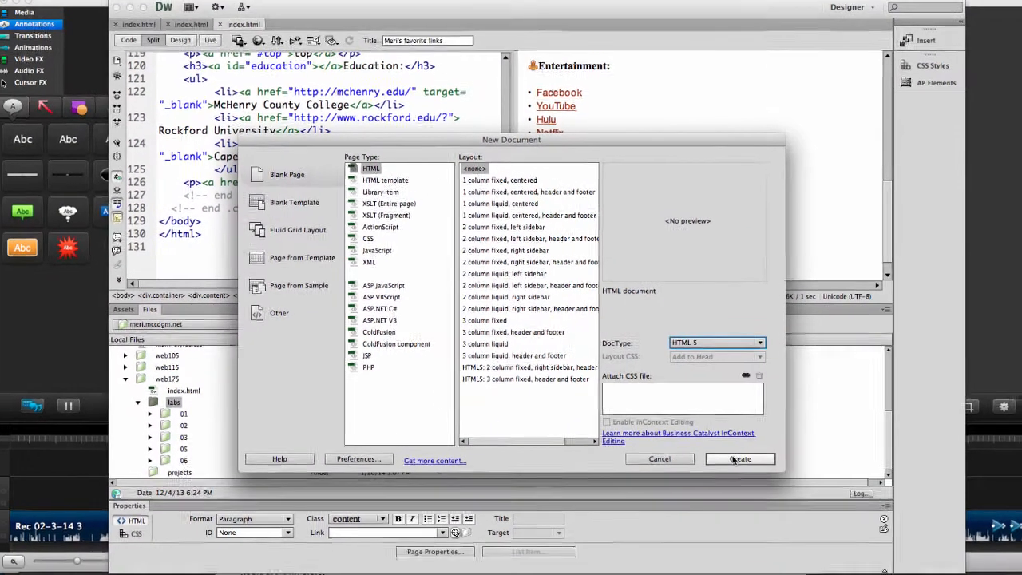
click(740, 458)
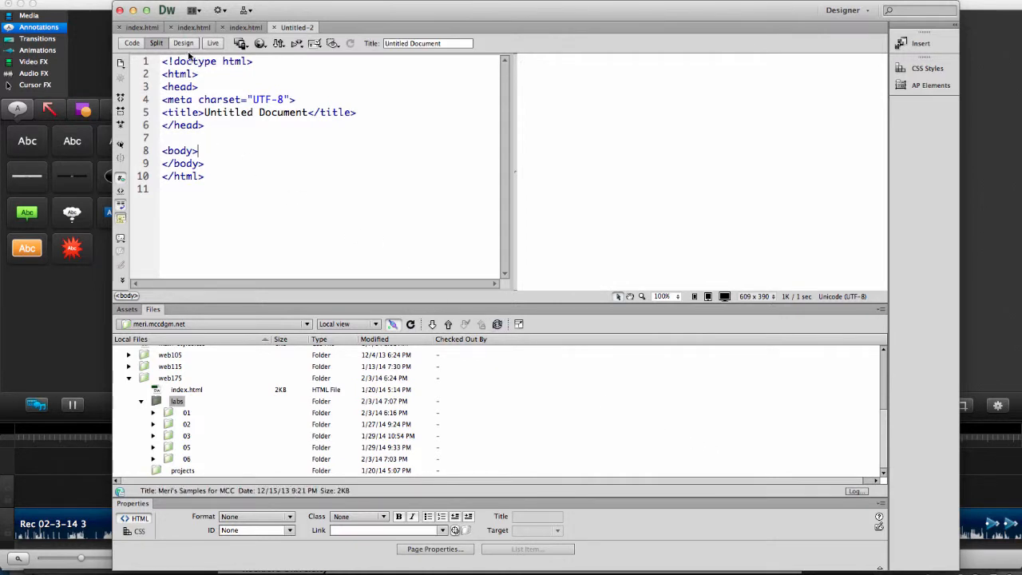
Step: In Design view, title the page Meri's Labs and add Meri's Labs as a Heading 1
click(182, 43)
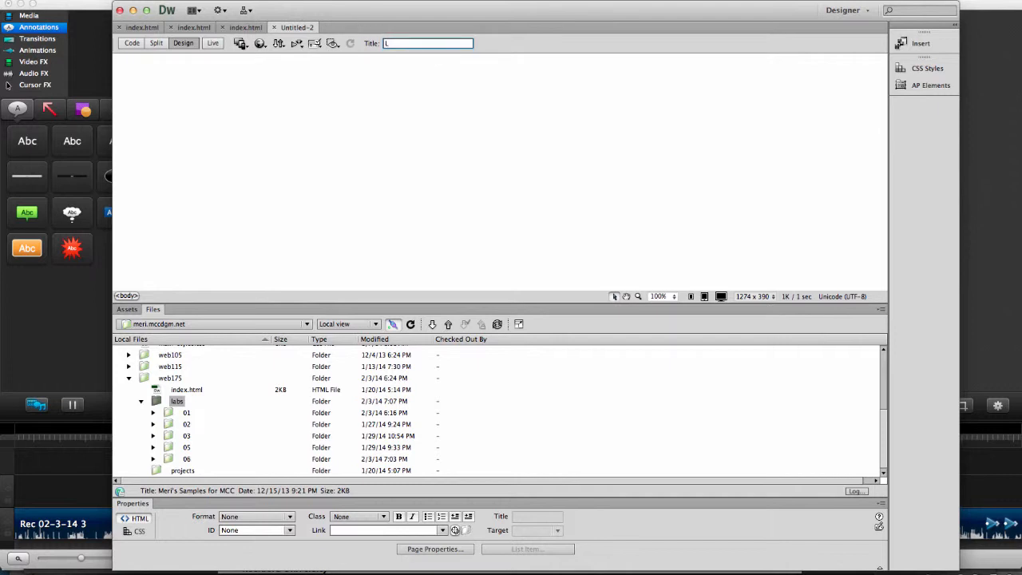
text(Meri's Labs)
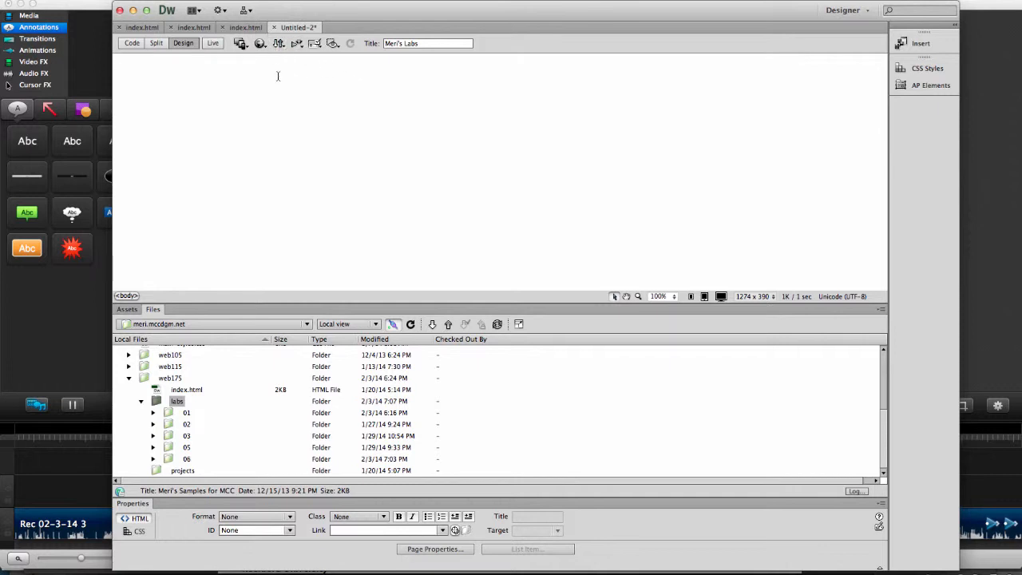
mouse_move(268, 80)
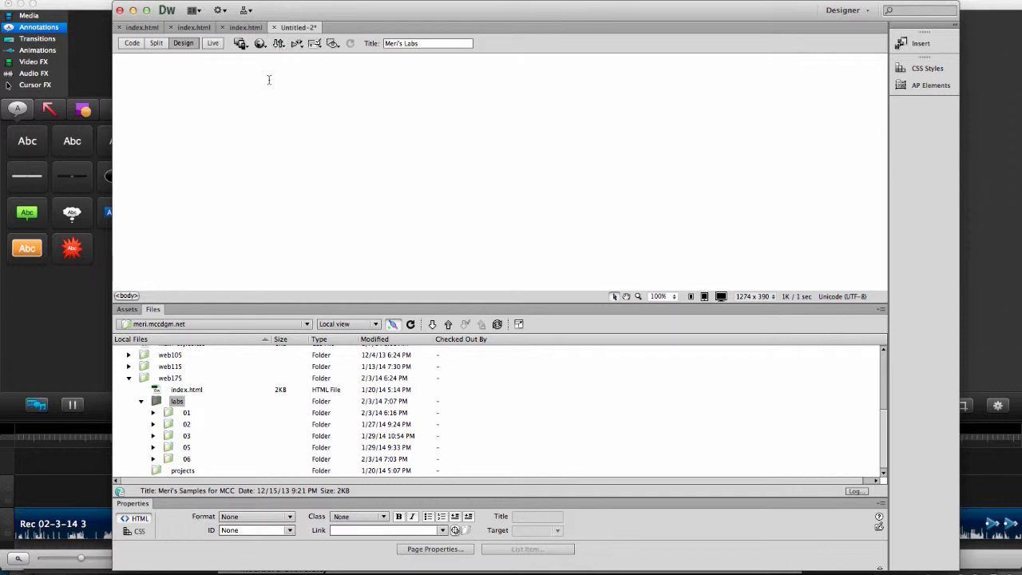
text(Meri)
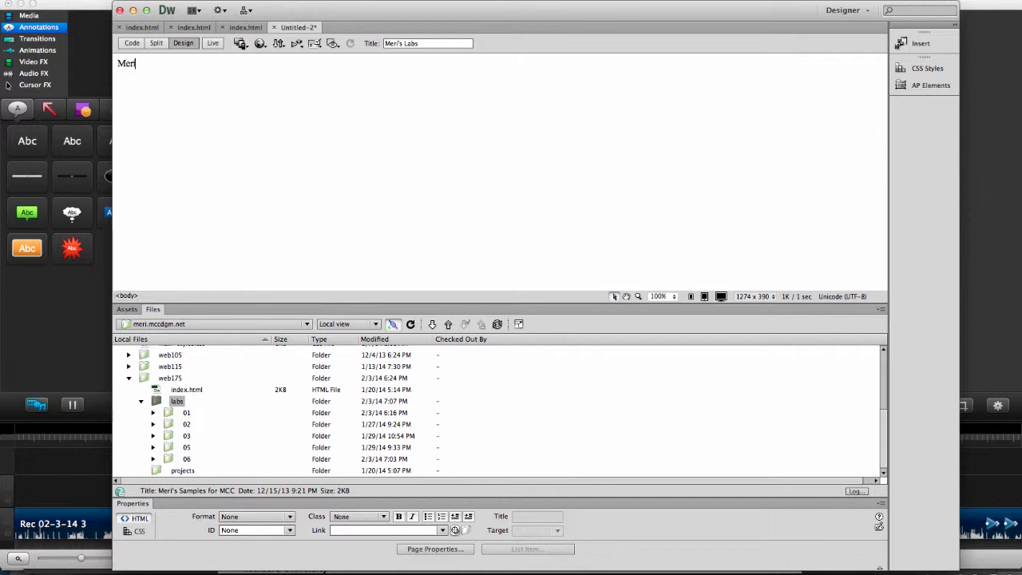
text('s Labs)
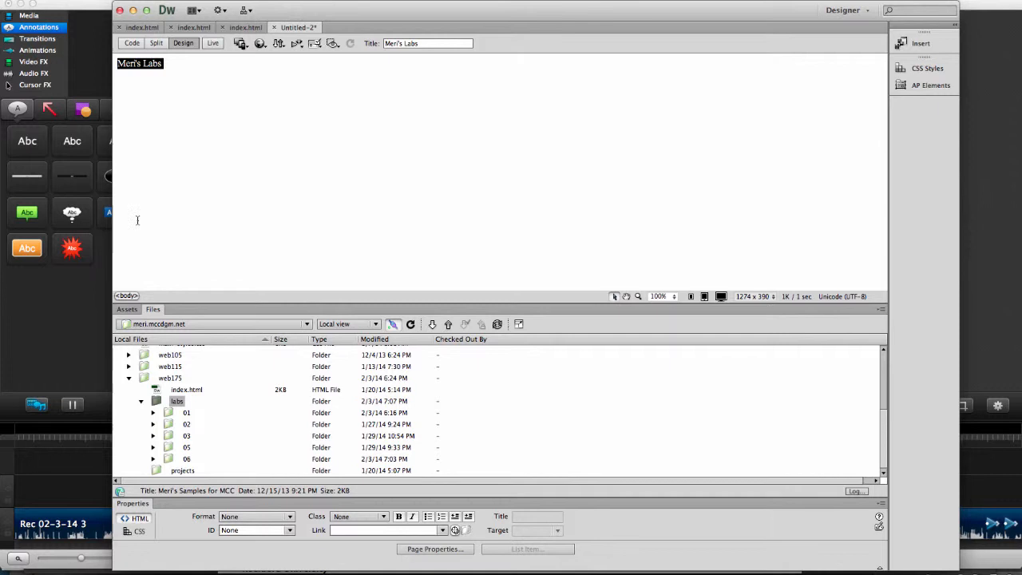
click(256, 516)
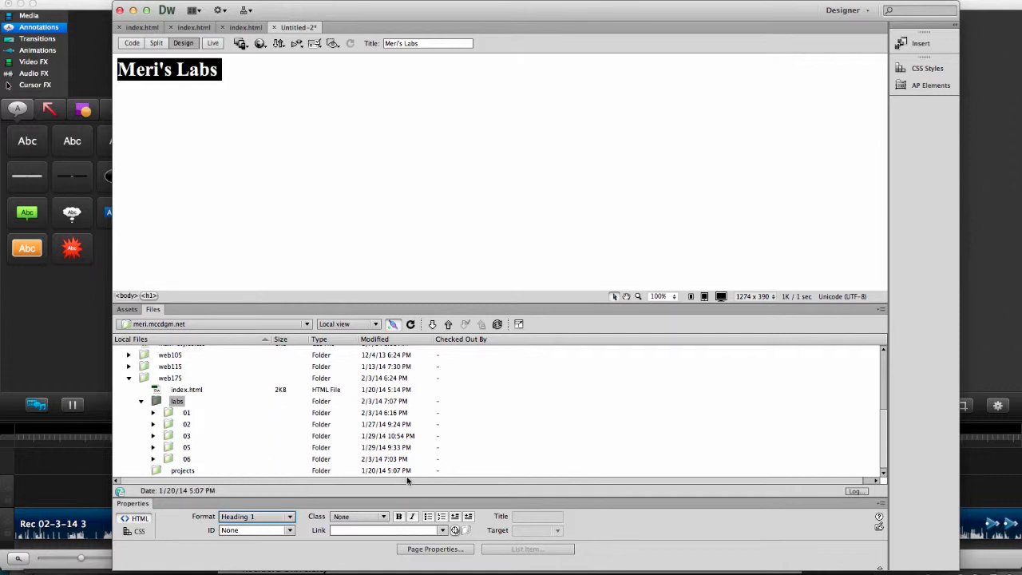
mouse_move(703, 265)
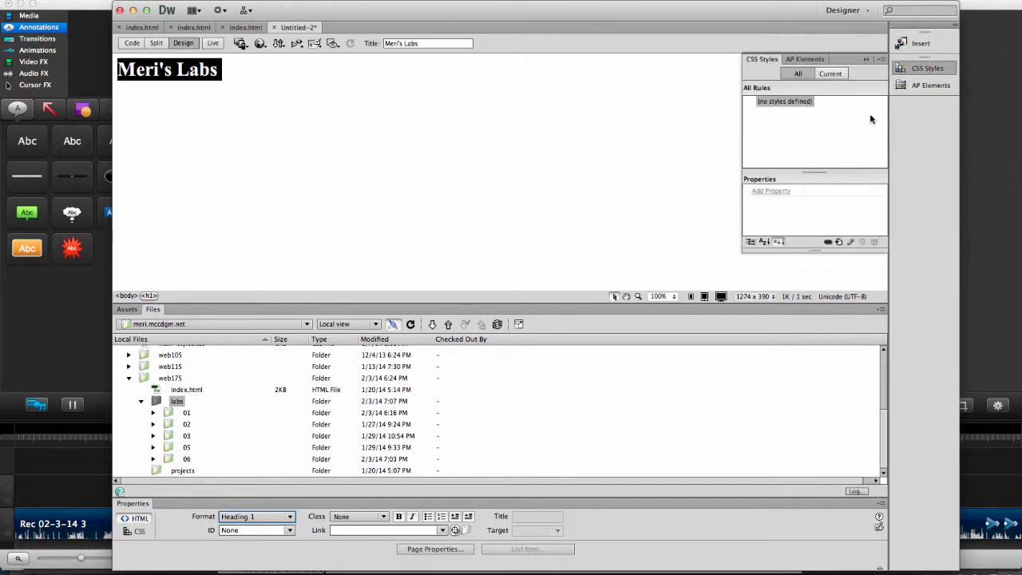
mouse_move(840, 251)
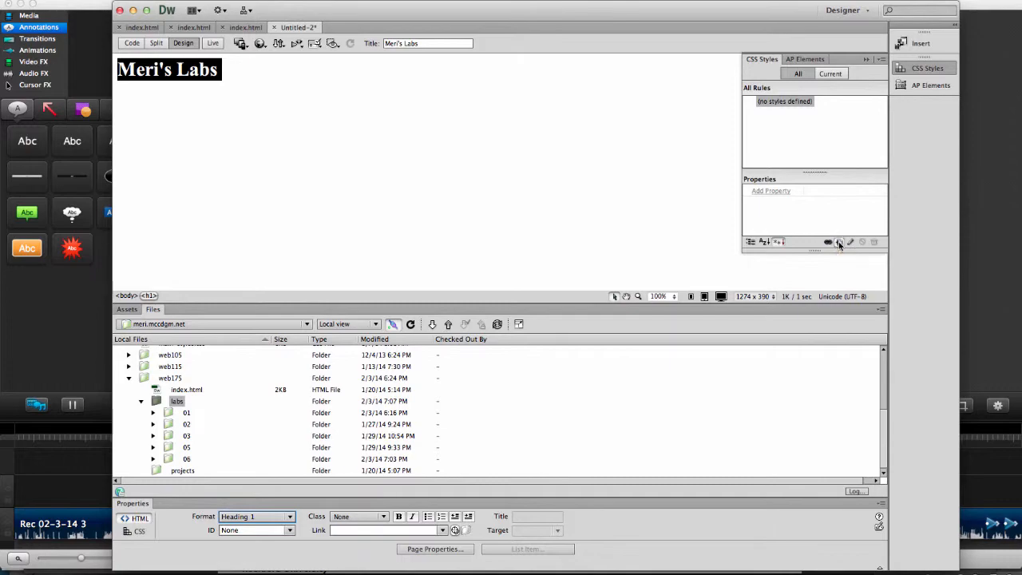
Step: Add an h1 tag CSS rule with colour #903 and text-align center
click(840, 242)
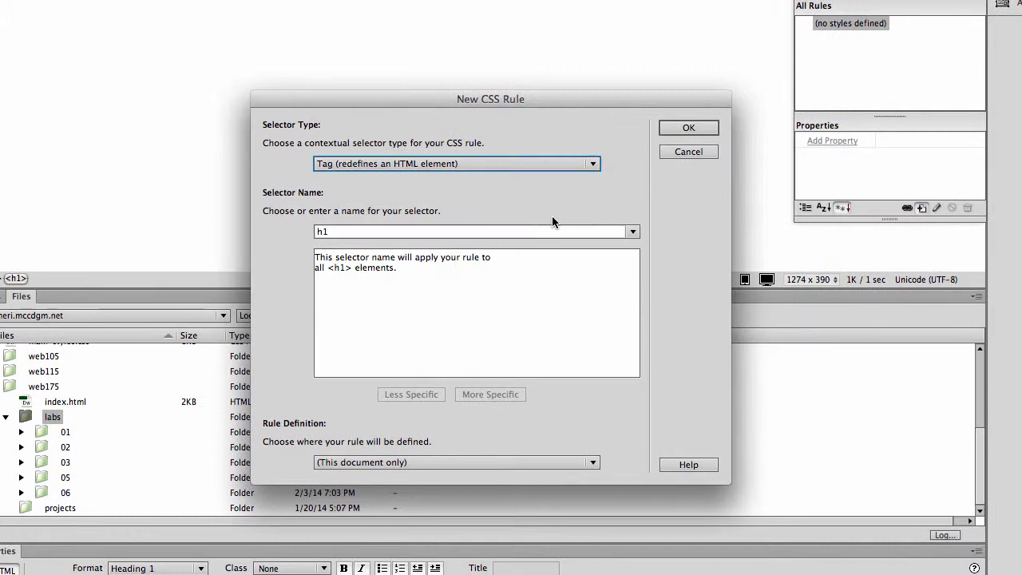
click(687, 128)
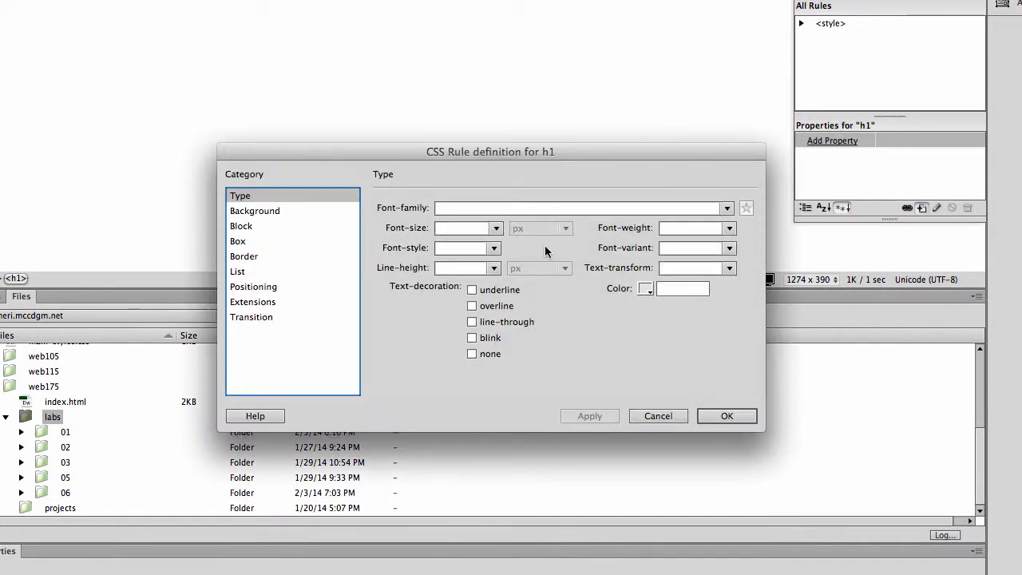
click(645, 287)
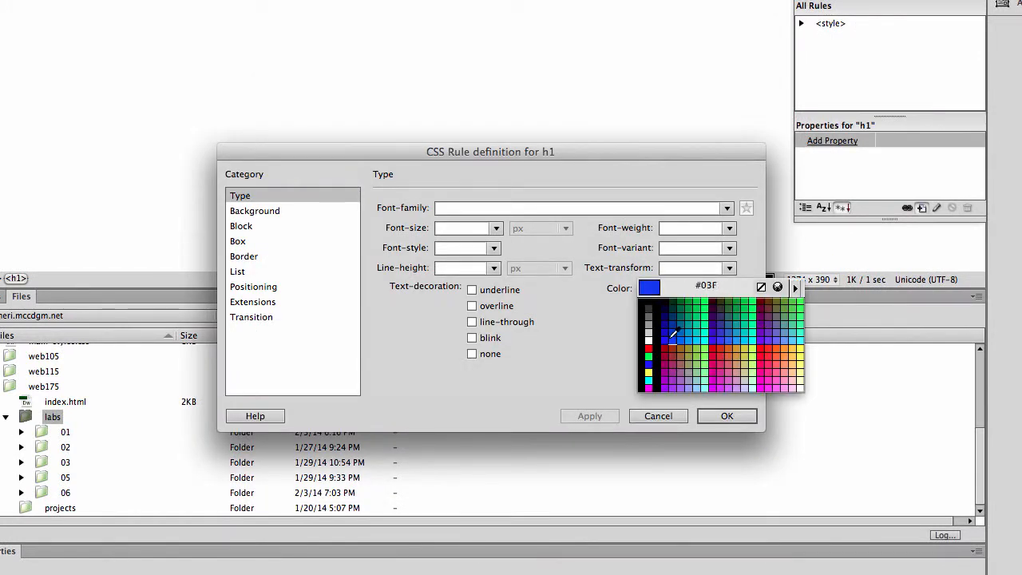
click(671, 336)
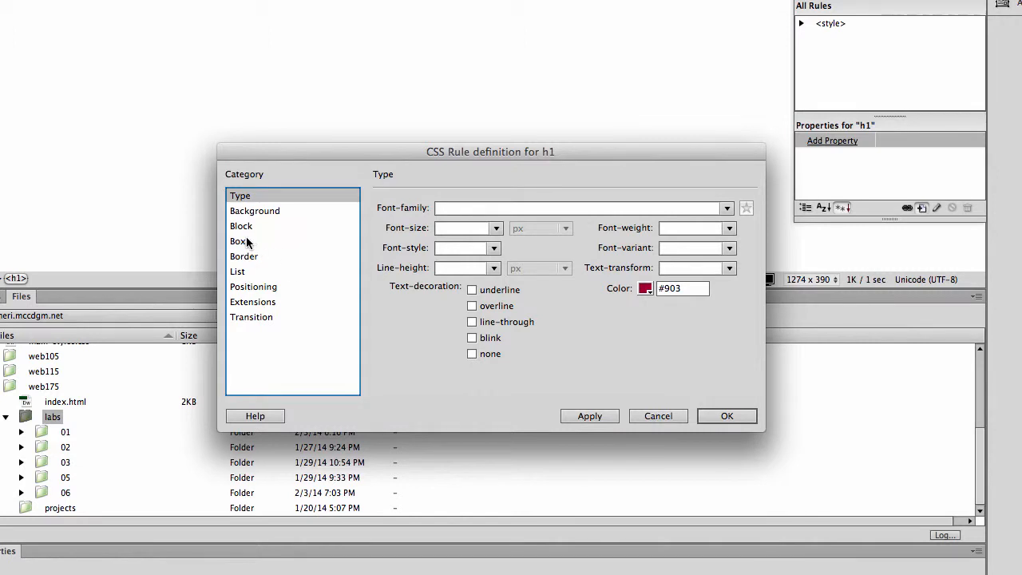
click(243, 255)
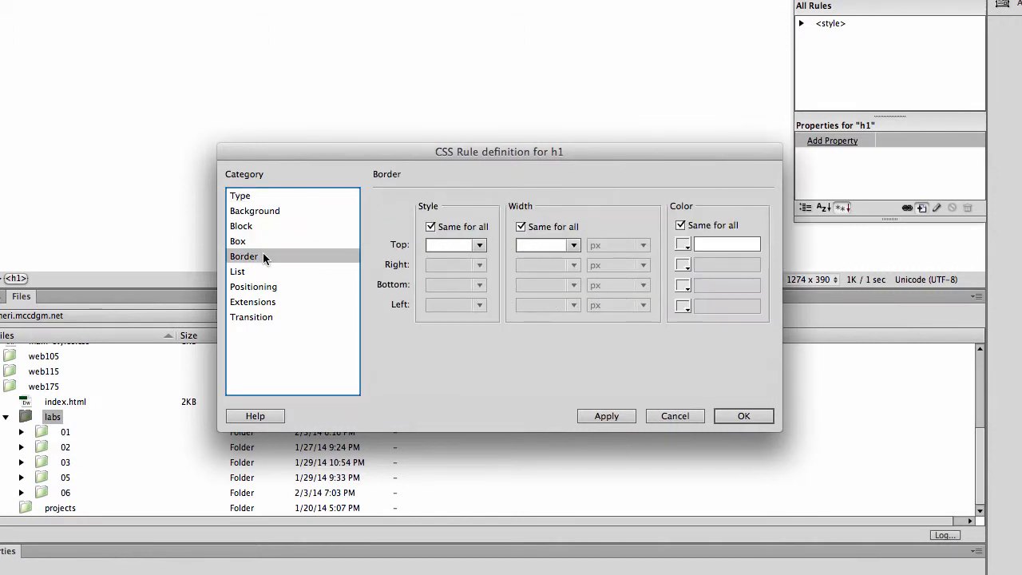
click(241, 227)
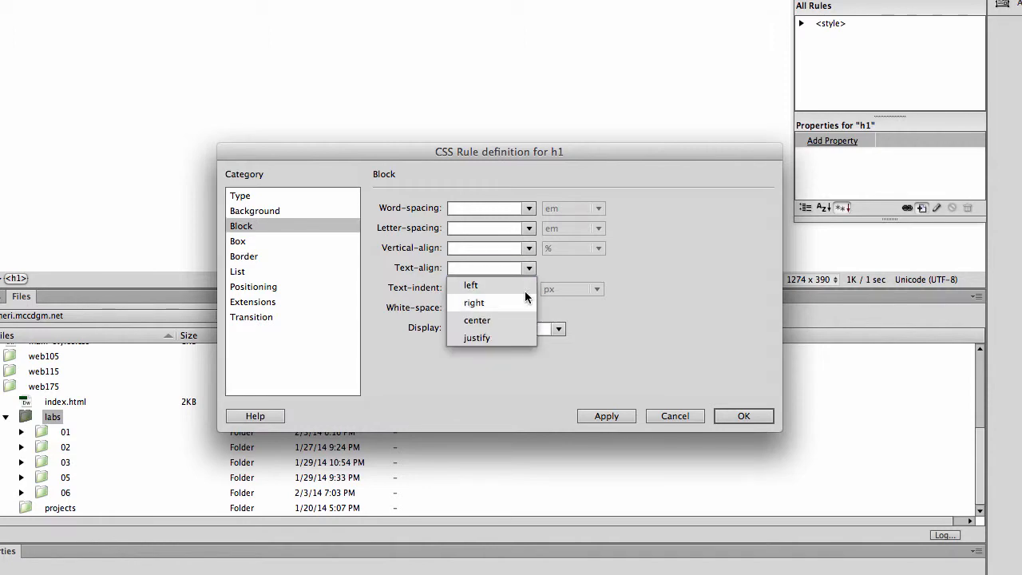
click(476, 320)
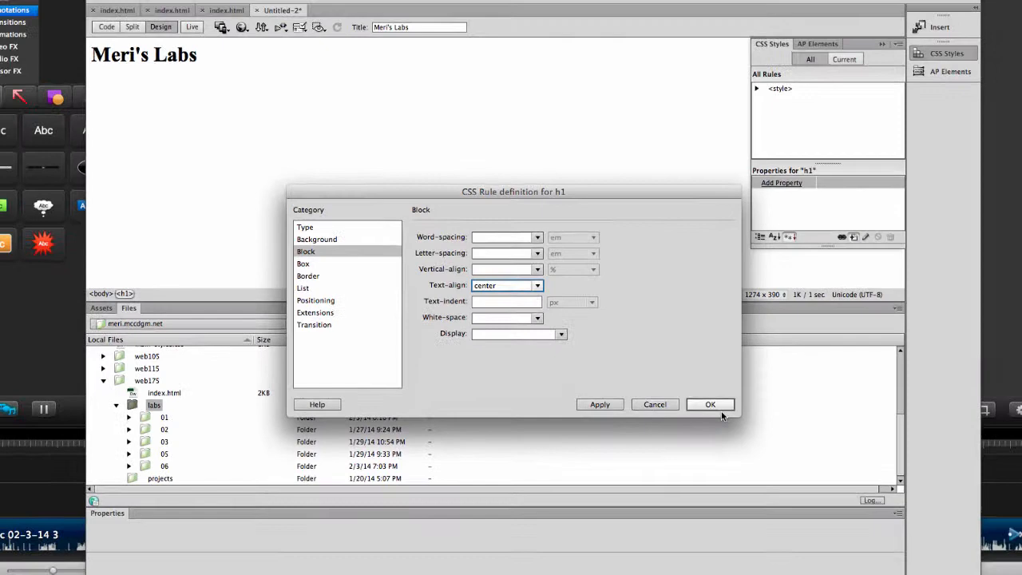
click(709, 404)
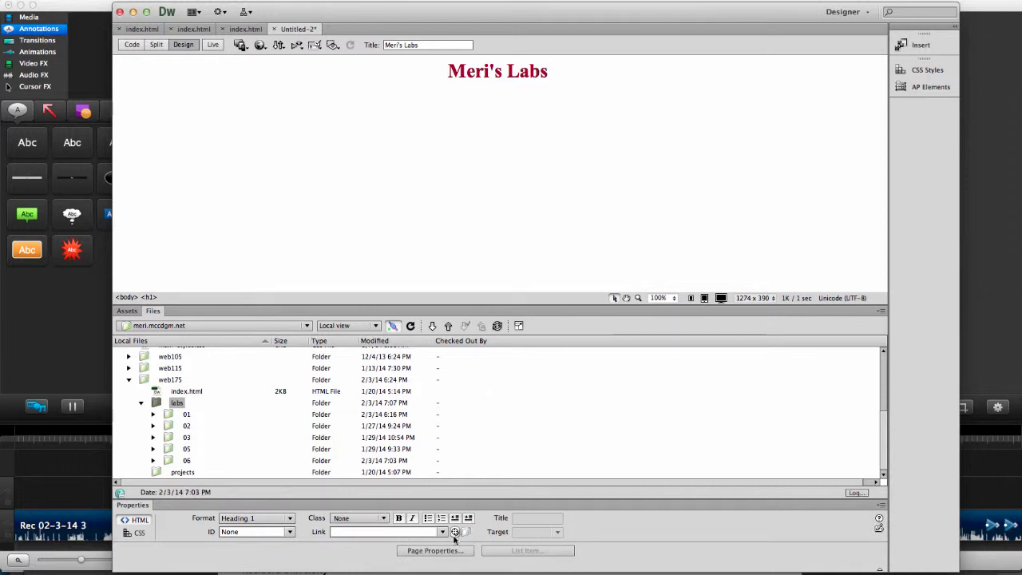
Step: Set the page font to Verdana, Geneva, sans-serif in Page Properties
click(434, 550)
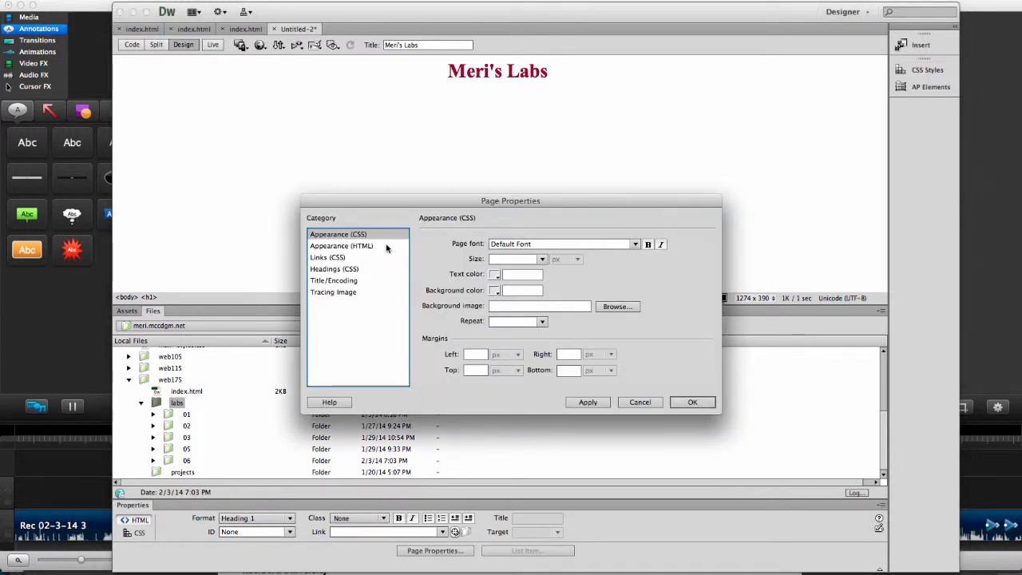
click(634, 242)
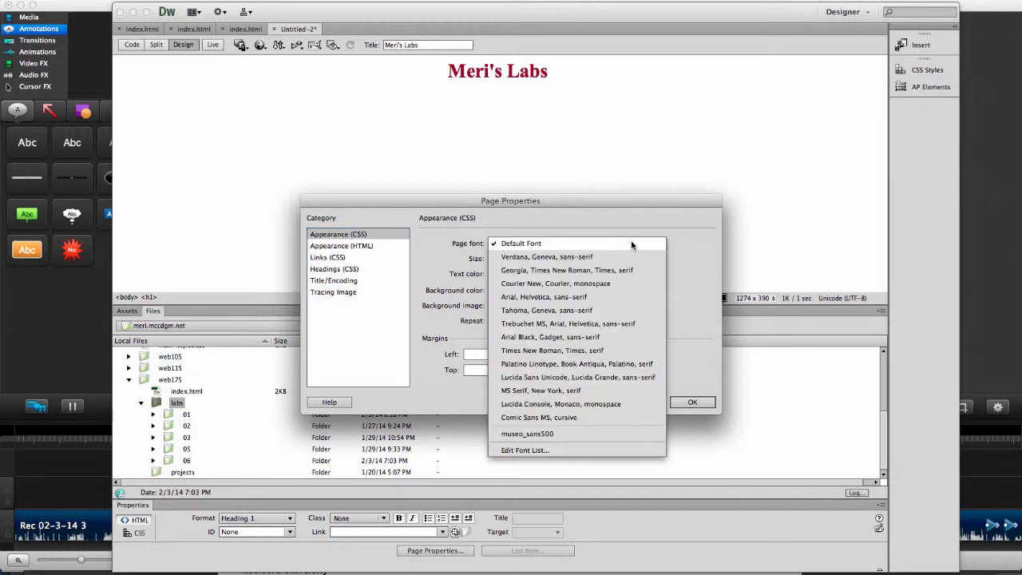
click(546, 256)
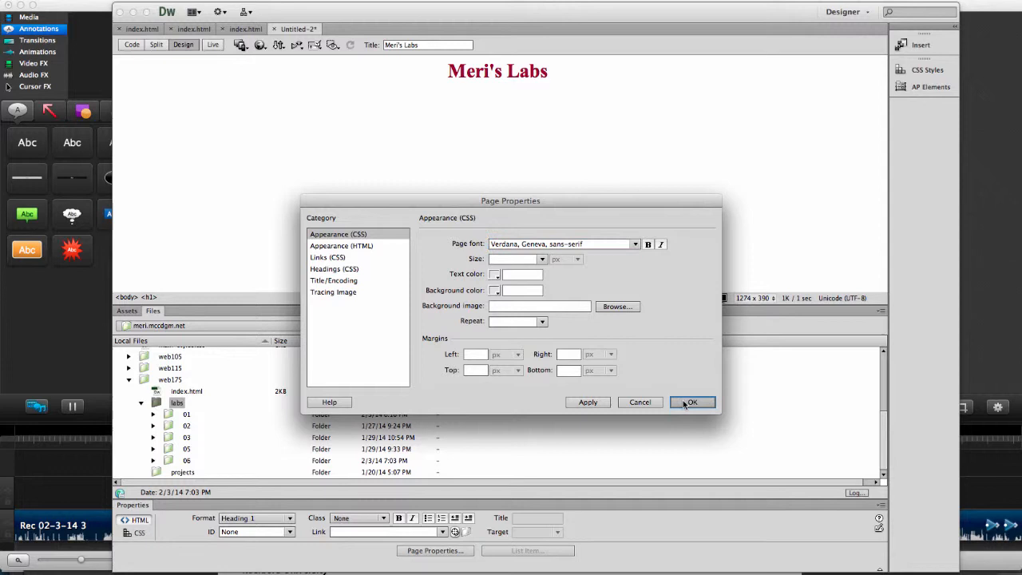
click(690, 402)
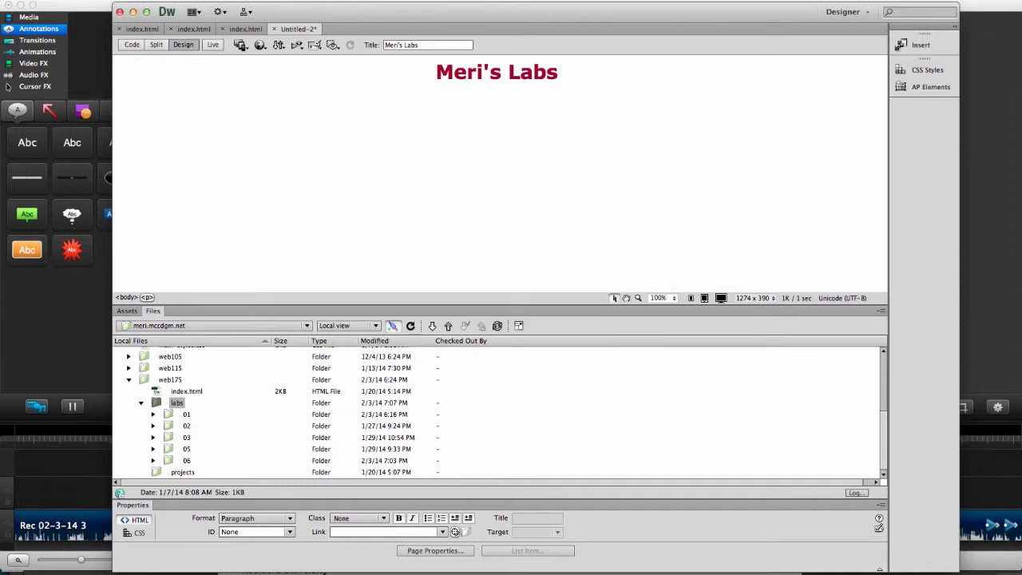
Step: Insert a 15-row, 2-column table at 80 percent width, border 2, cell padding 5, with a Labs summary
click(166, 11)
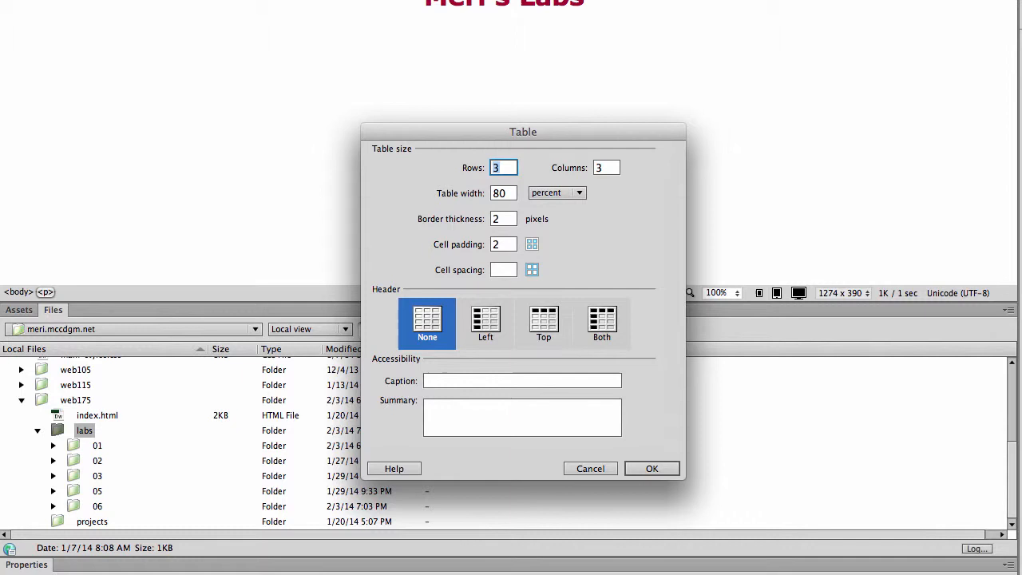
text(15)
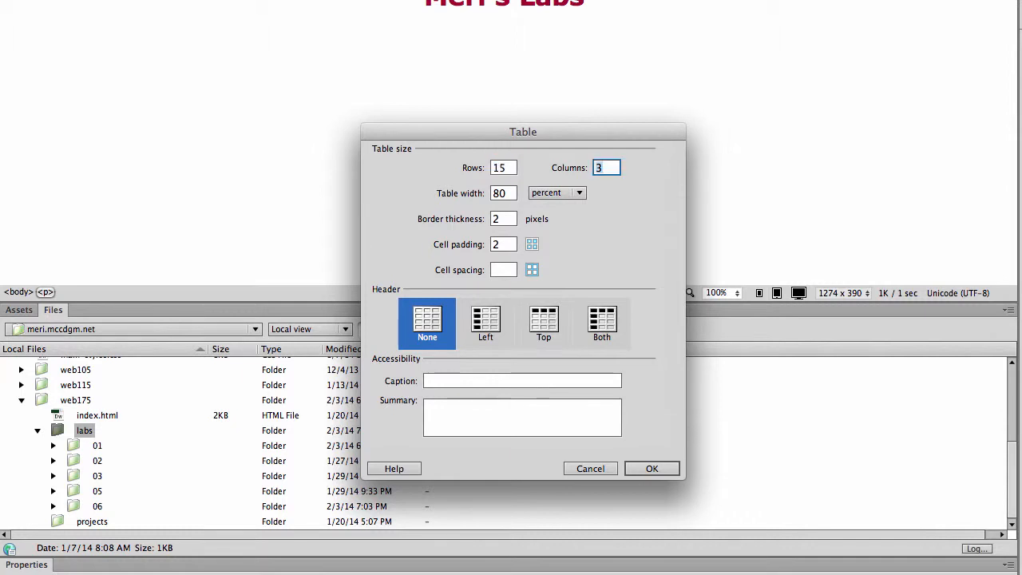
text(2)
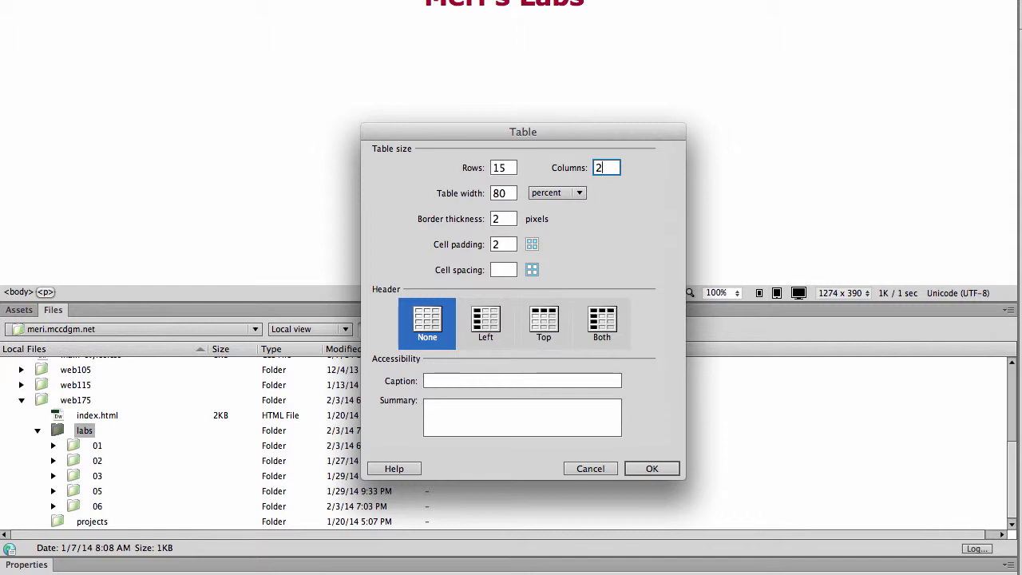
click(503, 192)
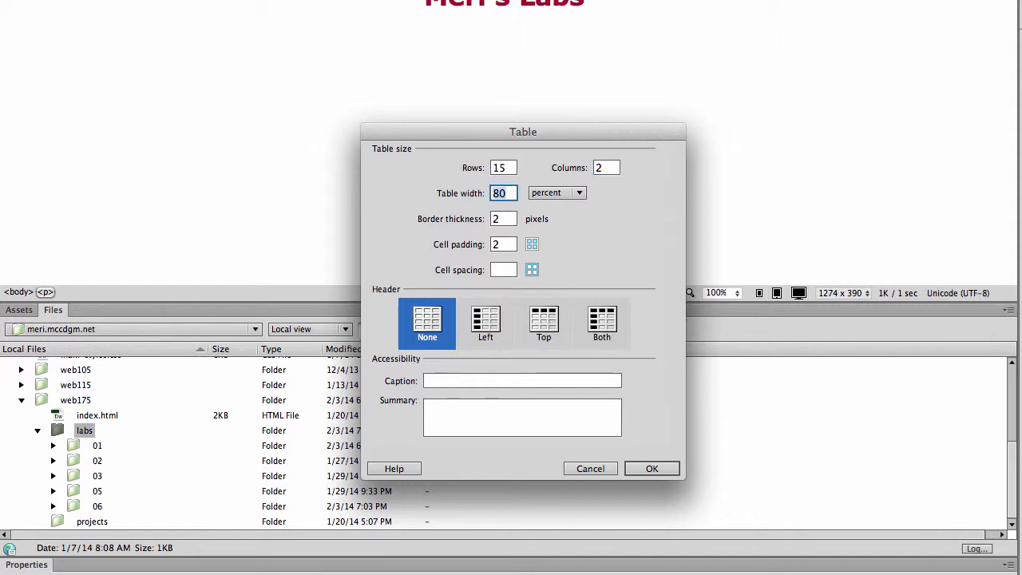
click(504, 219)
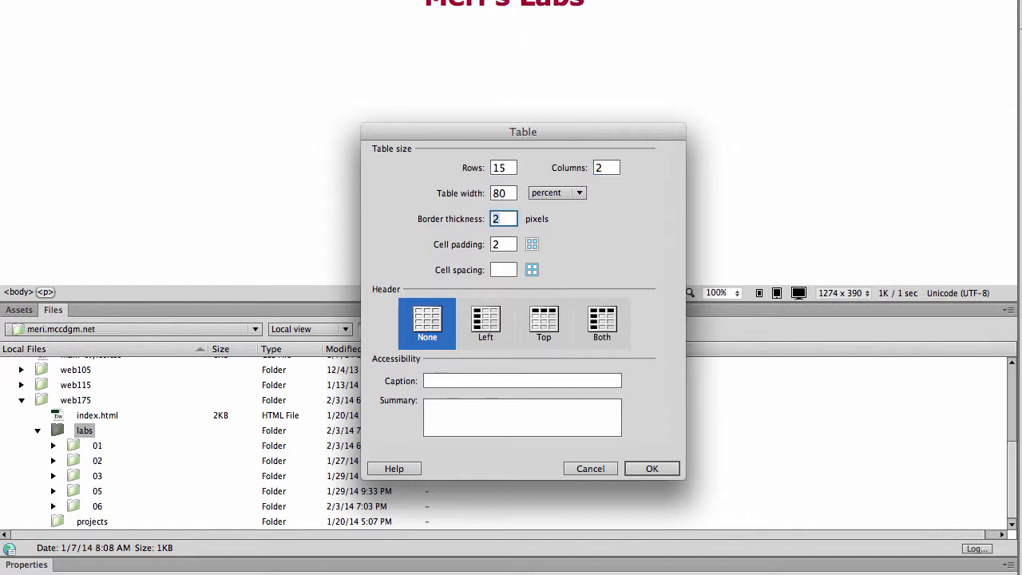
text(5)
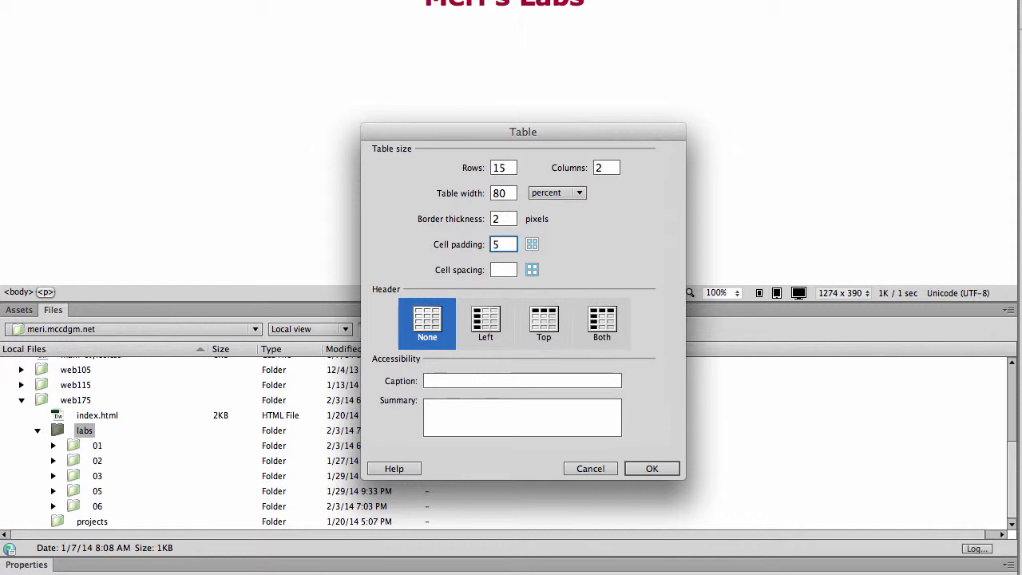
click(521, 380)
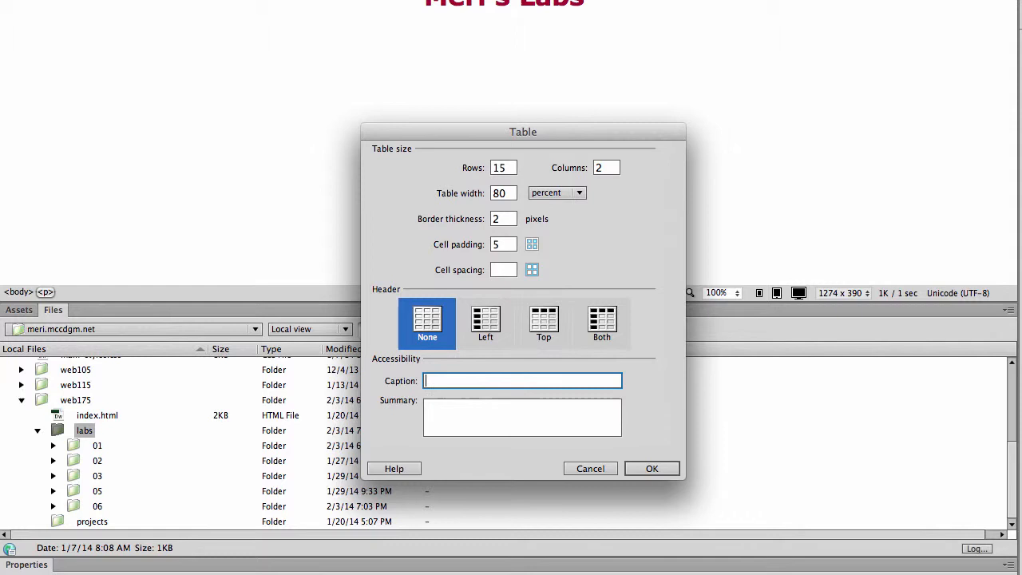
click(520, 417)
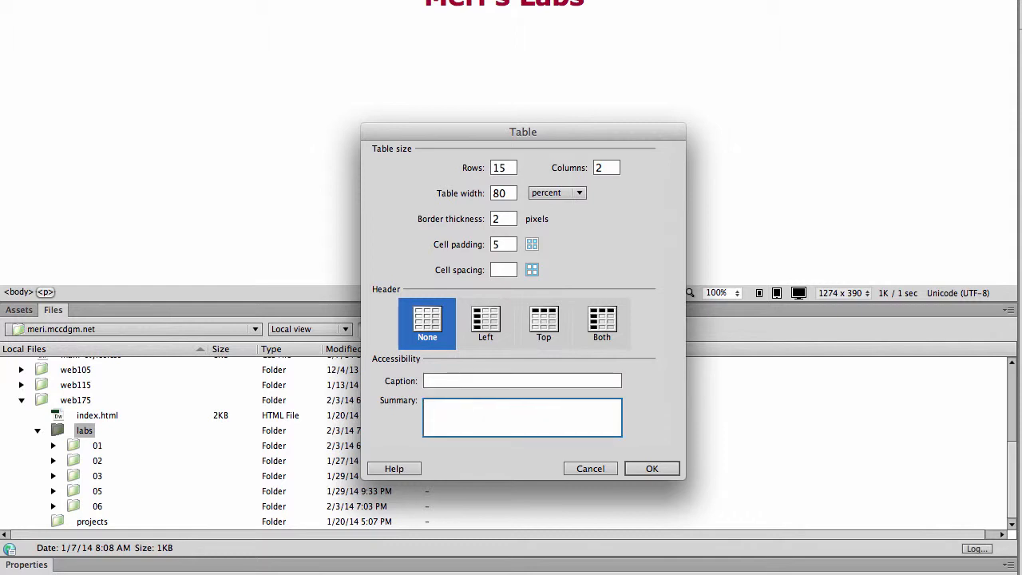
text(T)
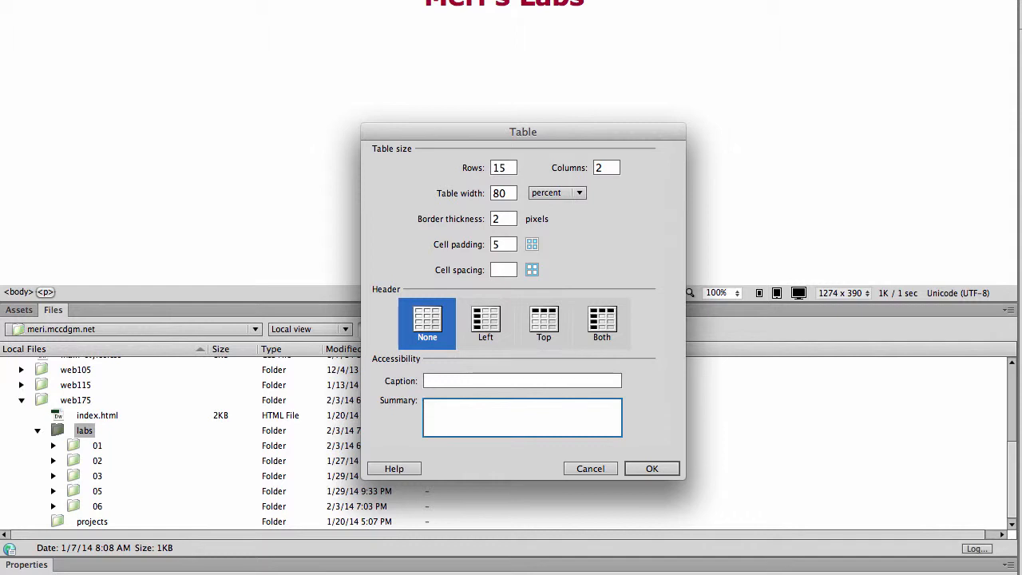
text(Lab)
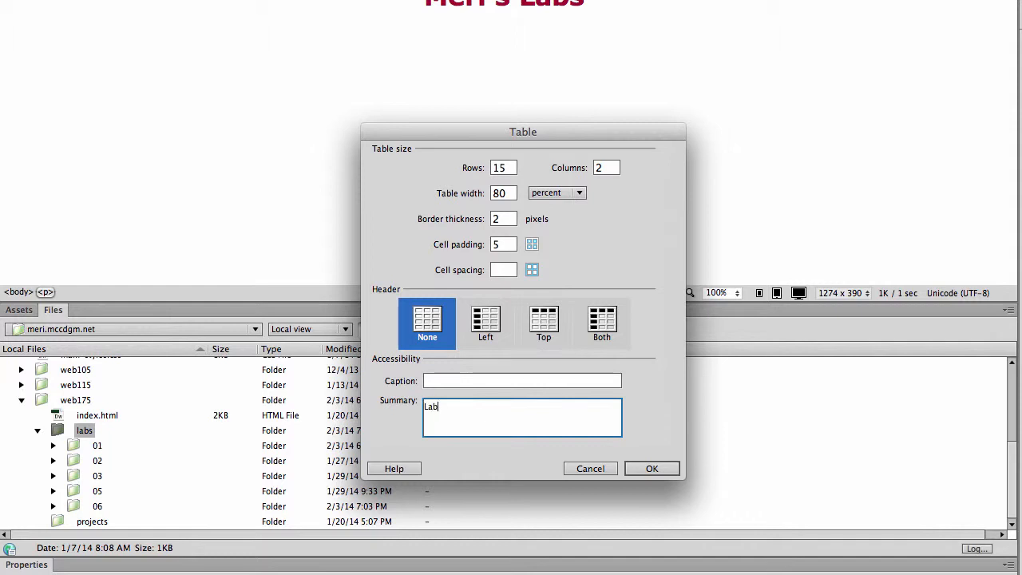
text(s)
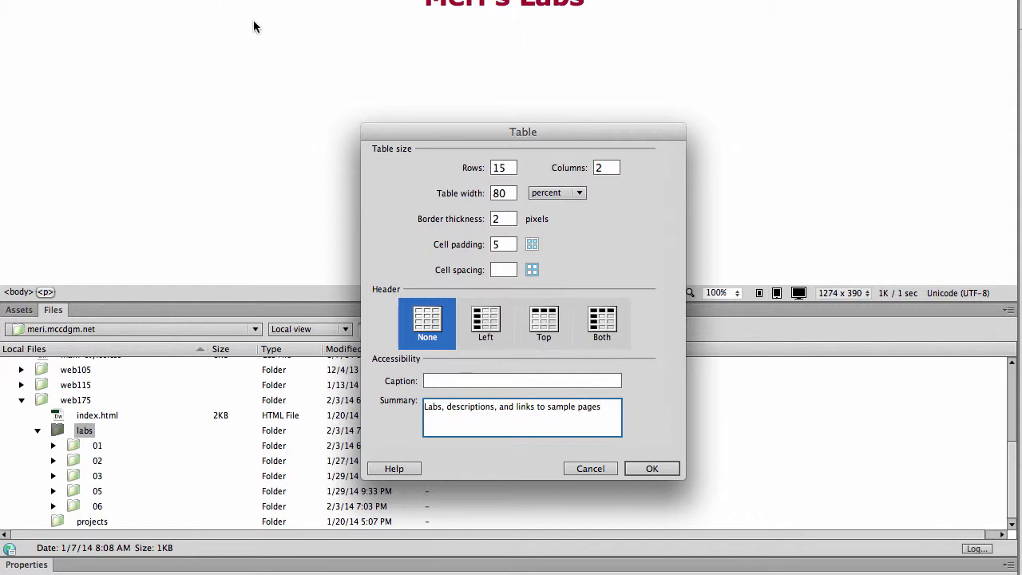
click(651, 468)
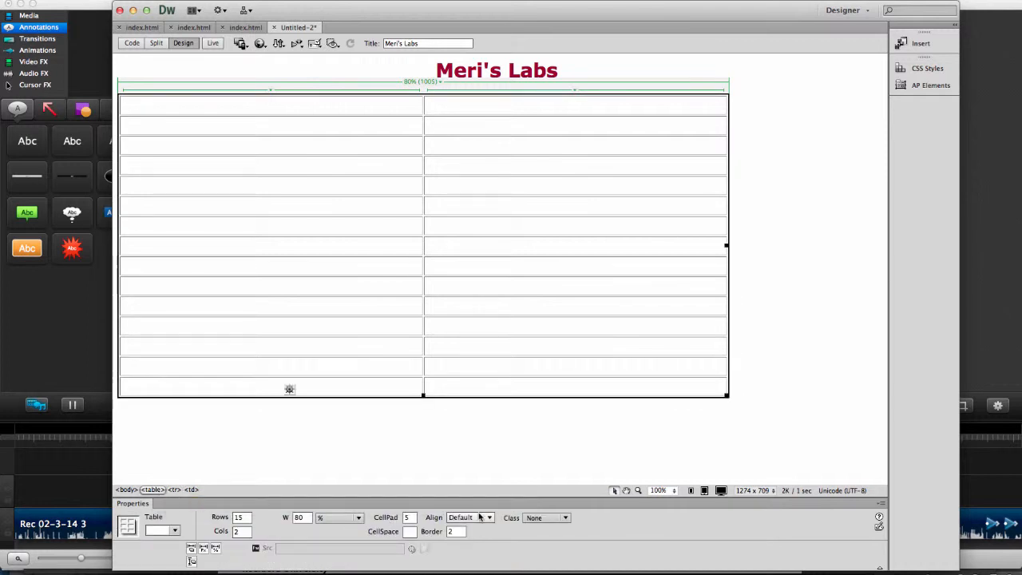
Step: Centre the table on the page and label its top-left cell "Lab number:"
click(470, 517)
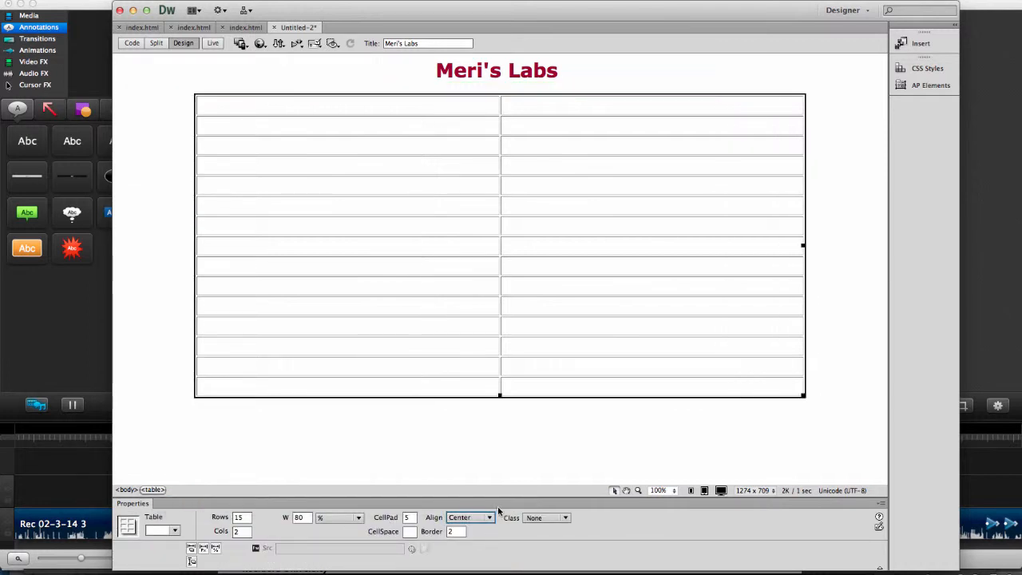
mouse_move(501, 103)
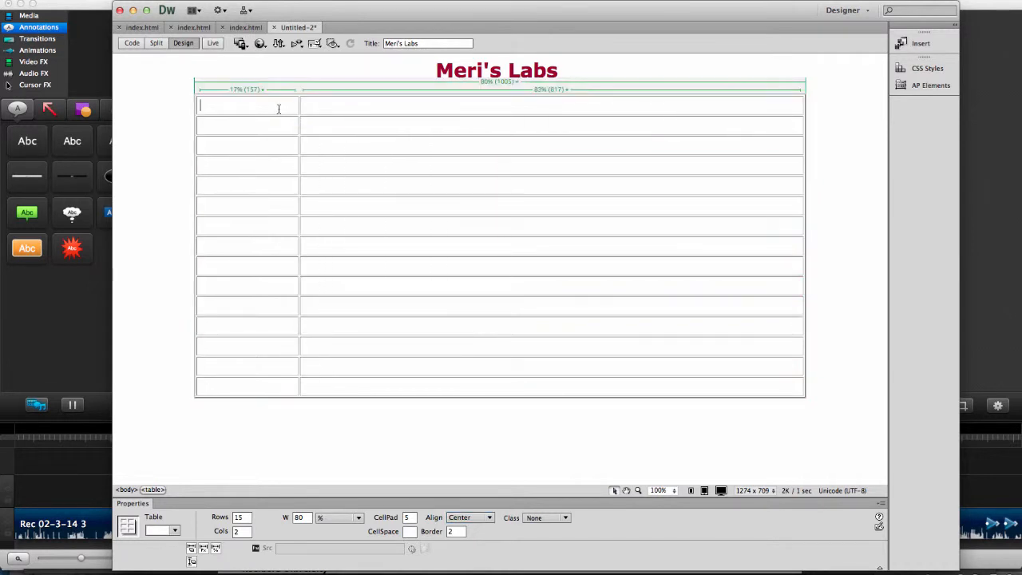
click(246, 105)
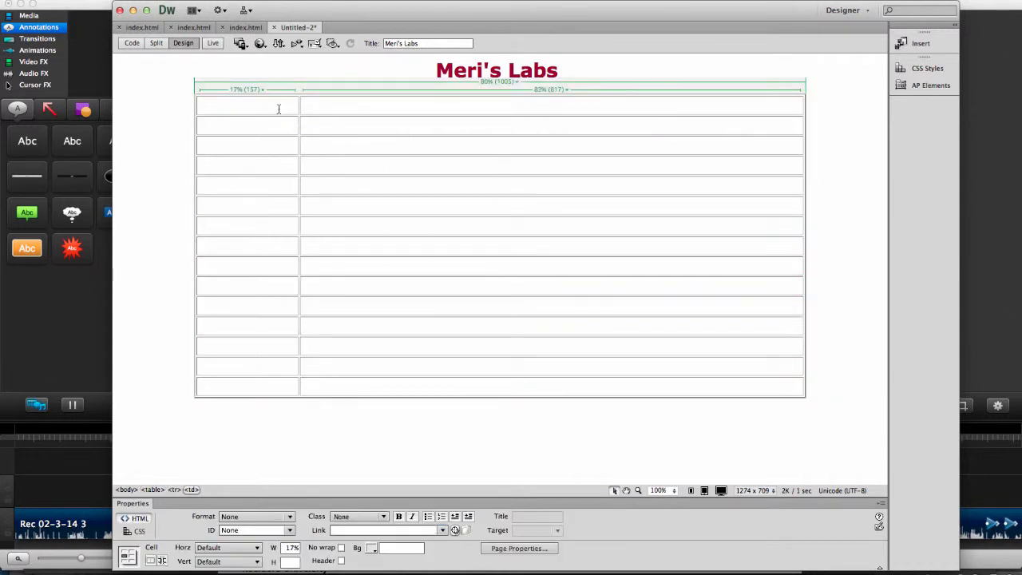
text(L)
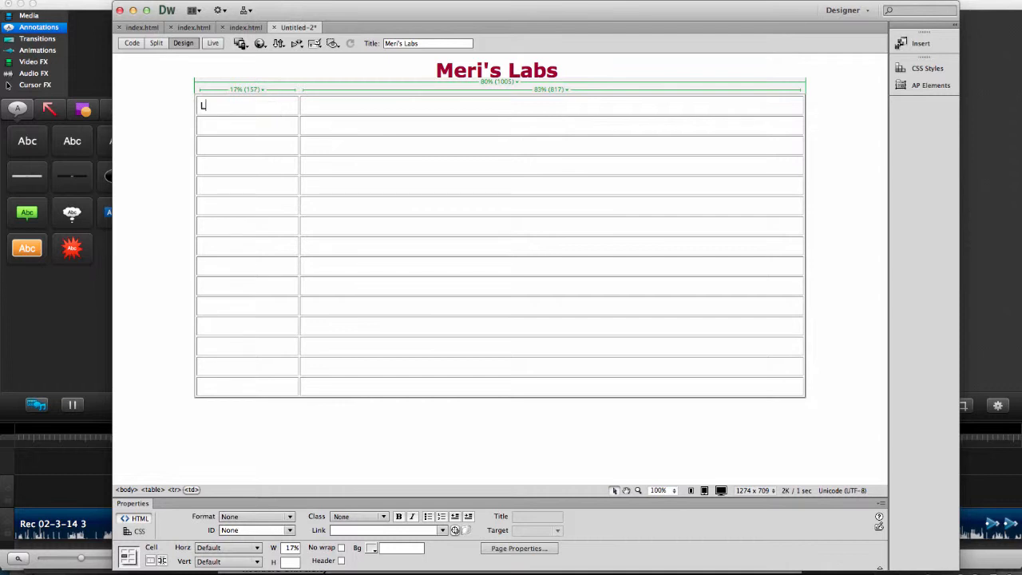
text(ab numb)
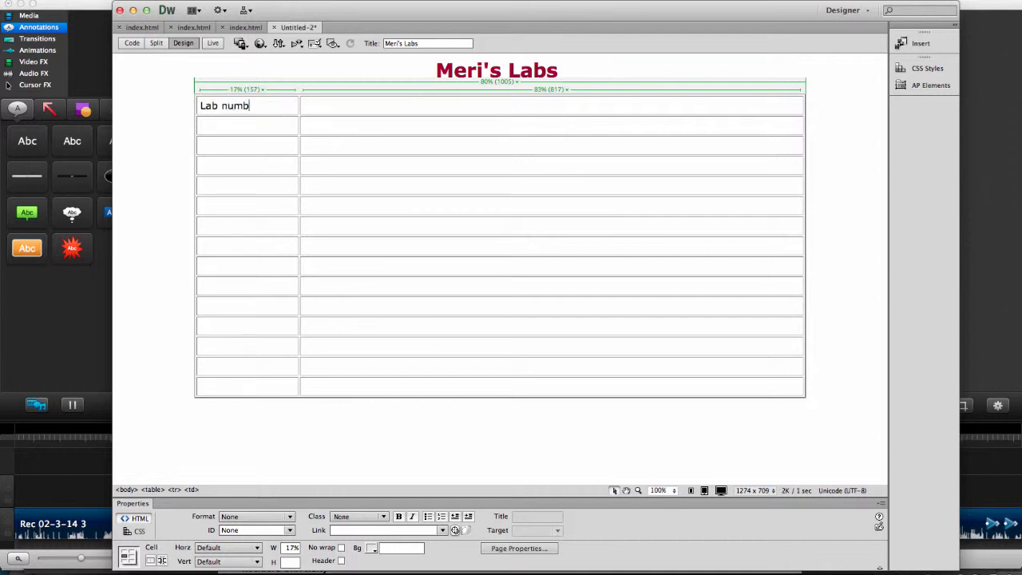
text(er:)
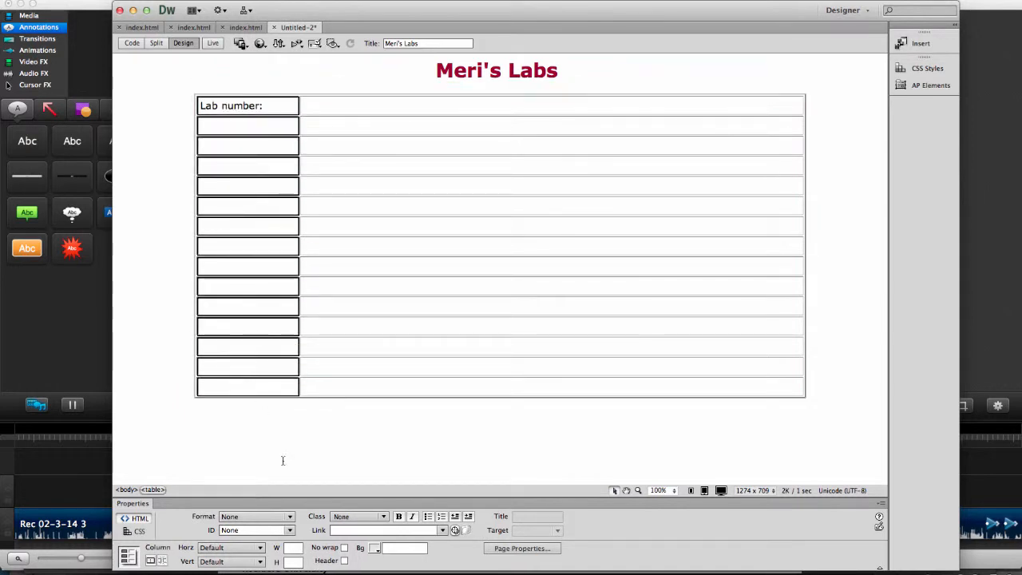
Step: Centre the lab number column and head the wide column "Lab description" with "links" below
click(289, 547)
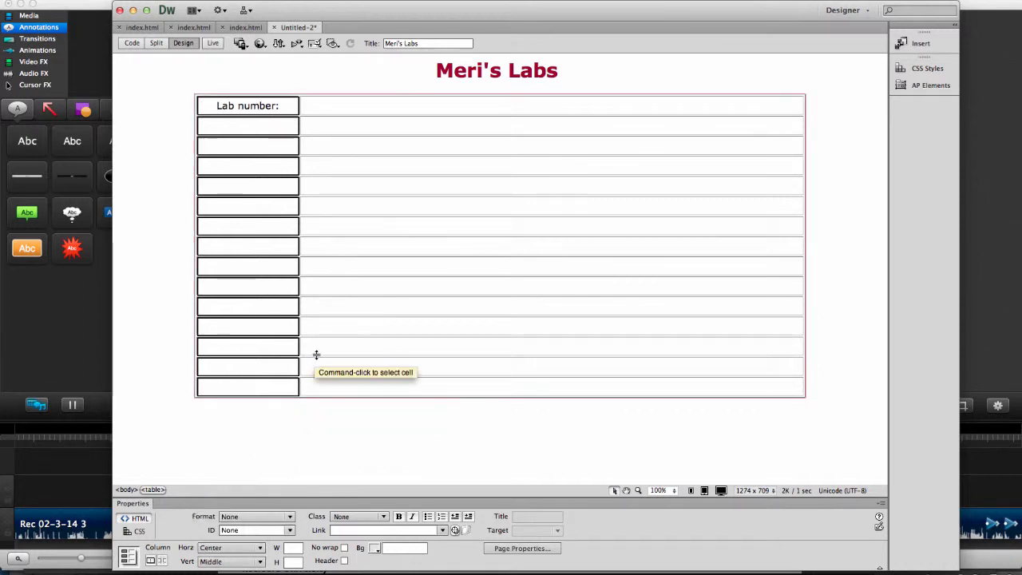
click(351, 105)
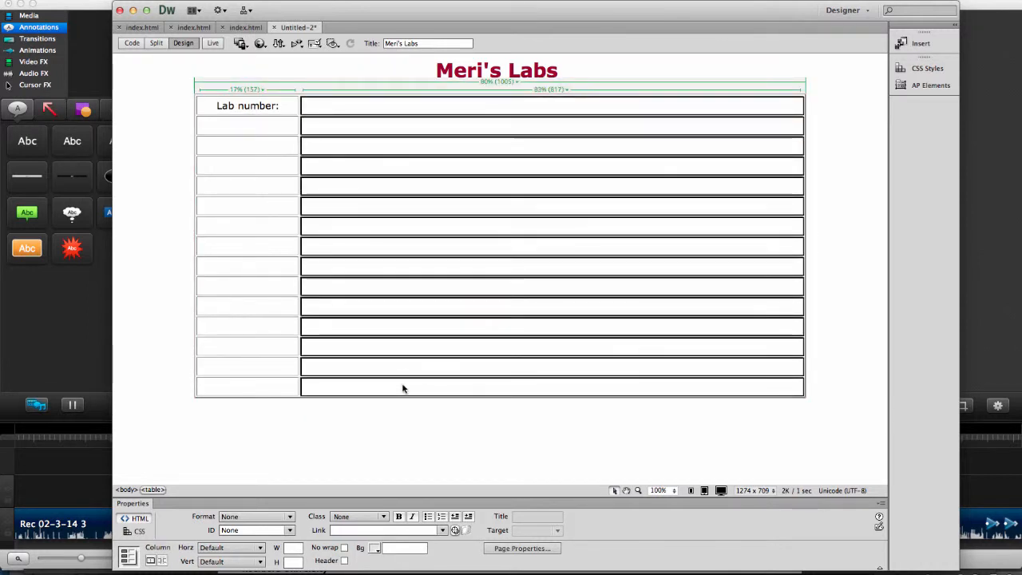
click(259, 546)
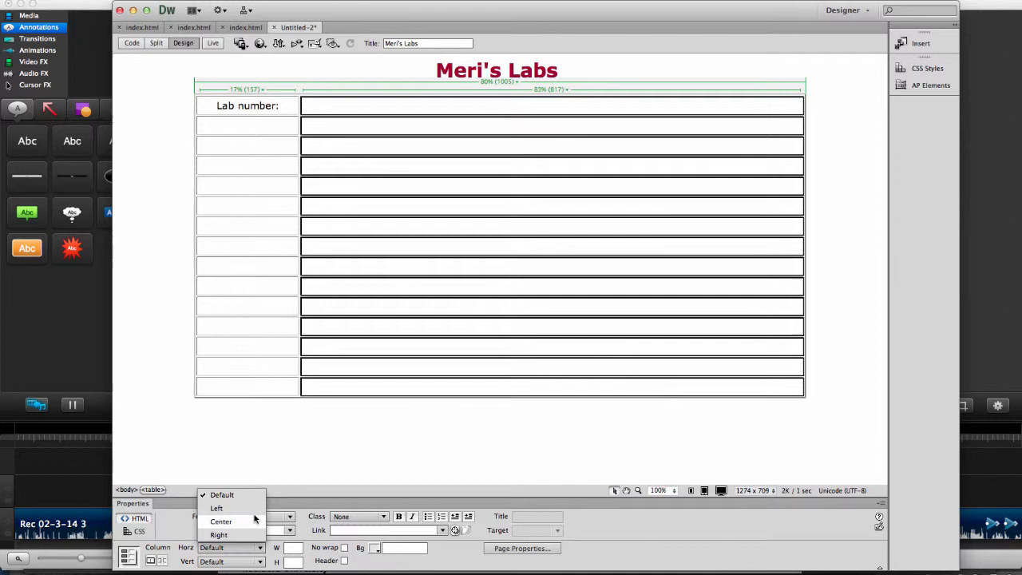
click(259, 563)
text(Lab)
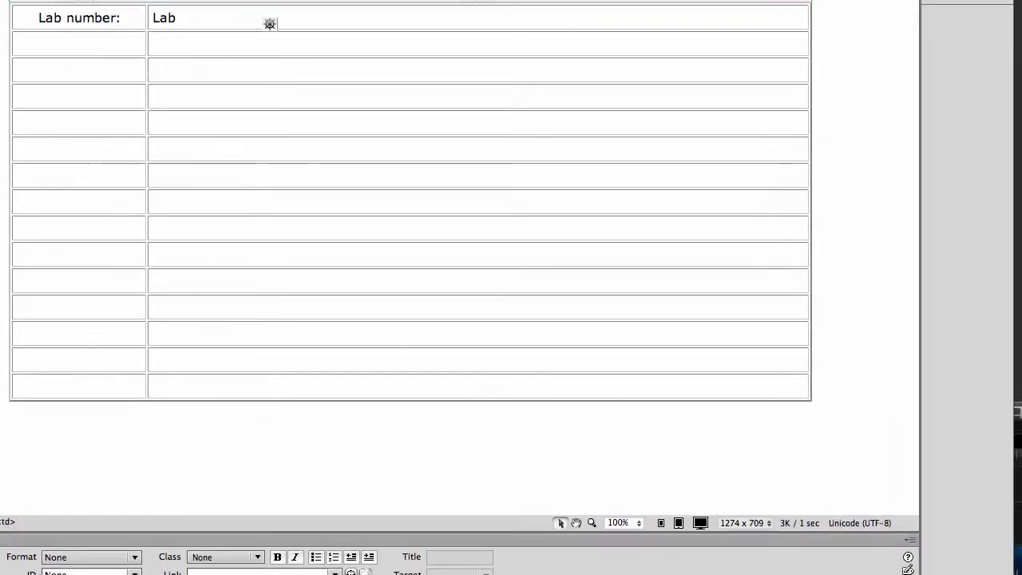
text(descriptio)
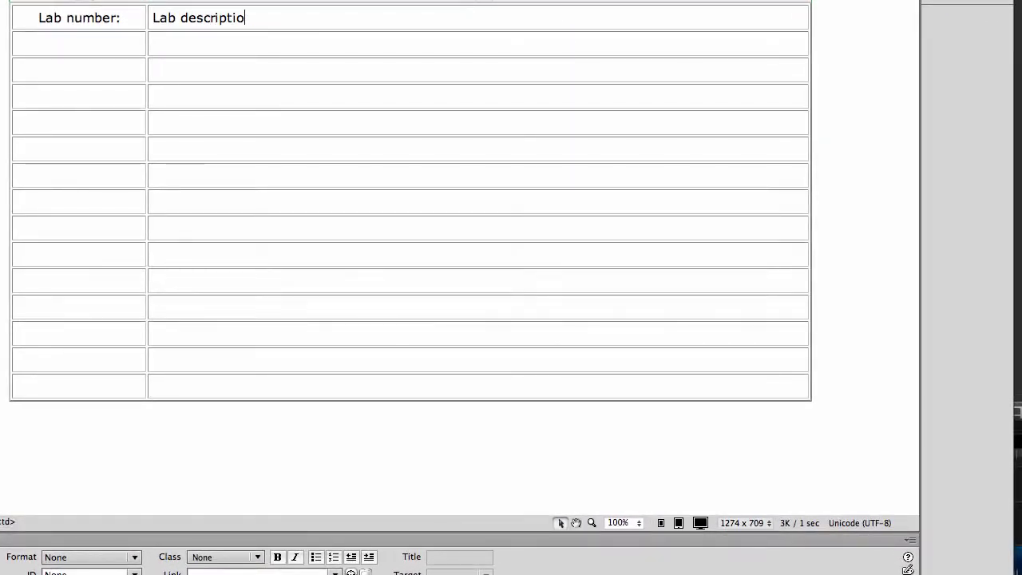
text(n)
text(Links)
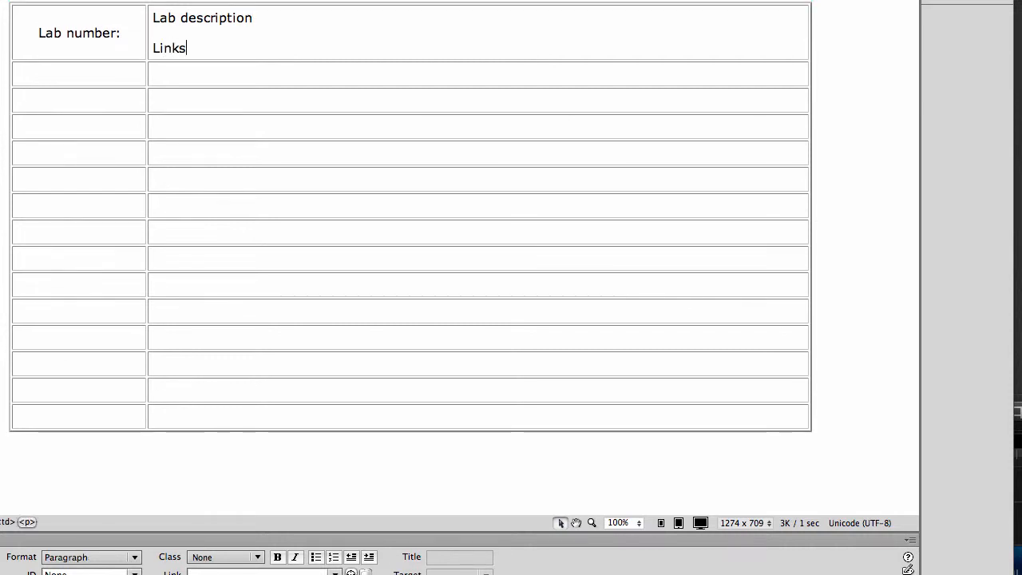
key(backspace)
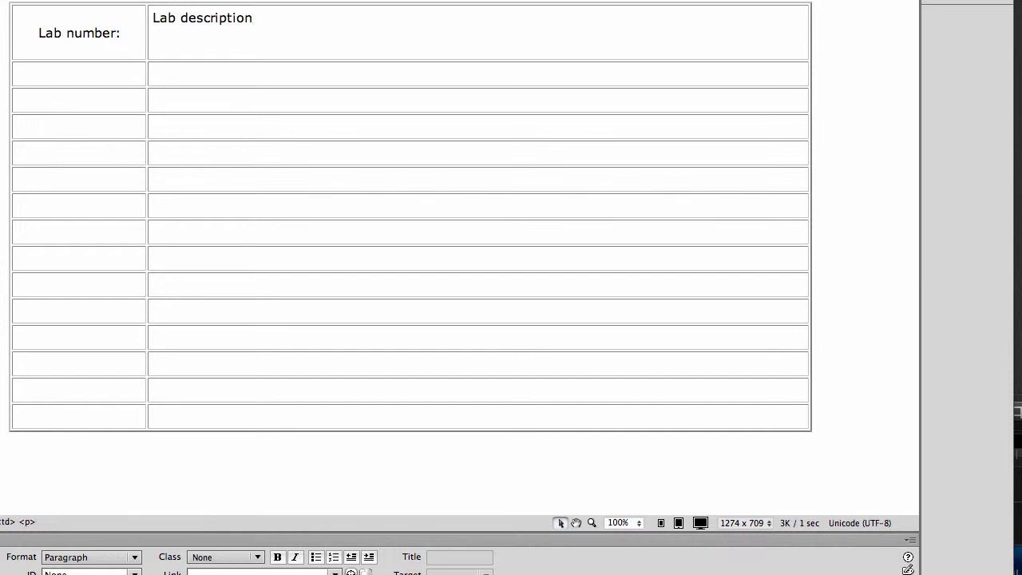
text(links)
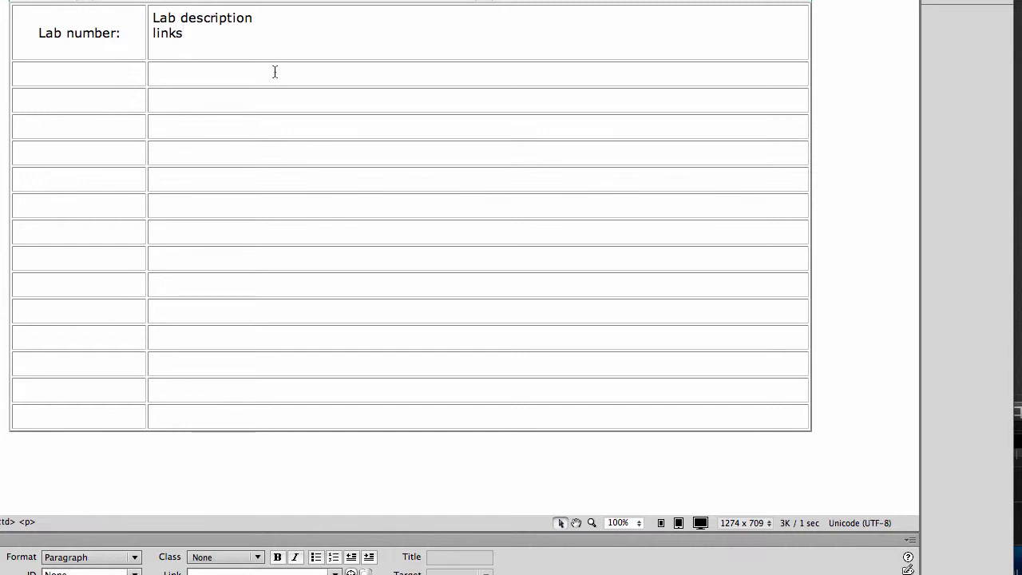
Step: Number the first-column cells under the header 1 through 10
click(80, 73)
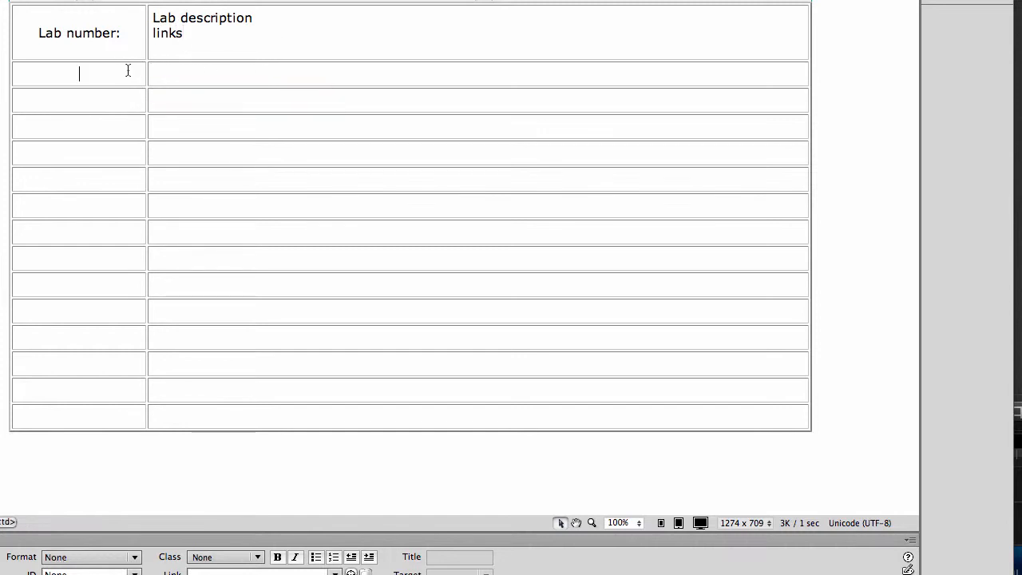
text(0)
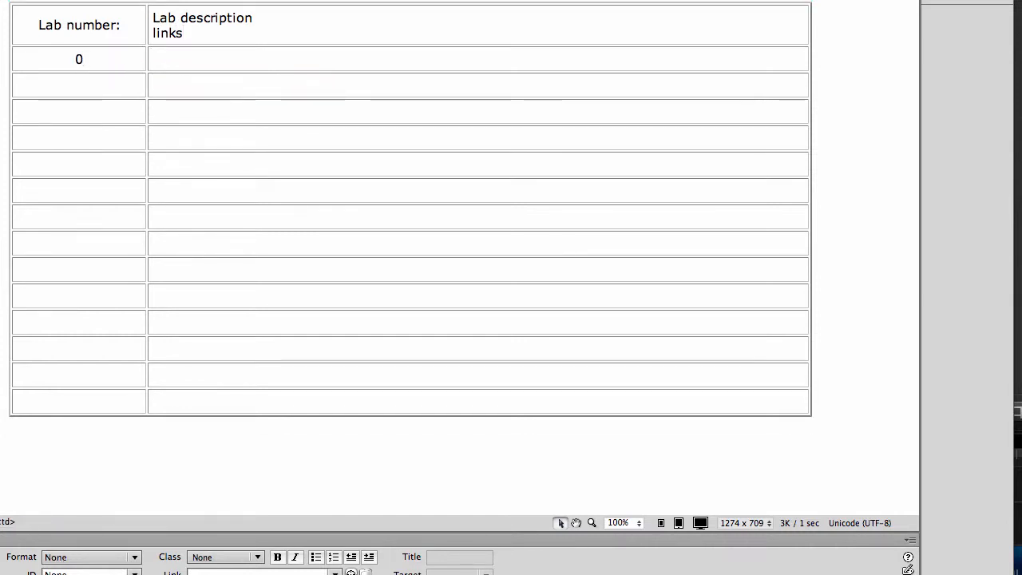
text(1)
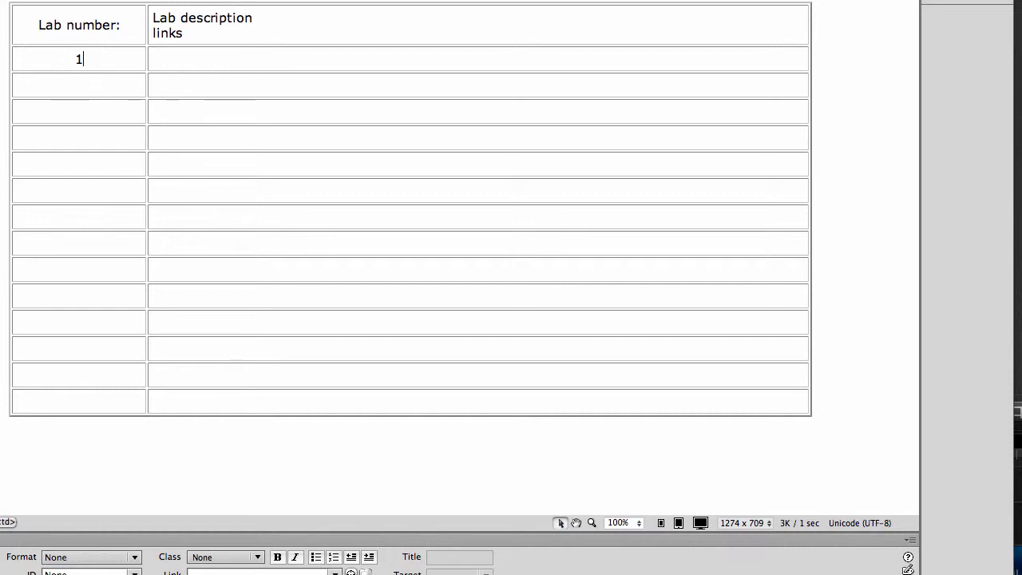
text(2)
click(80, 138)
text(4)
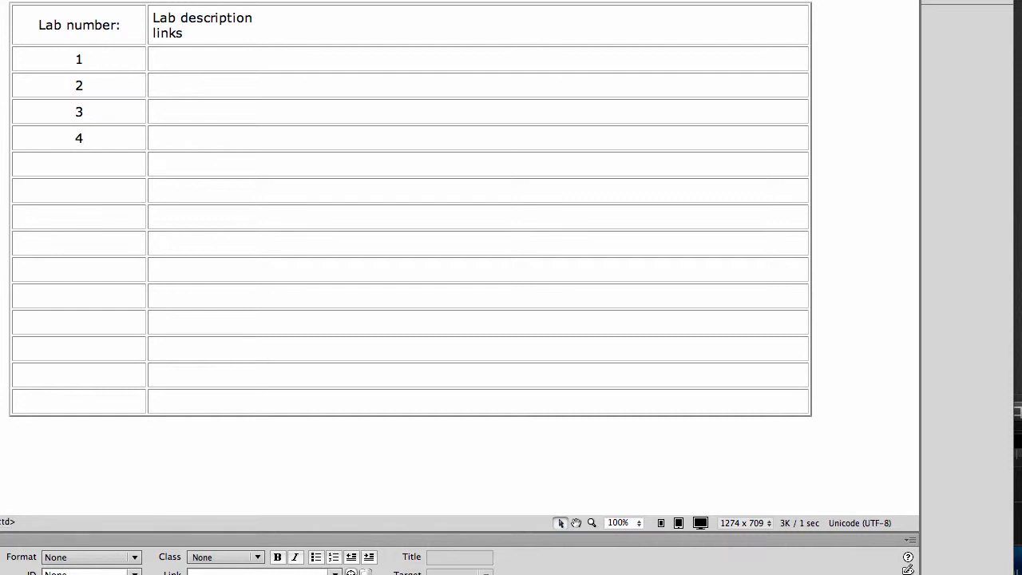
text(5)
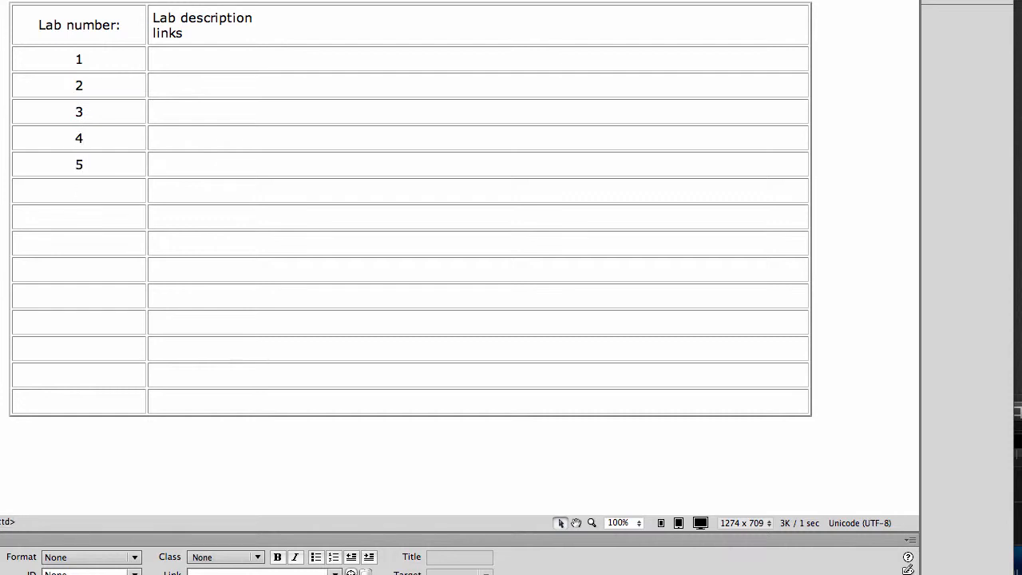
text(5)
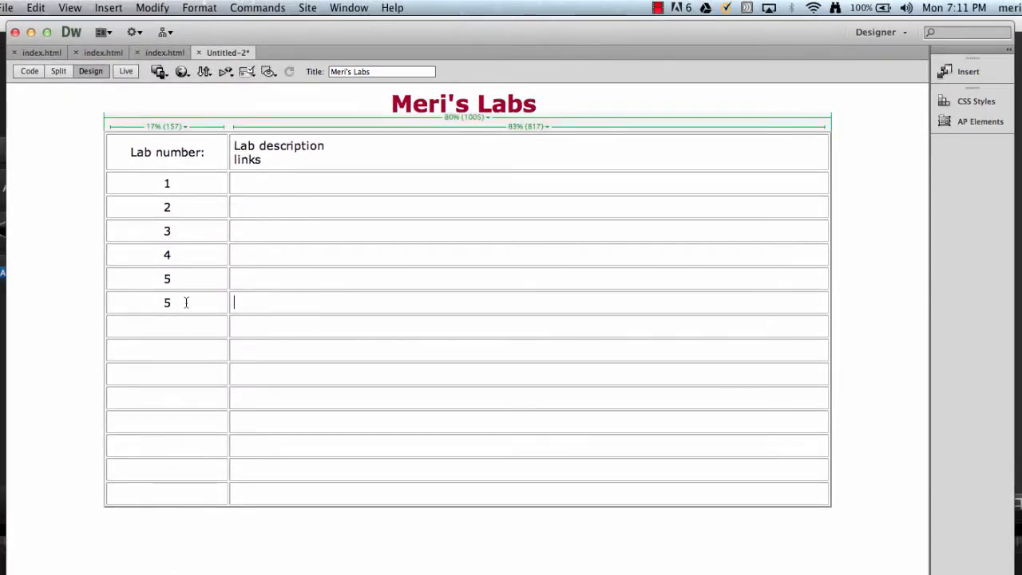
text(6)
click(167, 350)
text(8)
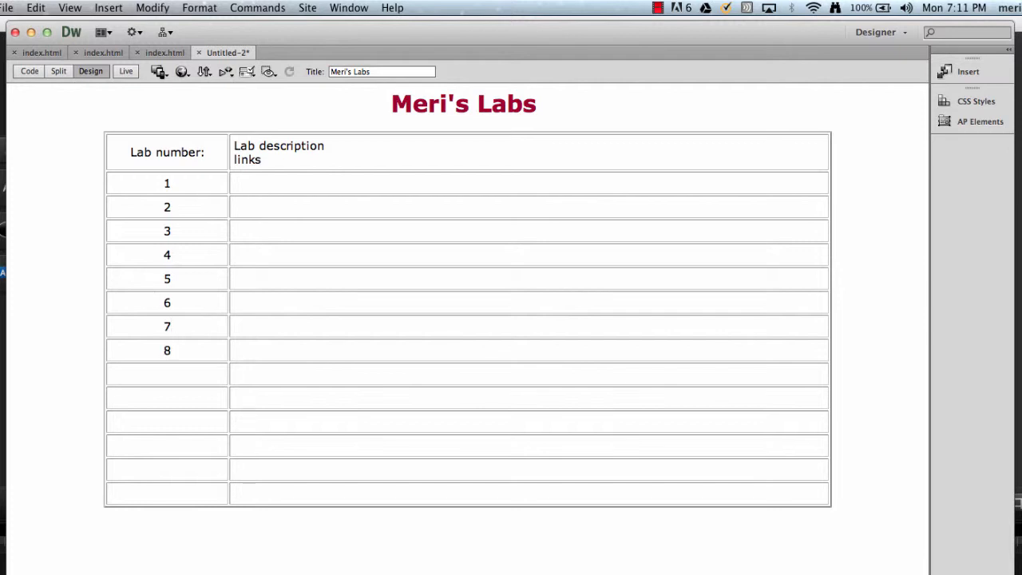
text(9)
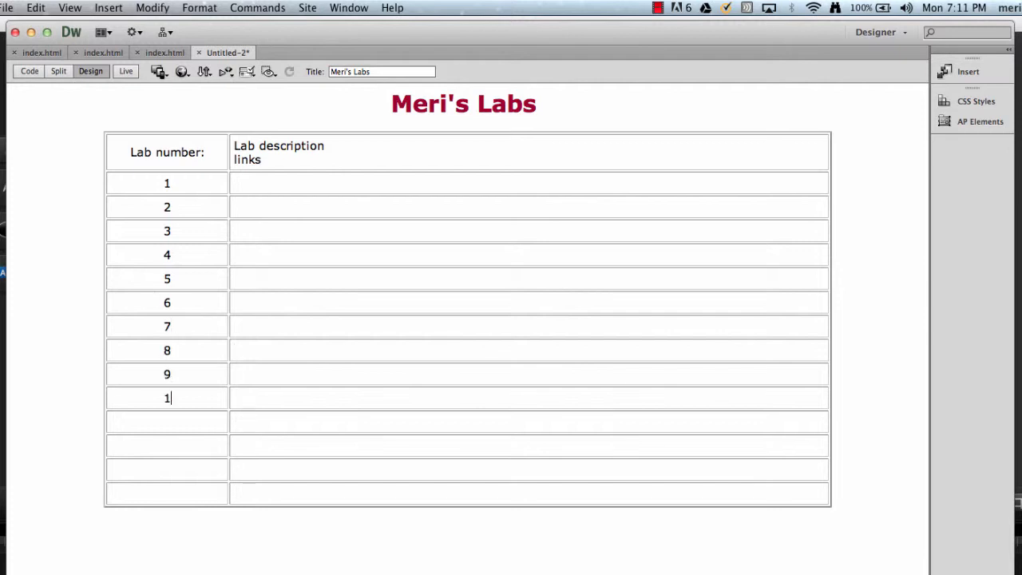
text(0)
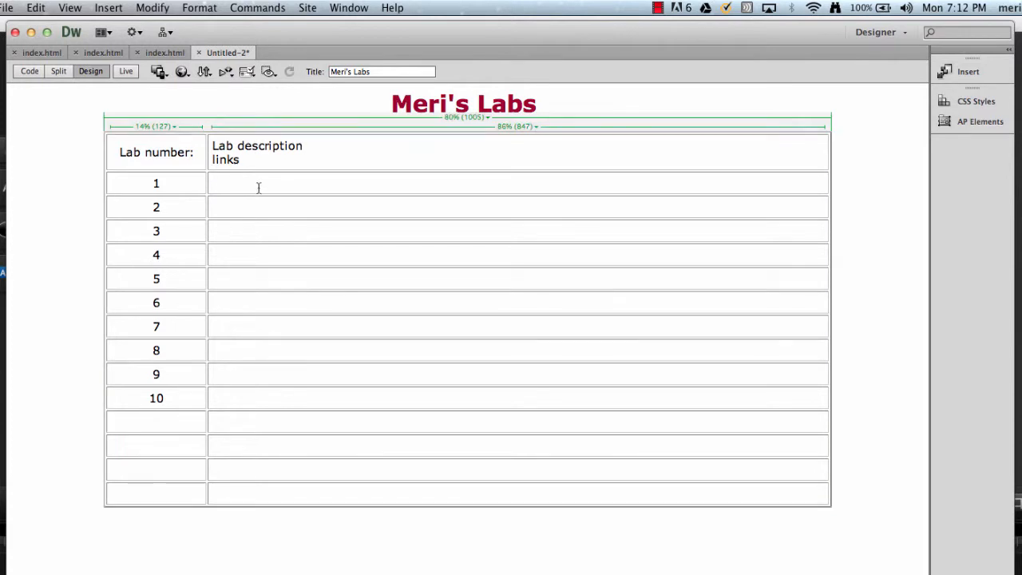
Step: Enter the row 1 description 'Introduction page, including photos'
click(285, 182)
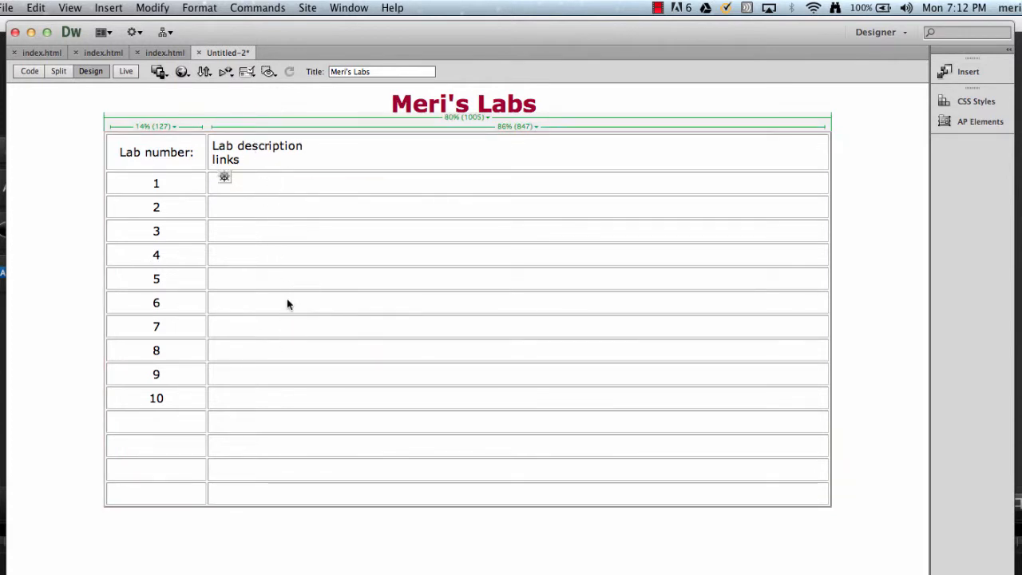
text(Into)
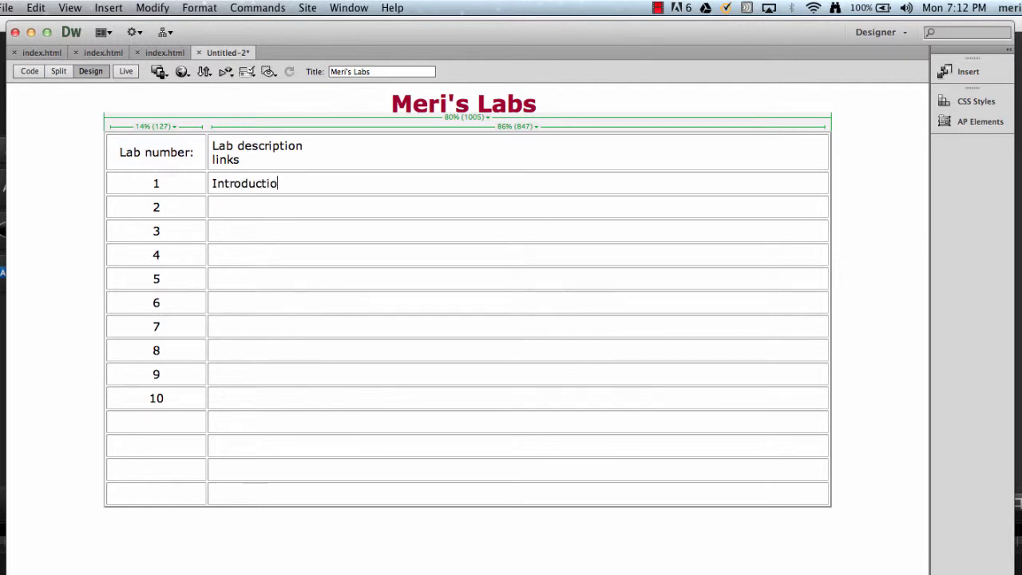
text(n page)
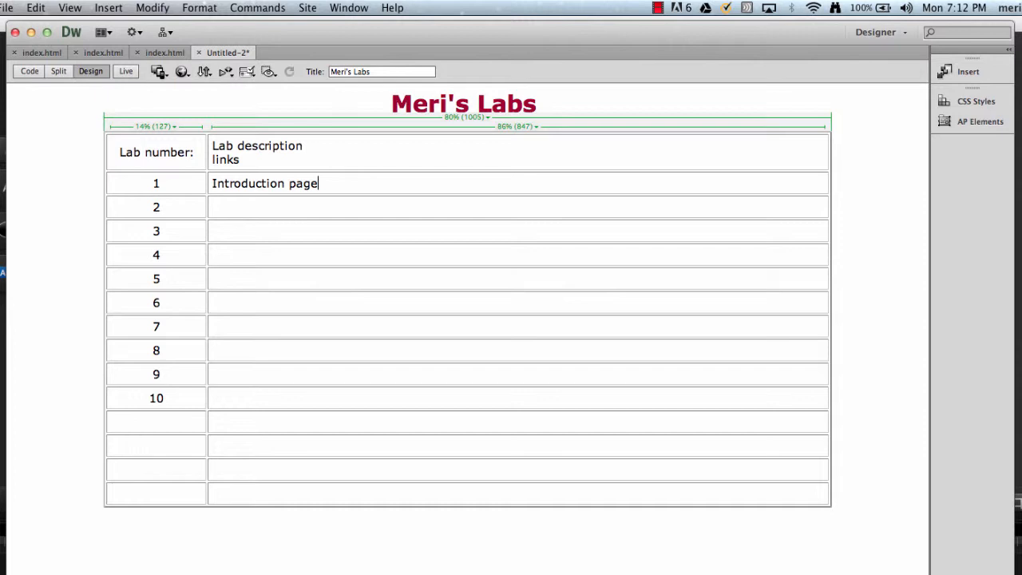
text(, including photos)
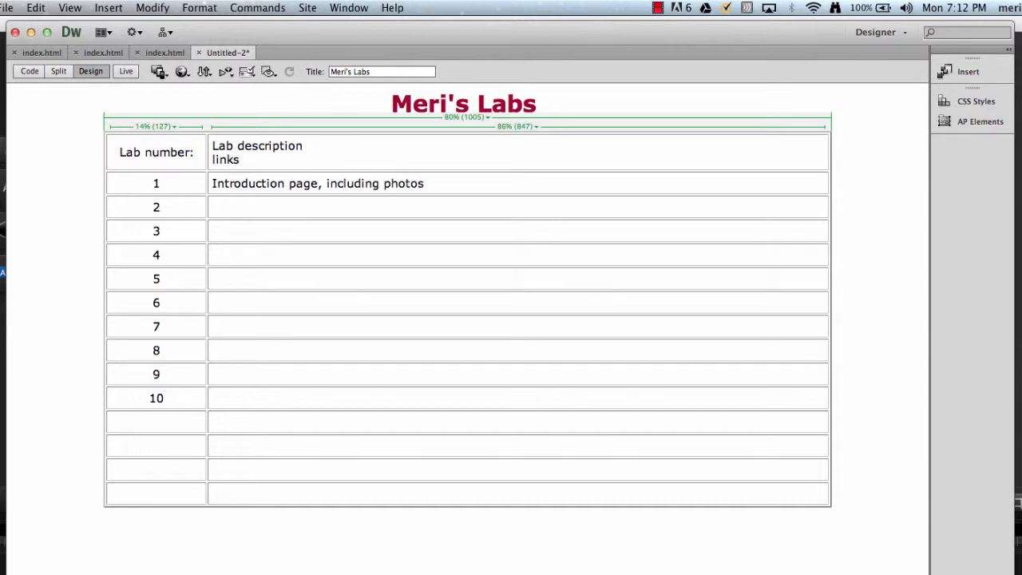
text(Mer)
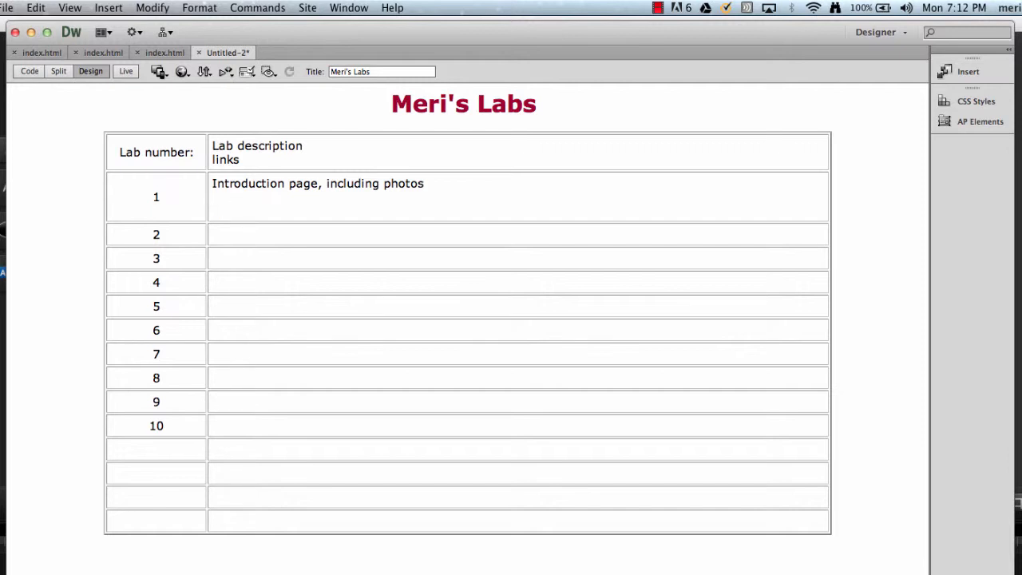
Step: Add the label 'Lab 01: Introduction' beneath it and select it for linking
text(Lab 01:)
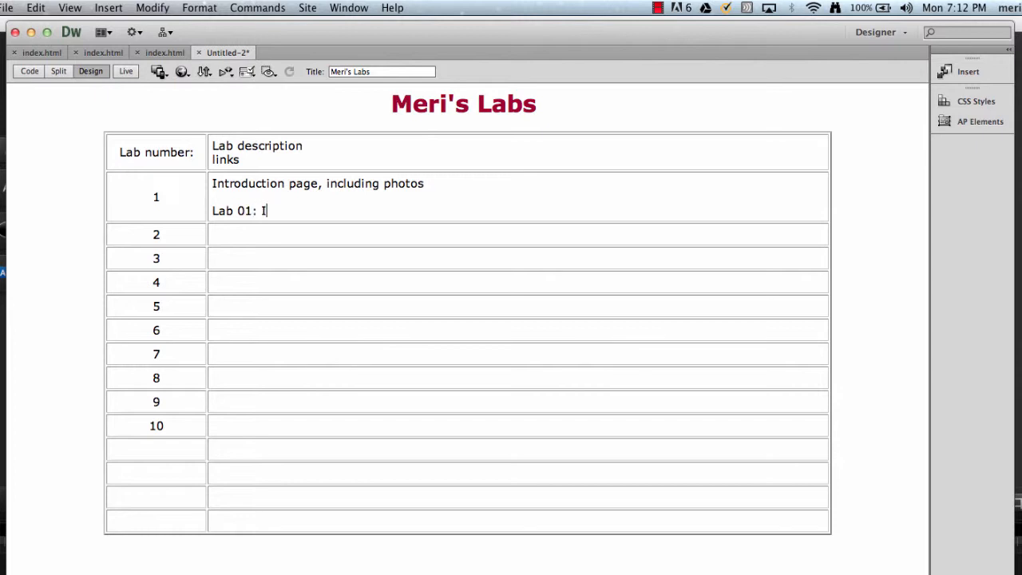
text(ntroduction)
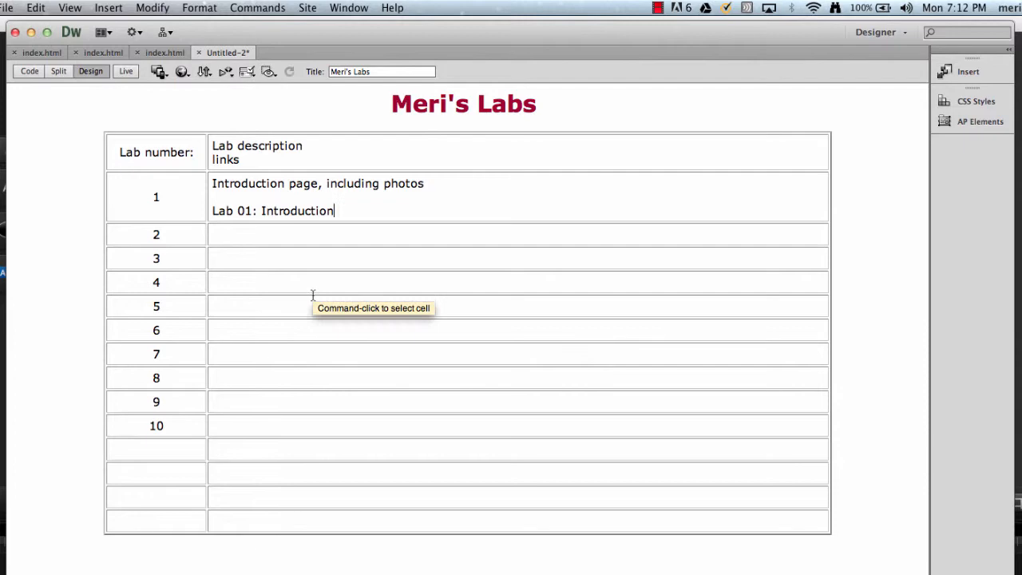
double_click(285, 210)
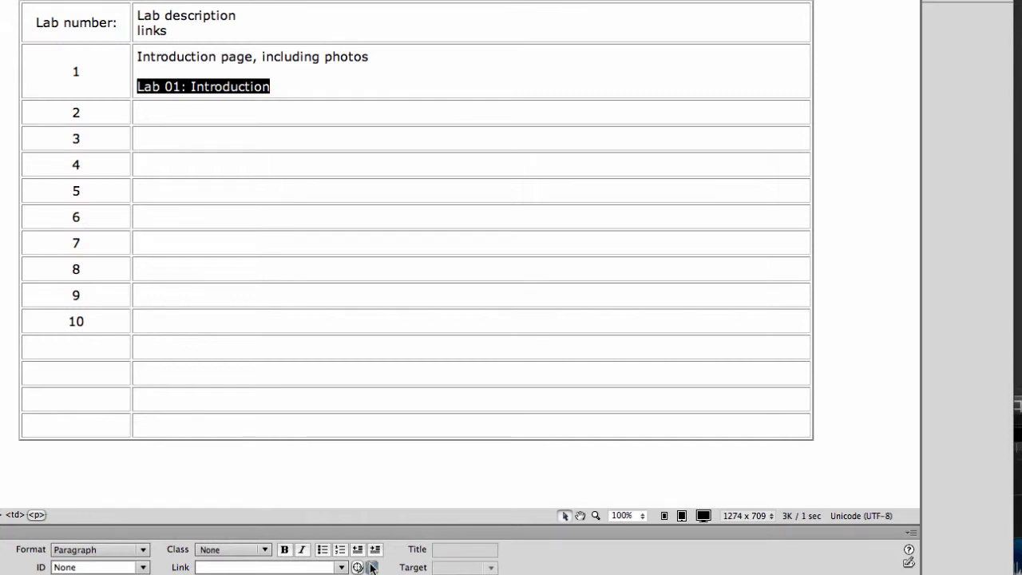
Step: Link the Lab 01 label to labs/01/index.html, accepting the relative-path warning
click(358, 567)
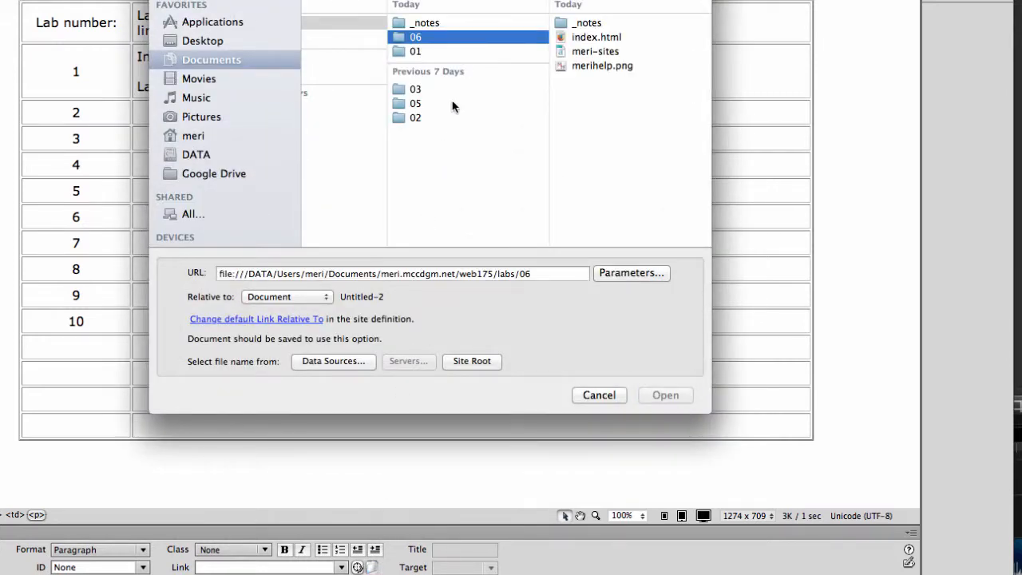
click(415, 51)
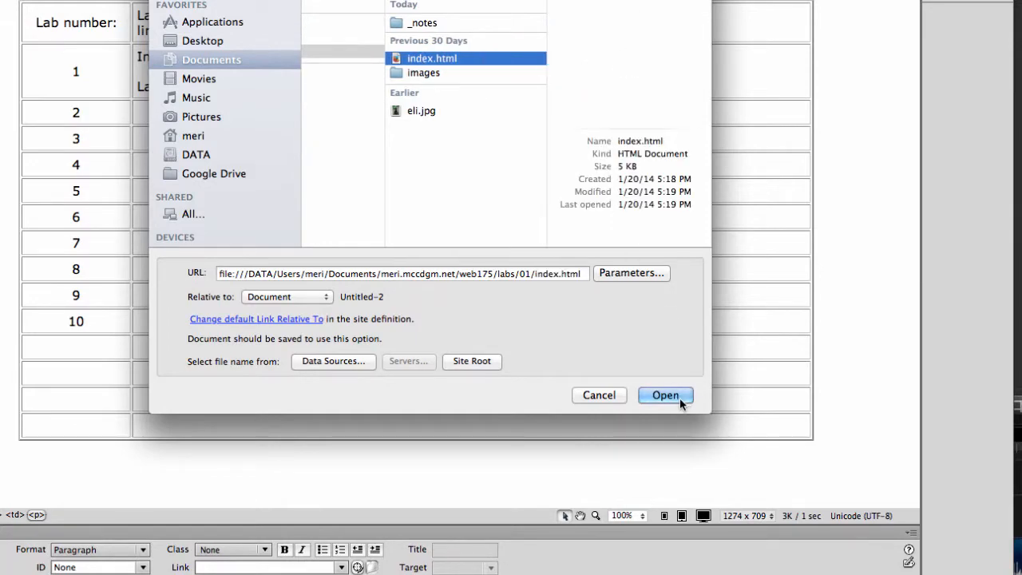
click(665, 396)
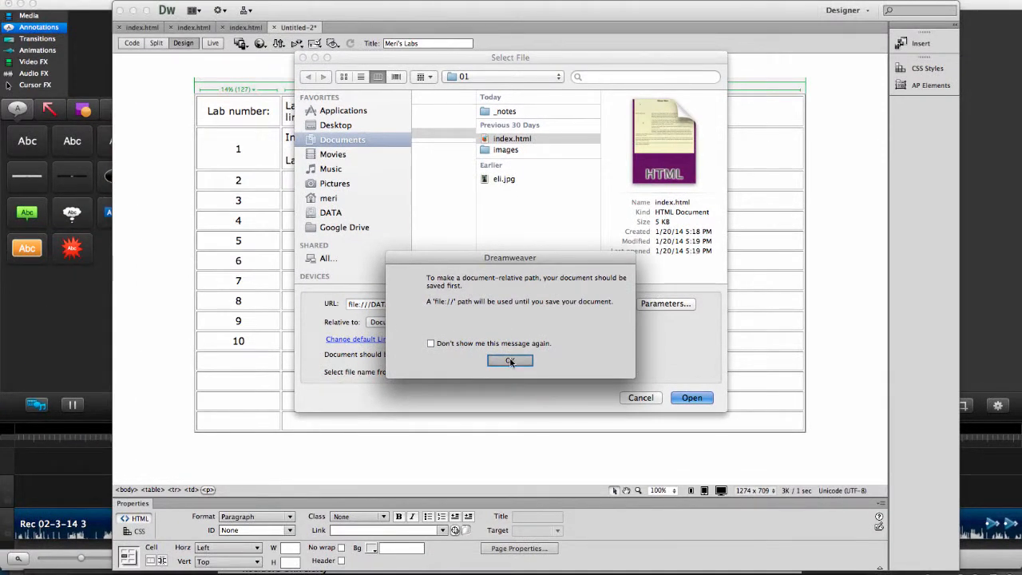
click(511, 361)
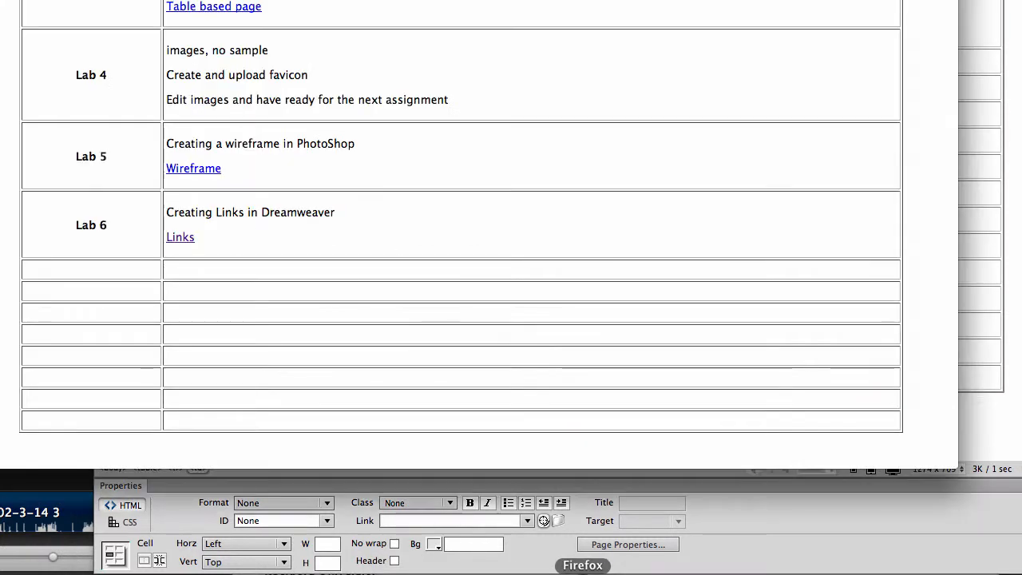
scroll(up, 3)
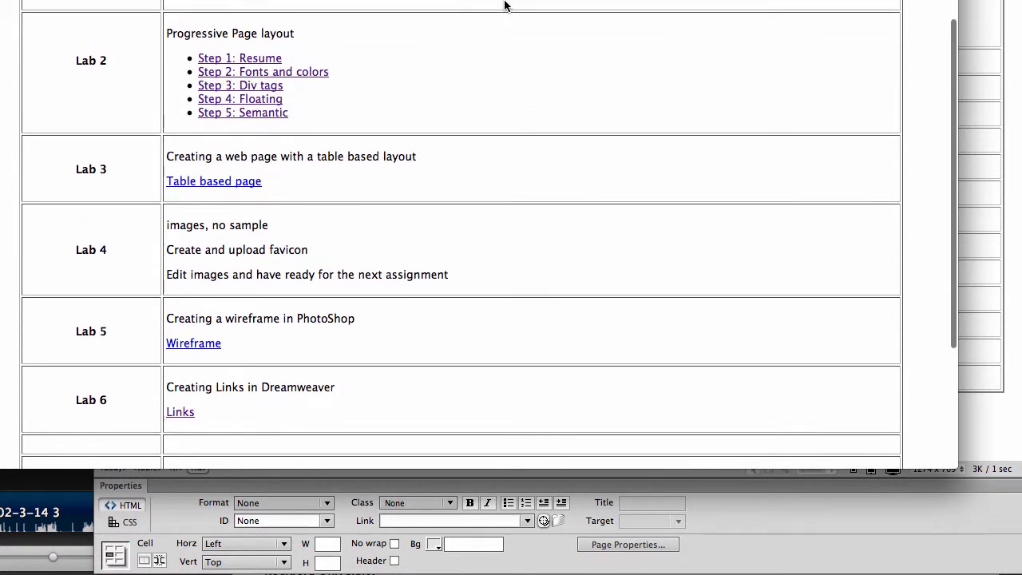
mouse_move(348, 121)
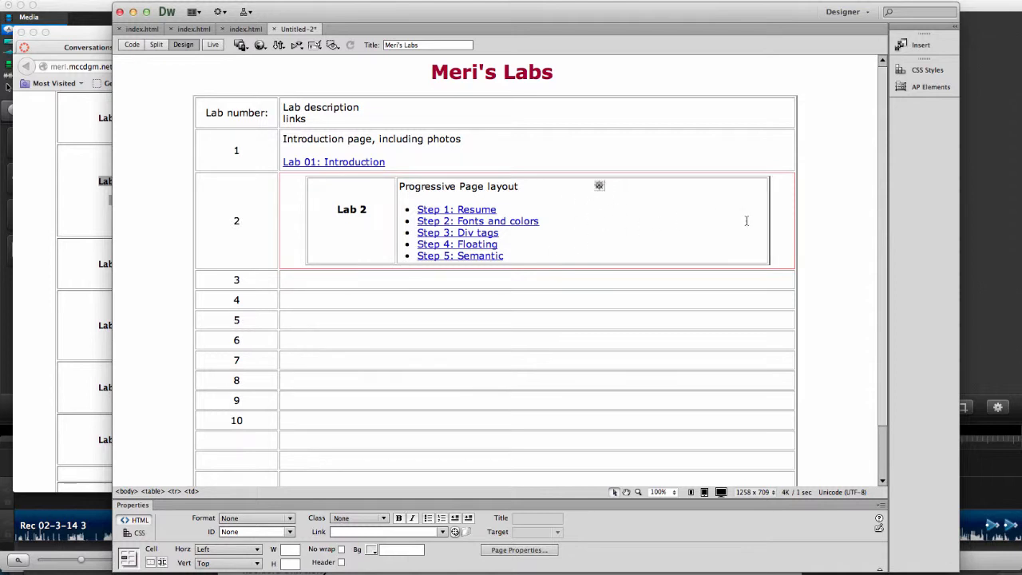
mouse_move(530, 259)
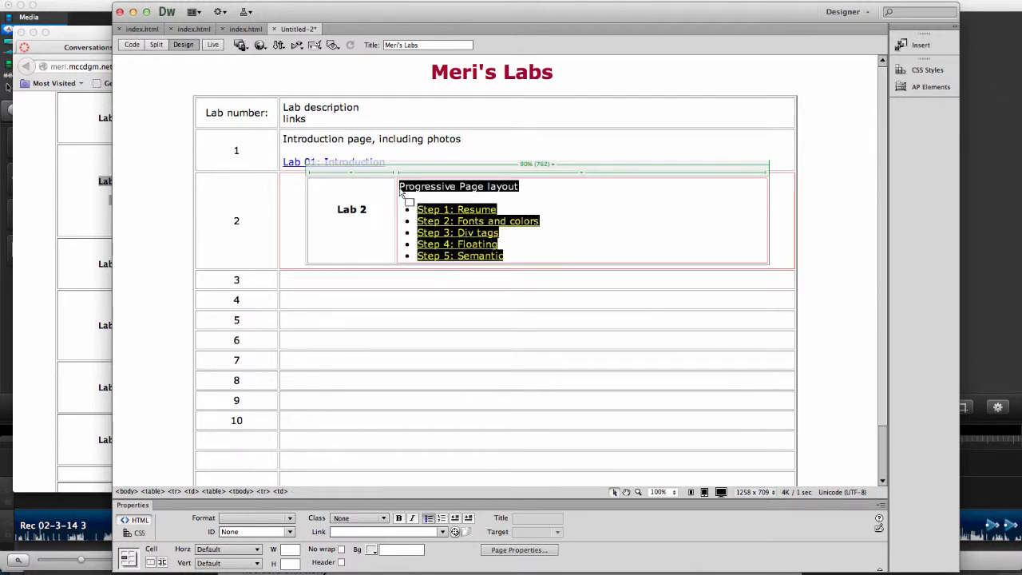
Step: Select the pasted Lab 2 content in row 2's nested table to remove it
click(302, 199)
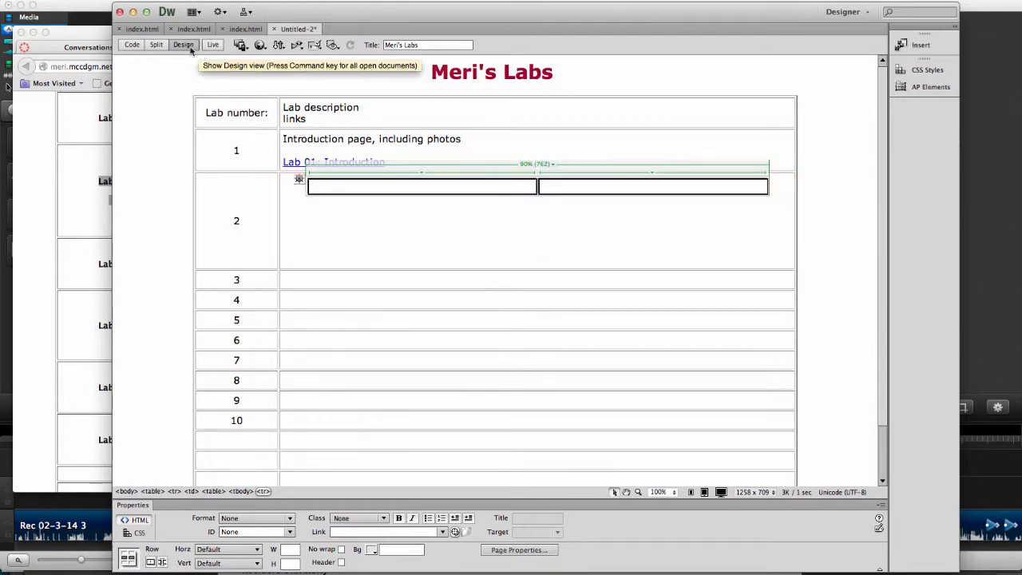
Step: In Code view, replace row 2's nested table markup with the Progressive Page layout text and step list
click(156, 45)
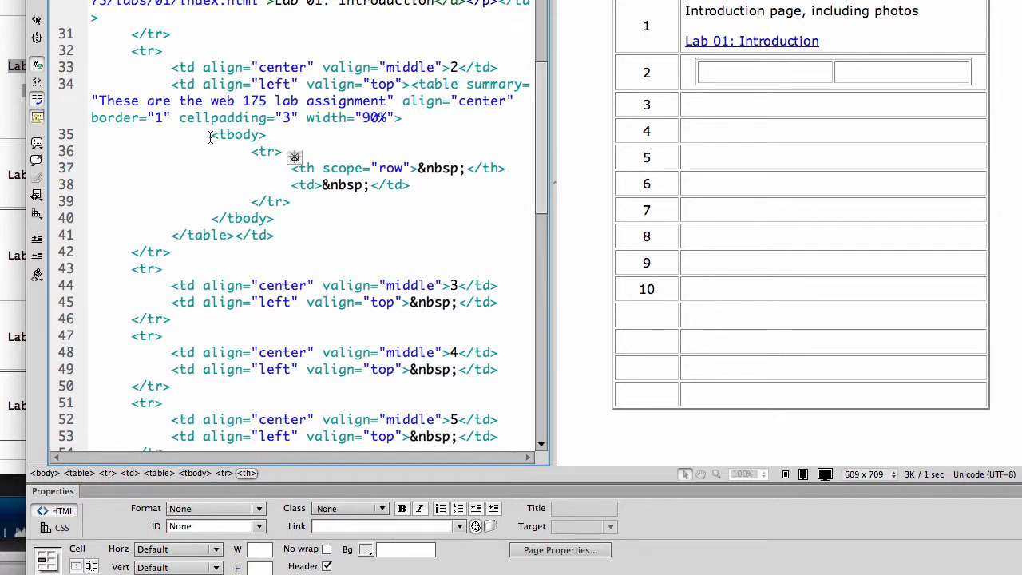
click(281, 150)
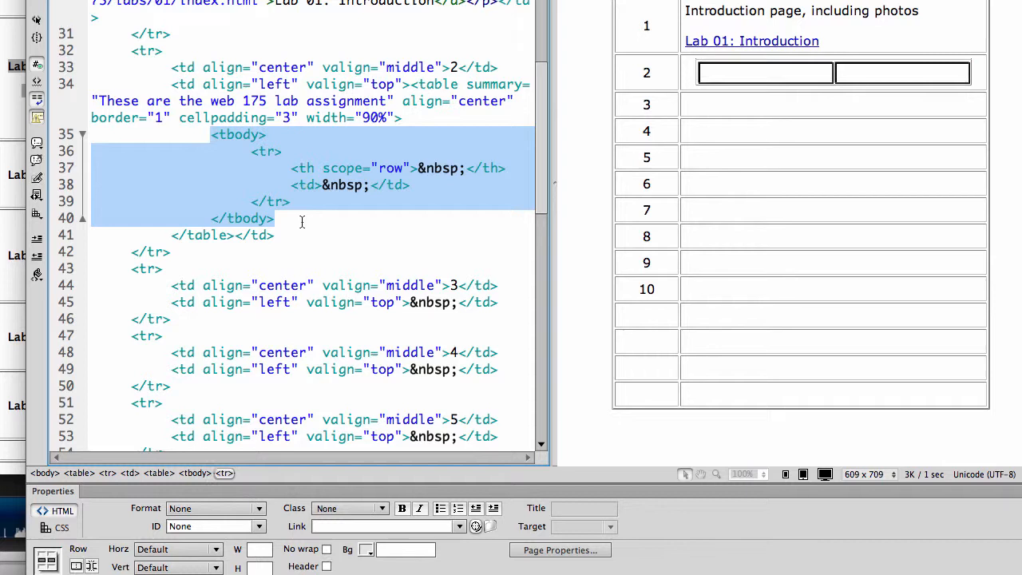
mouse_move(294, 166)
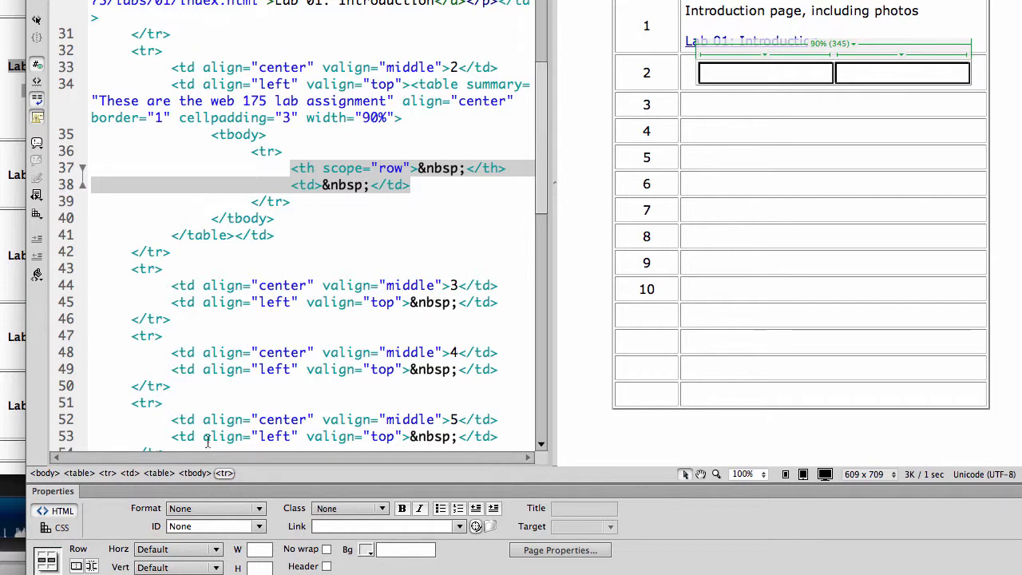
click(158, 473)
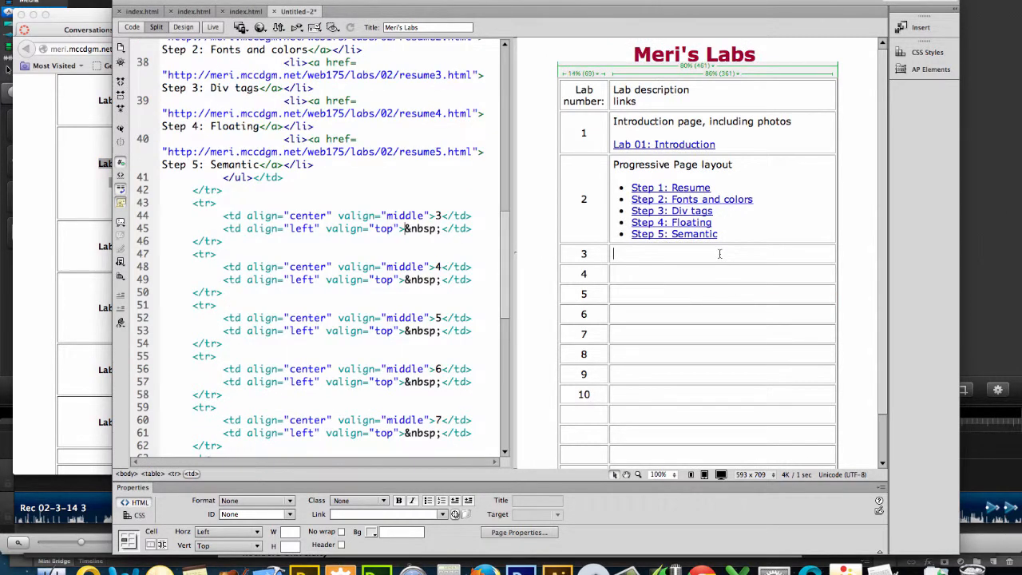
Step: Enter the table based layout description and 'Lab 03: Table Based Layout' in row 3
text(Creating a web page with a table based layout)
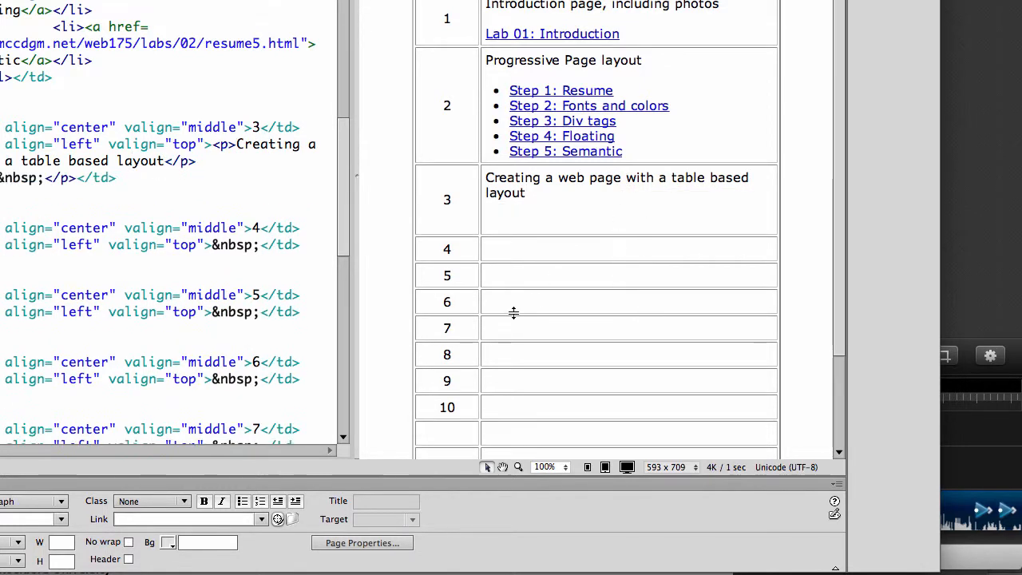
mouse_move(492, 275)
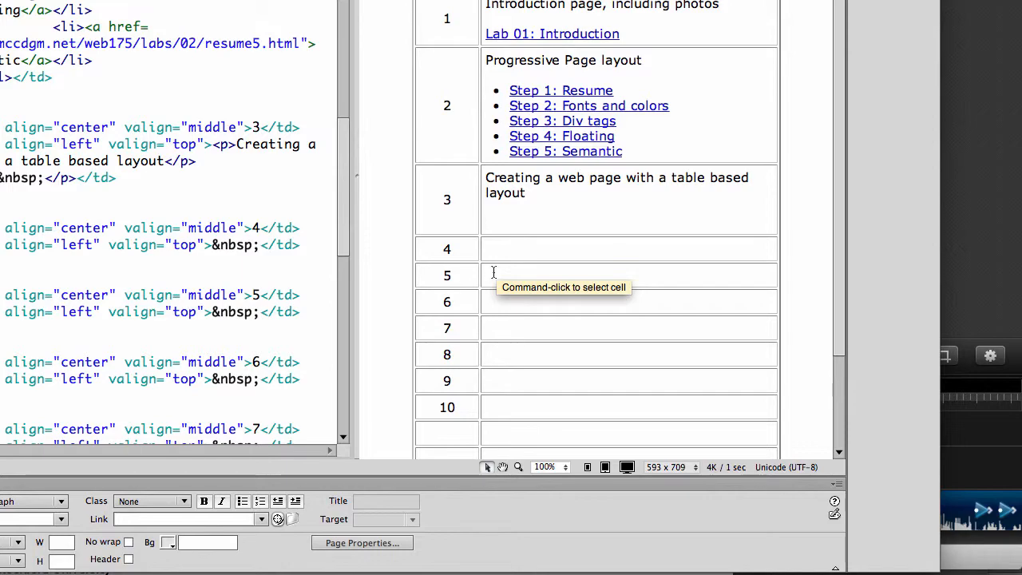
text(Lab 03: Table Based)
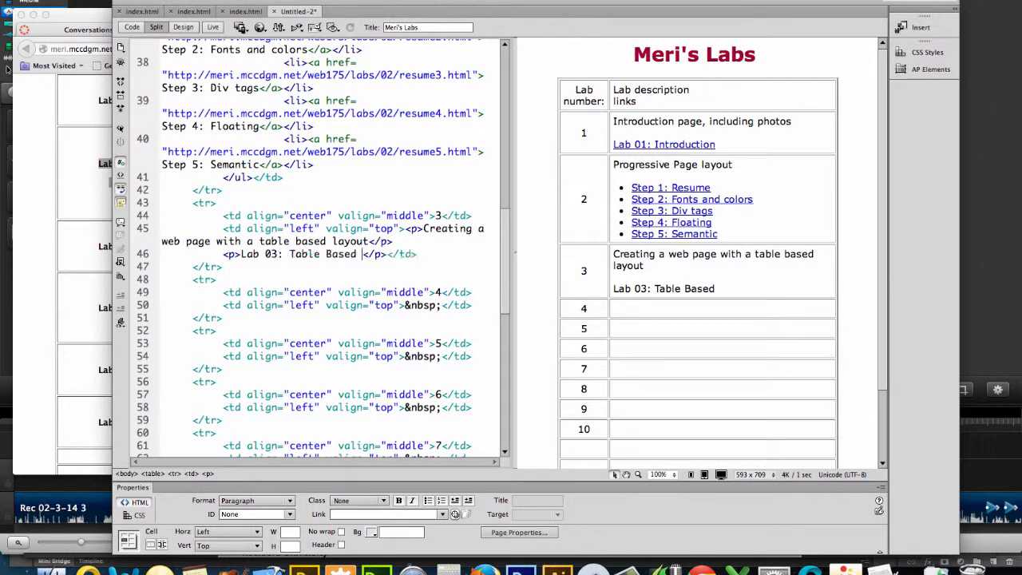
text(Layout)
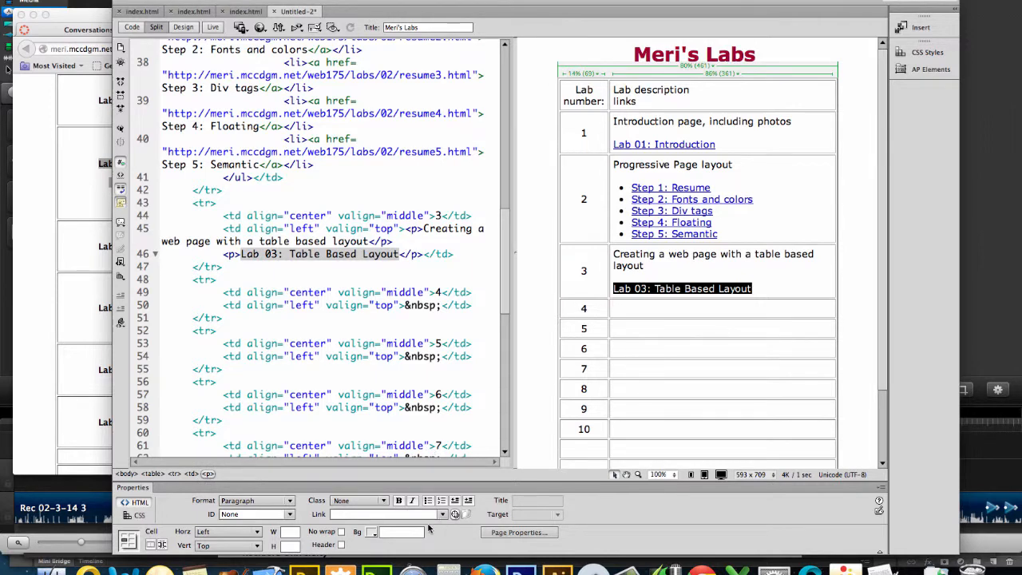
click(455, 514)
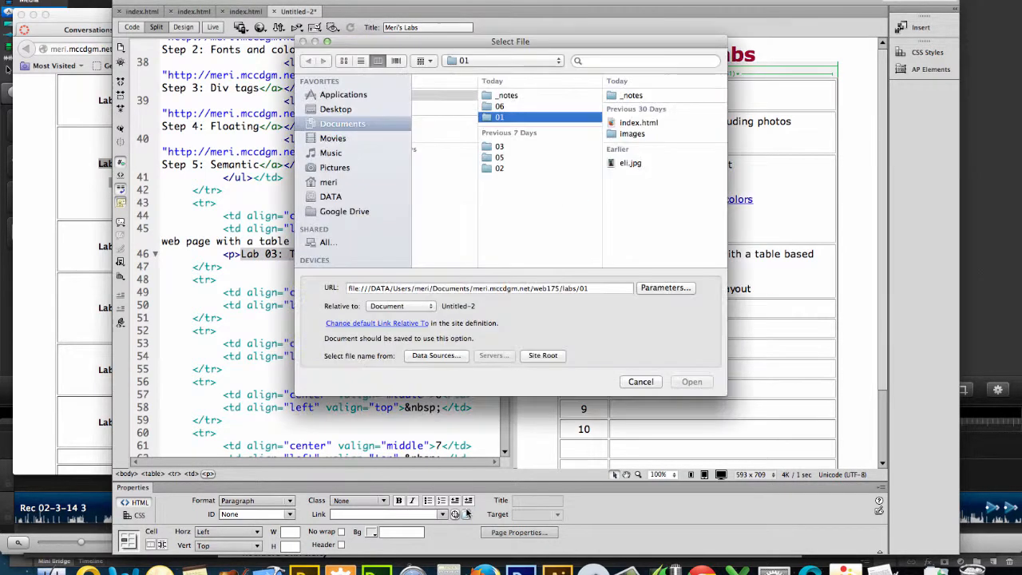
Step: Link the Lab 03 label to labs/03/index.html, accepting the relative-path warning
click(500, 147)
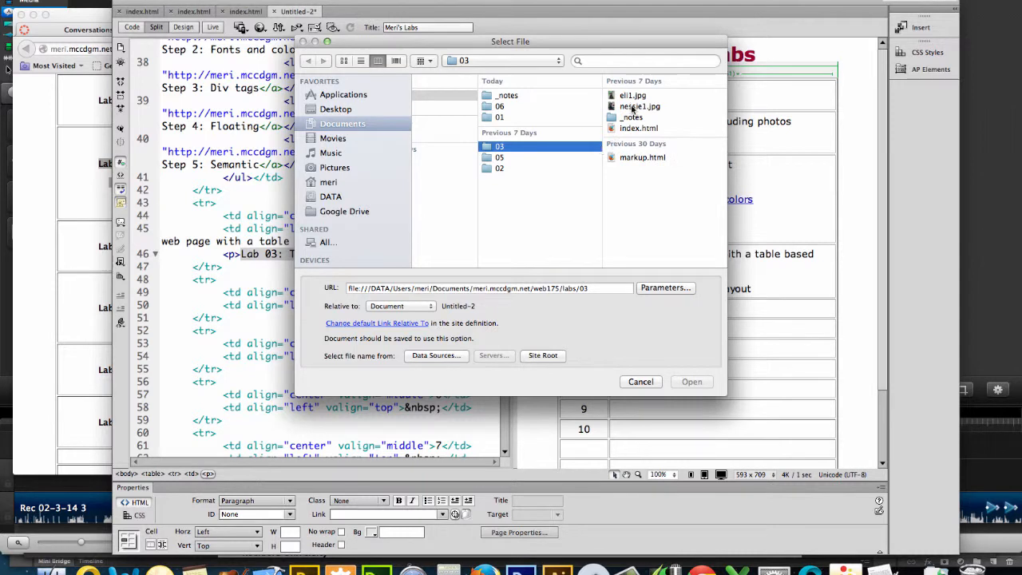
click(639, 128)
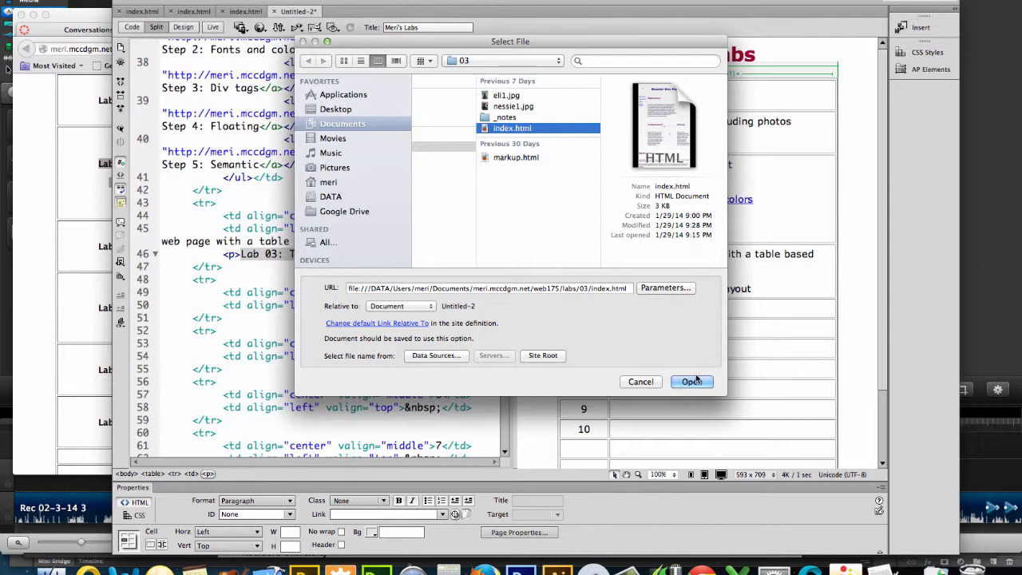
click(692, 381)
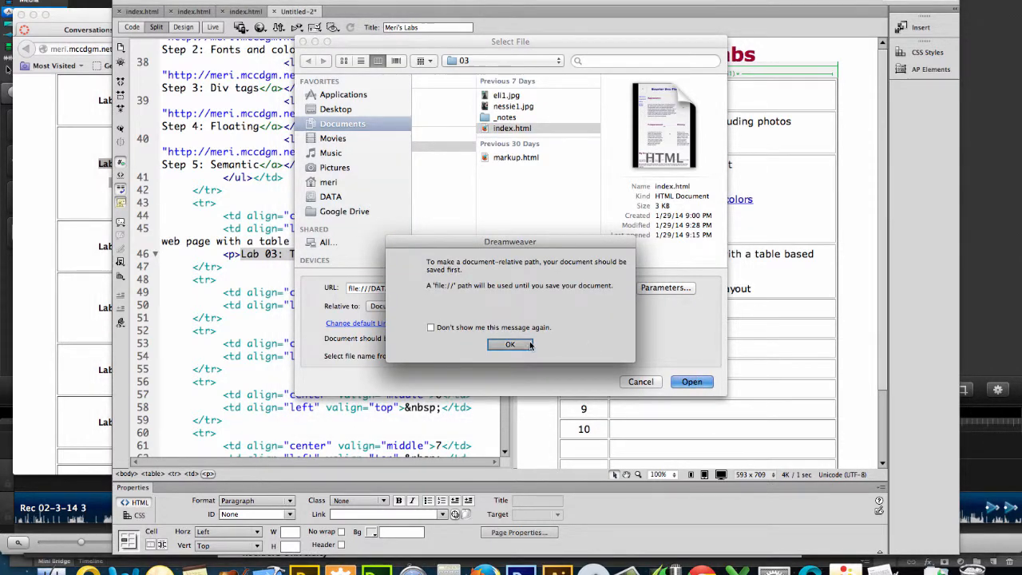
click(509, 345)
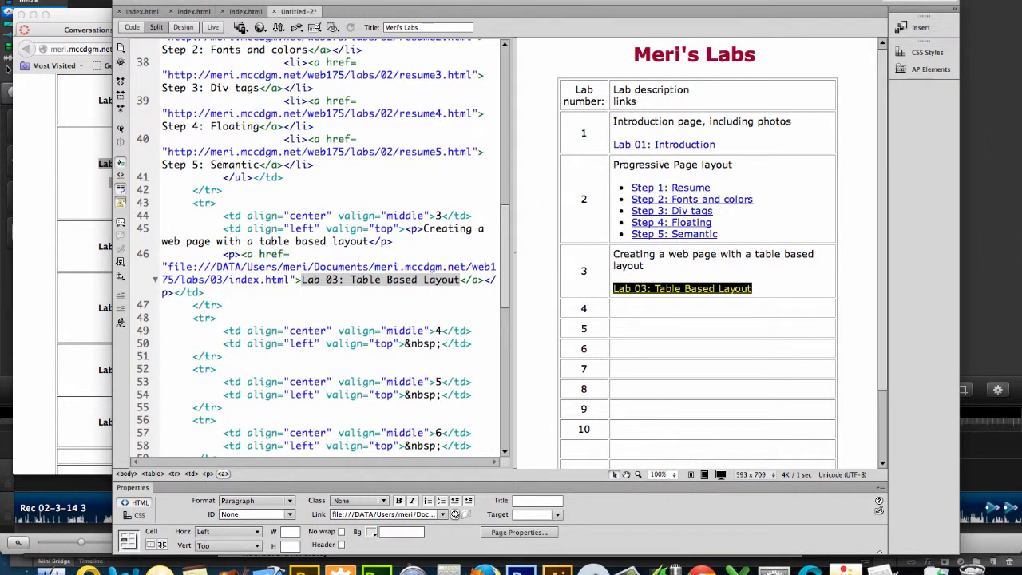
Step: Save the page as index.html in the labs folder via Save As
click(115, 3)
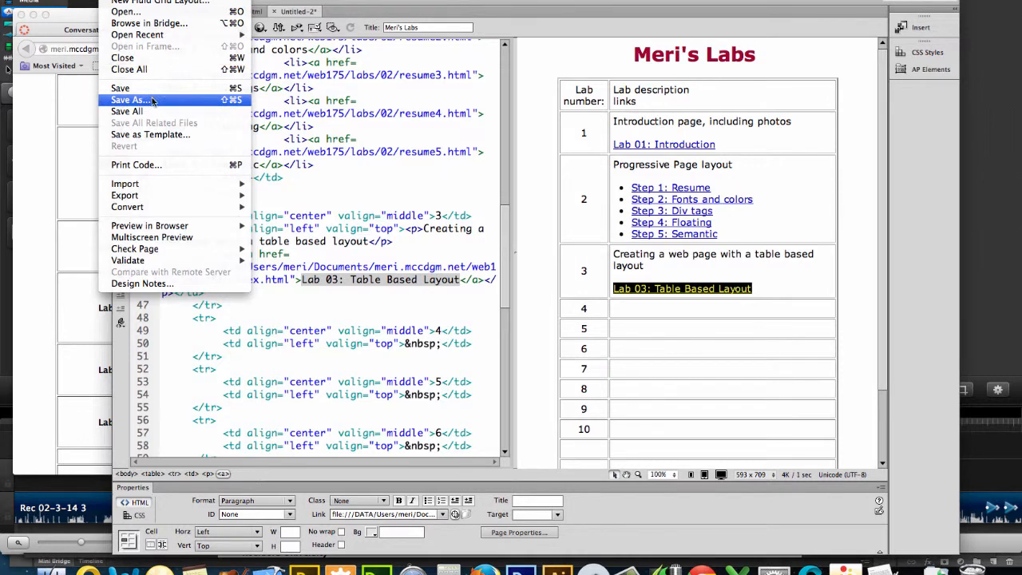
click(131, 99)
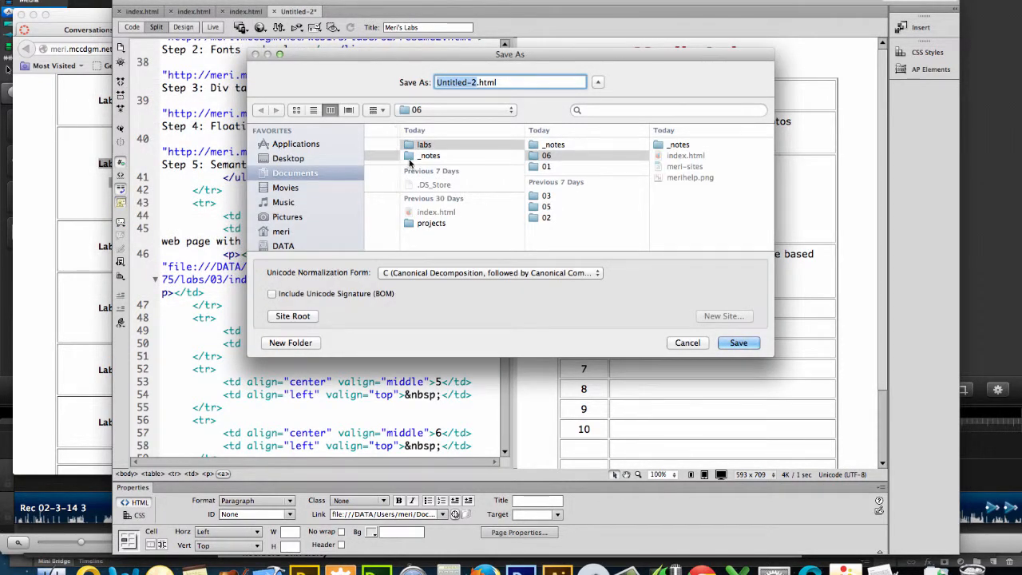
text(al-align: middle; padding- 15px; }nd)
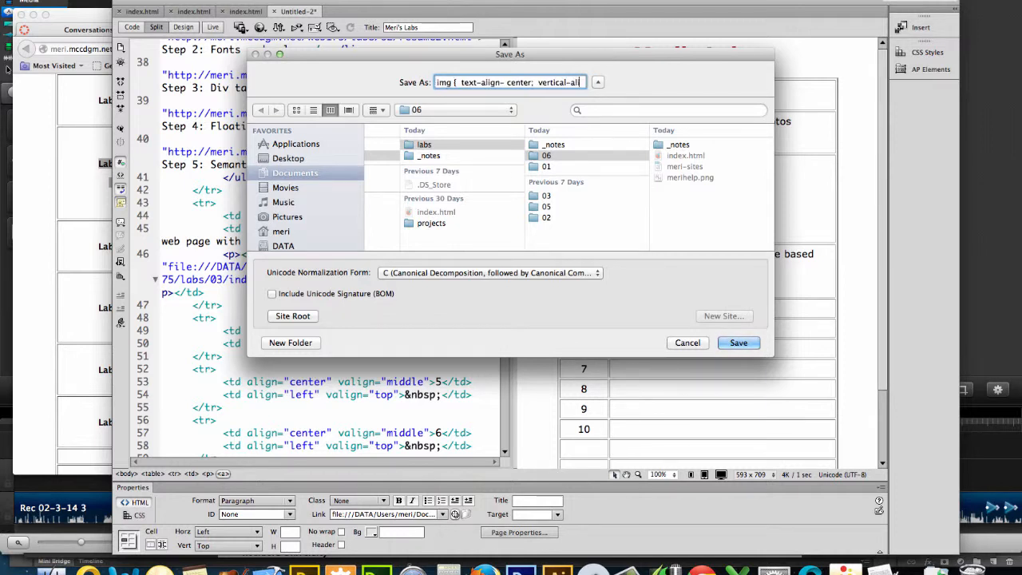
key(backspace)
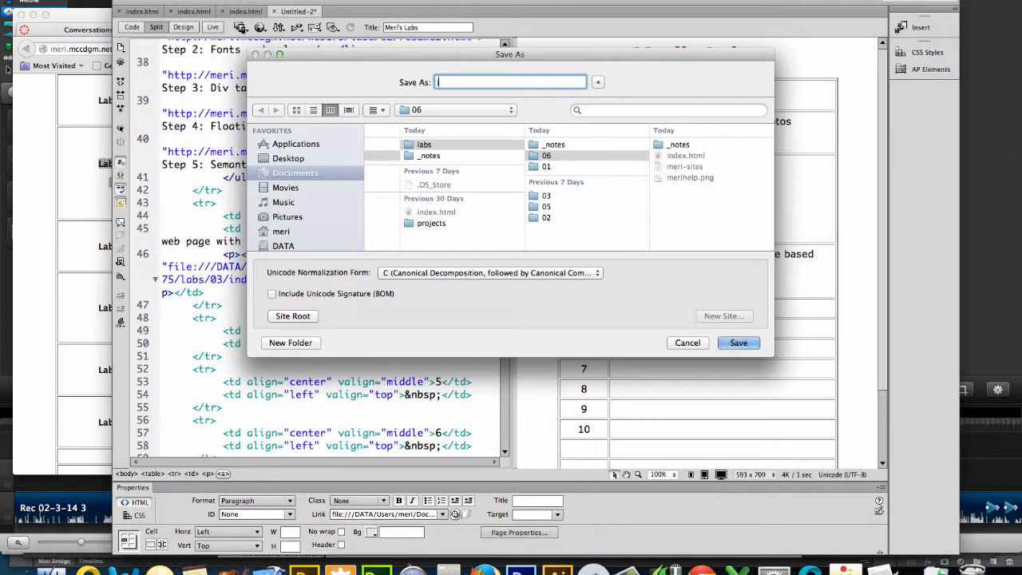
text(index.html)
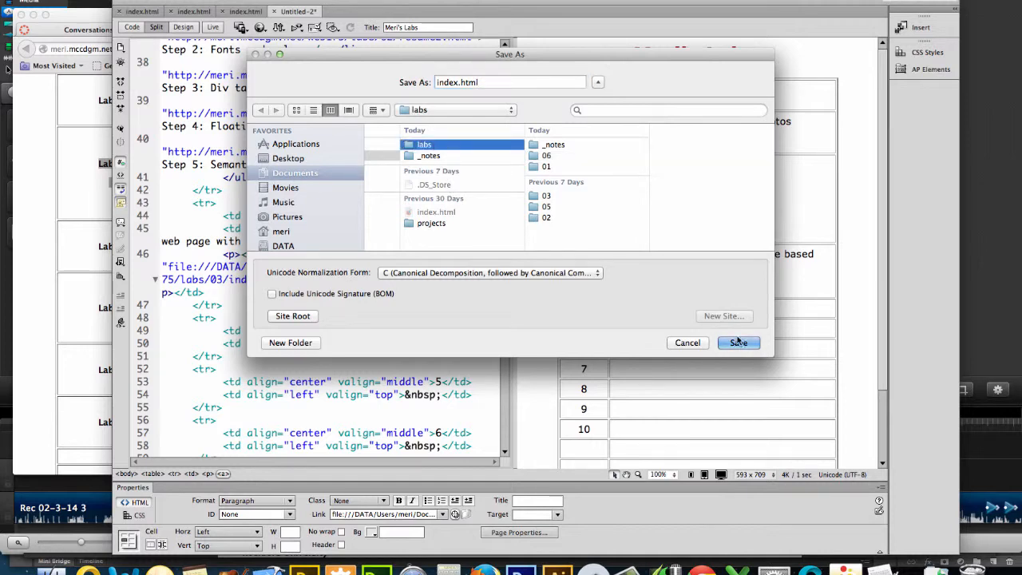
click(738, 342)
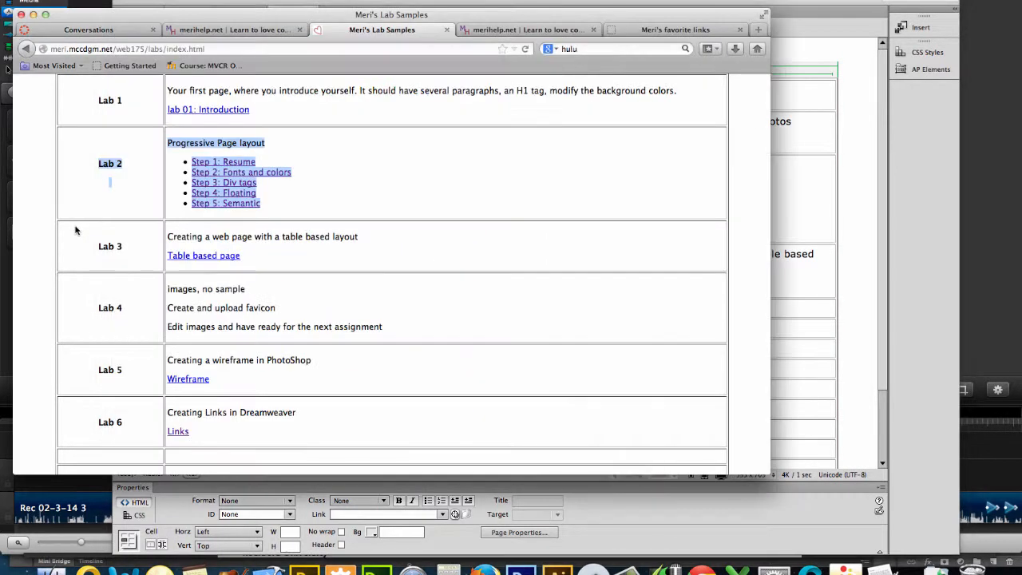
mouse_move(710, 353)
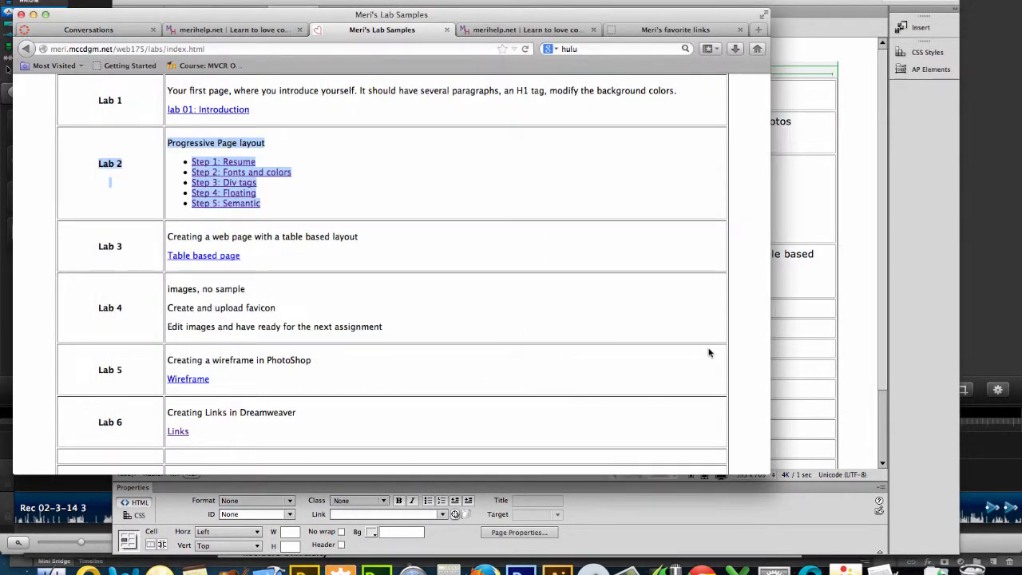
mouse_move(393, 321)
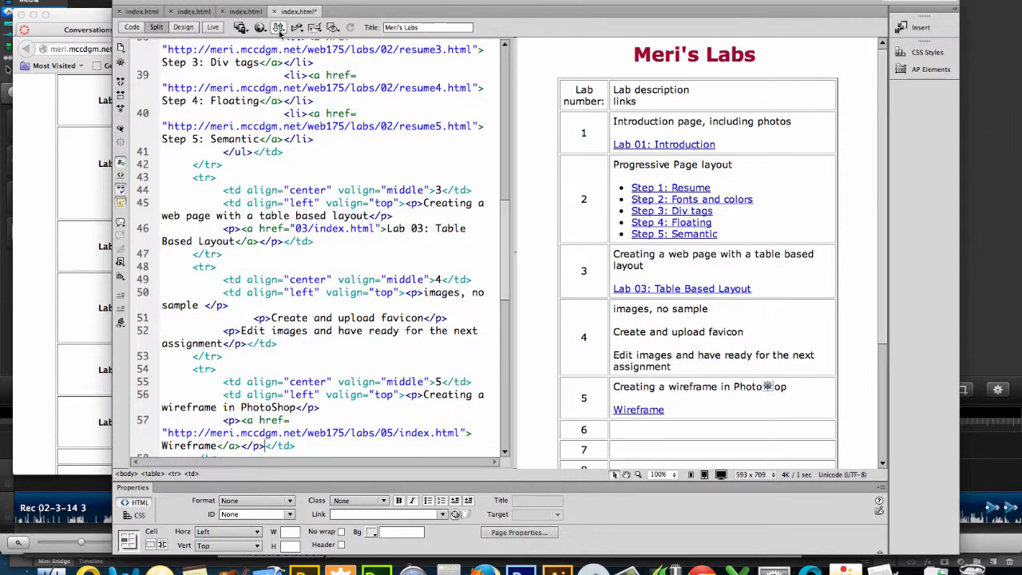
Step: Point row 5's Wireframe link to labs/05/index.html using the Files panel
click(278, 27)
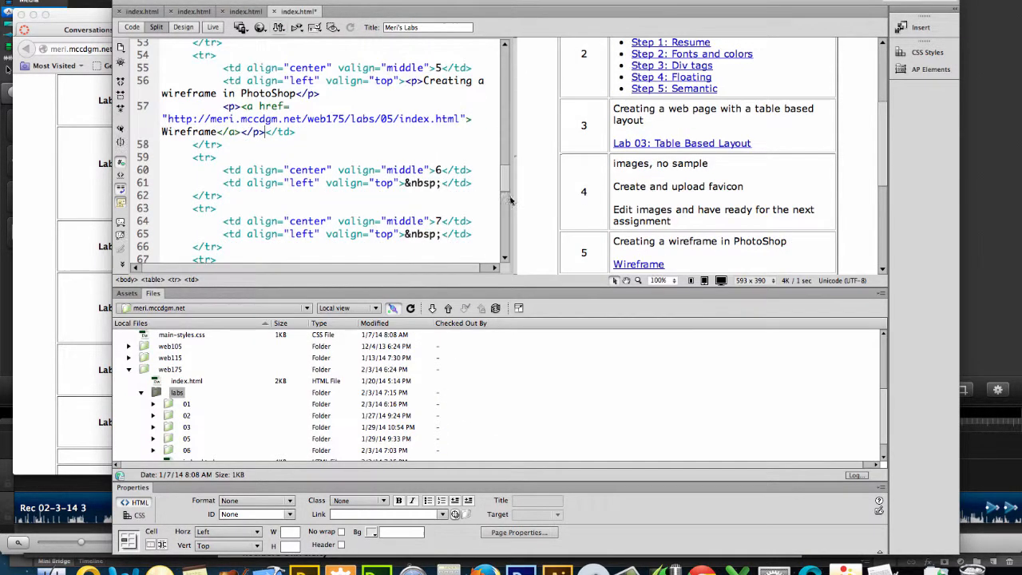
scroll(down, 3)
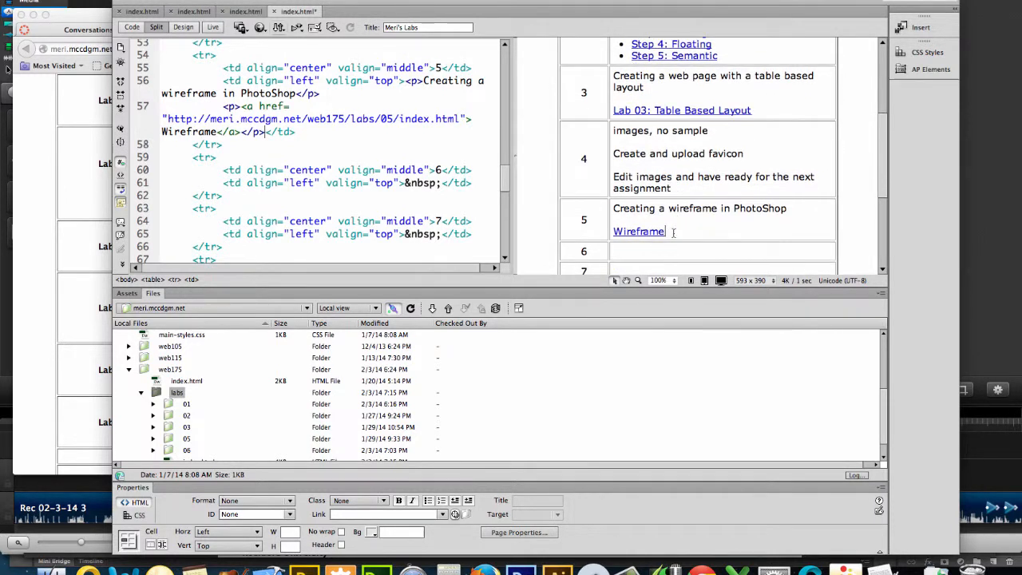
double_click(639, 231)
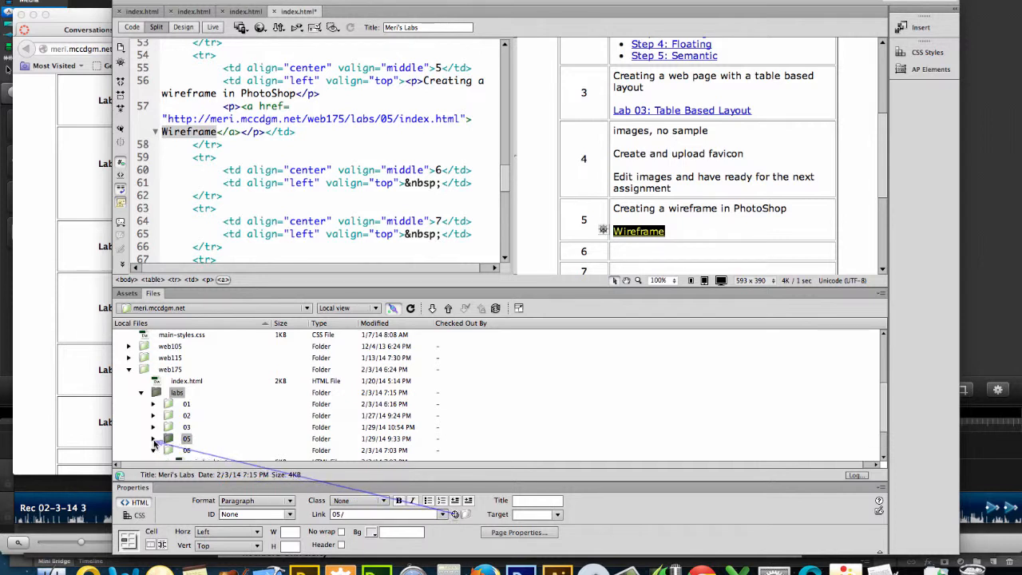
click(154, 438)
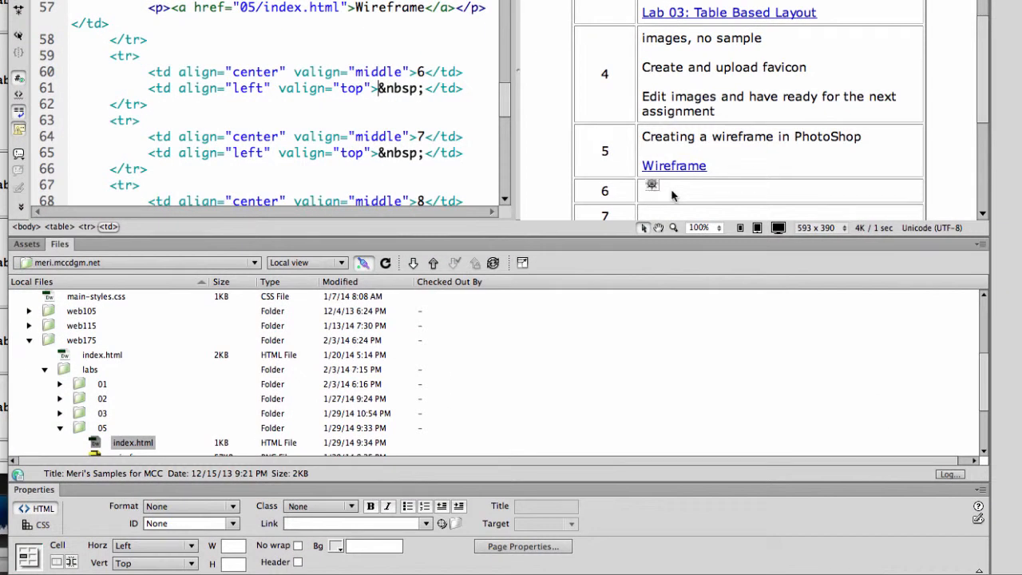
Step: Enter 'Web Fonts and links' and a 'Lab 06: Web Fonts' link to 06/index.html in row 6
text(Web)
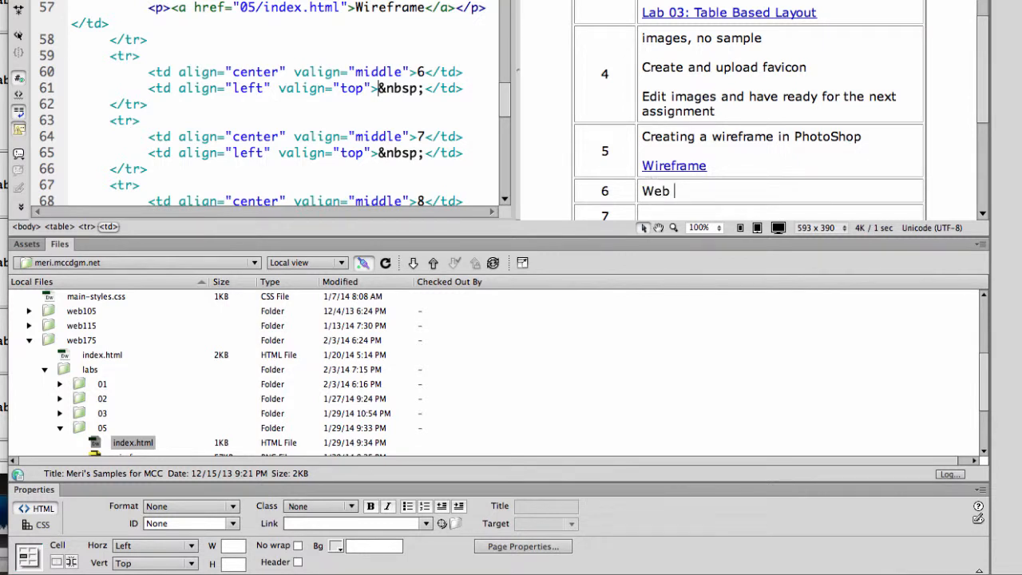
text(Fonts and links)
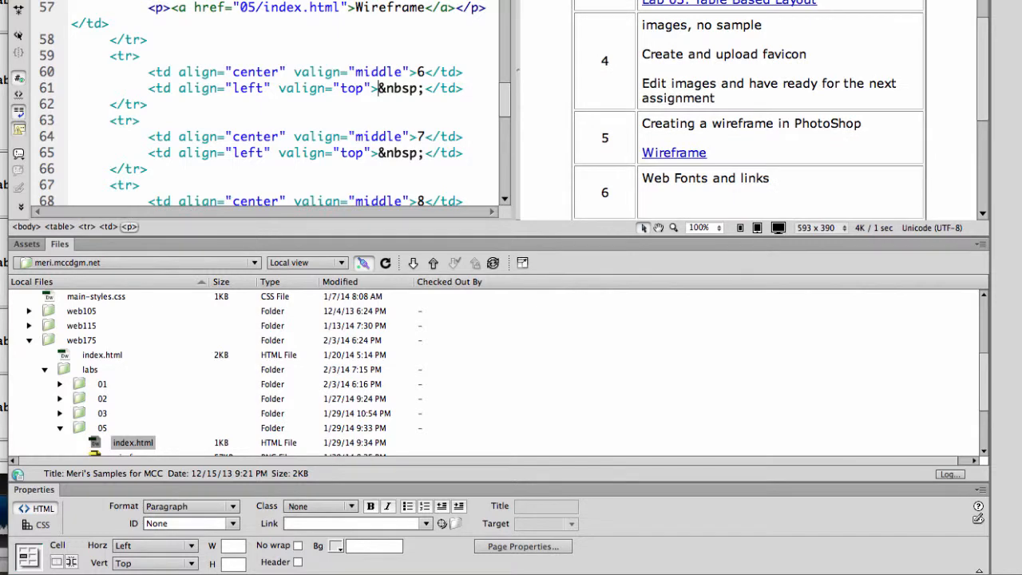
text(Web Fonts and links)
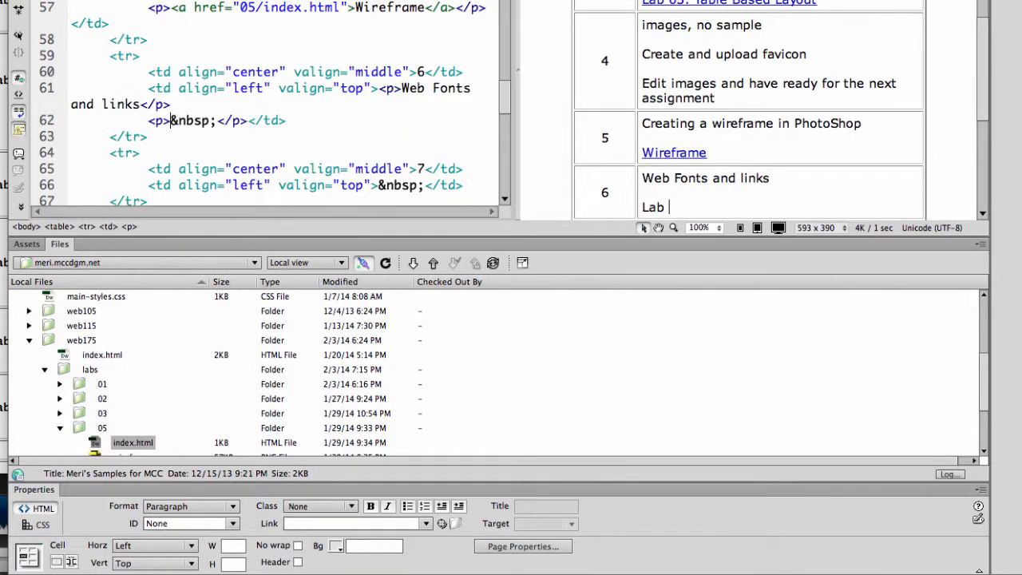
text(06: Web Fonts)
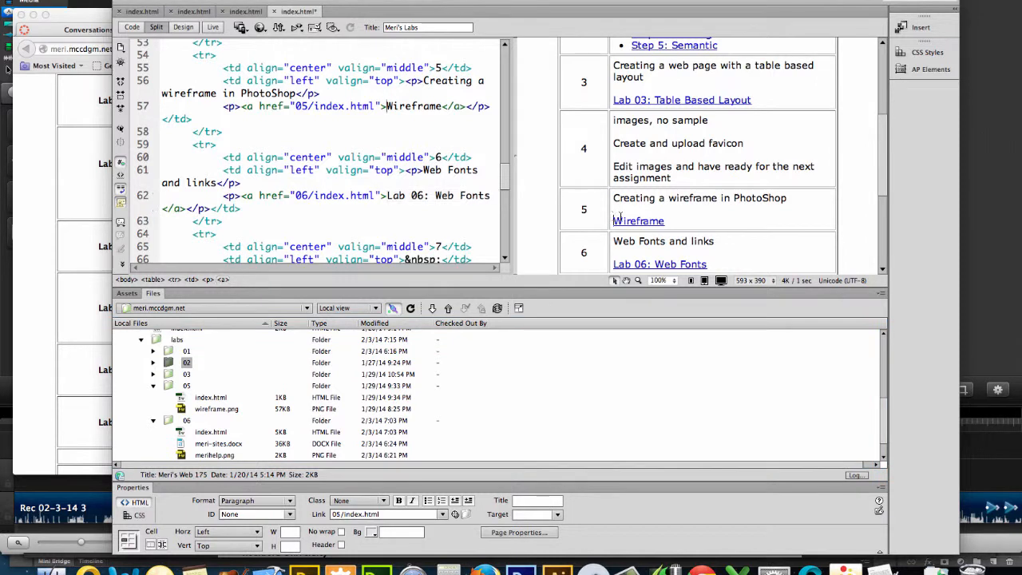
Step: Rename row 5's Wireframe link text to 'Lab 05: Wireframe'
double_click(639, 220)
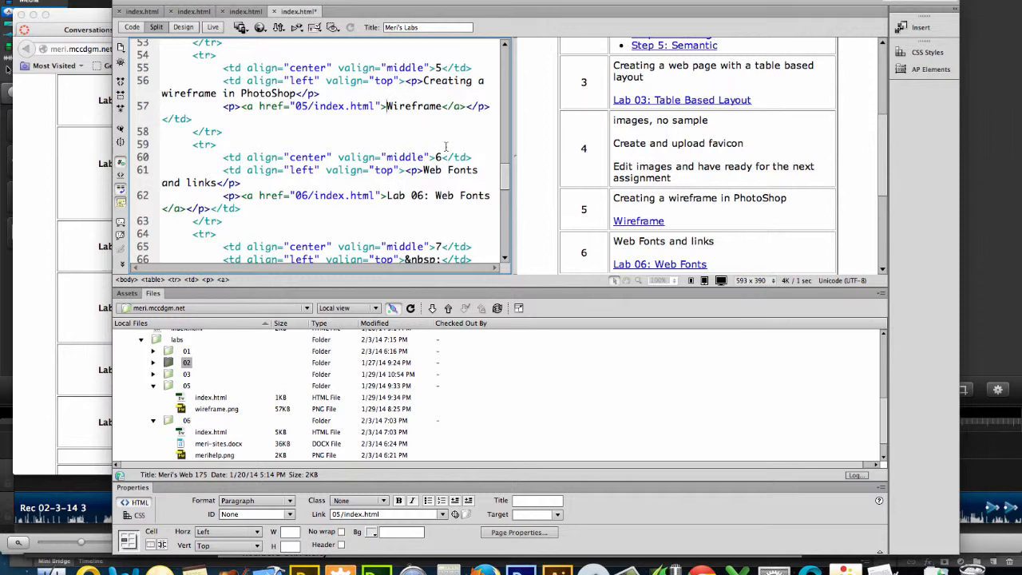
text(Lab 05:)
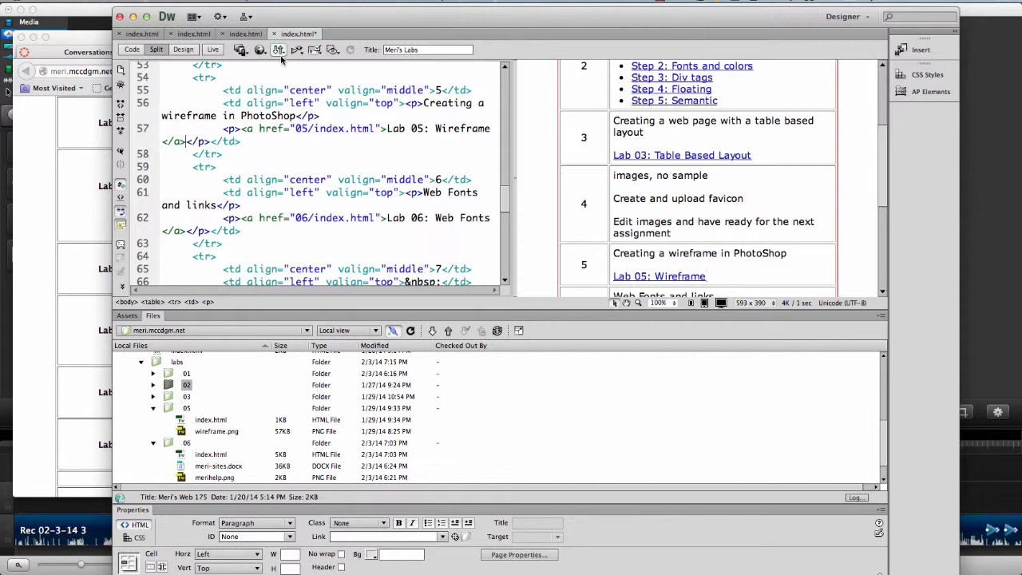
Step: Put the labs index page to the server, including its dependent files
click(278, 50)
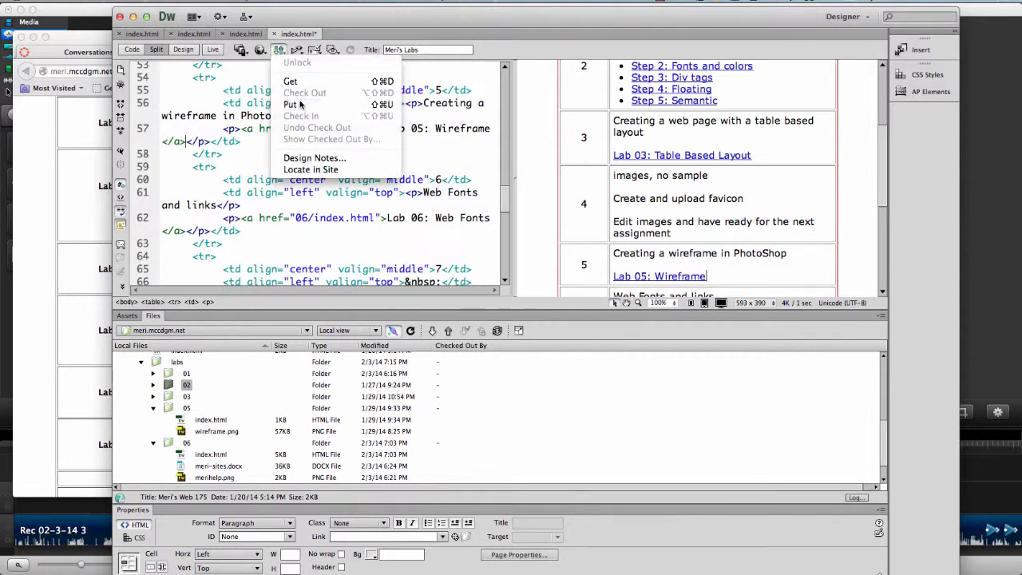
click(290, 106)
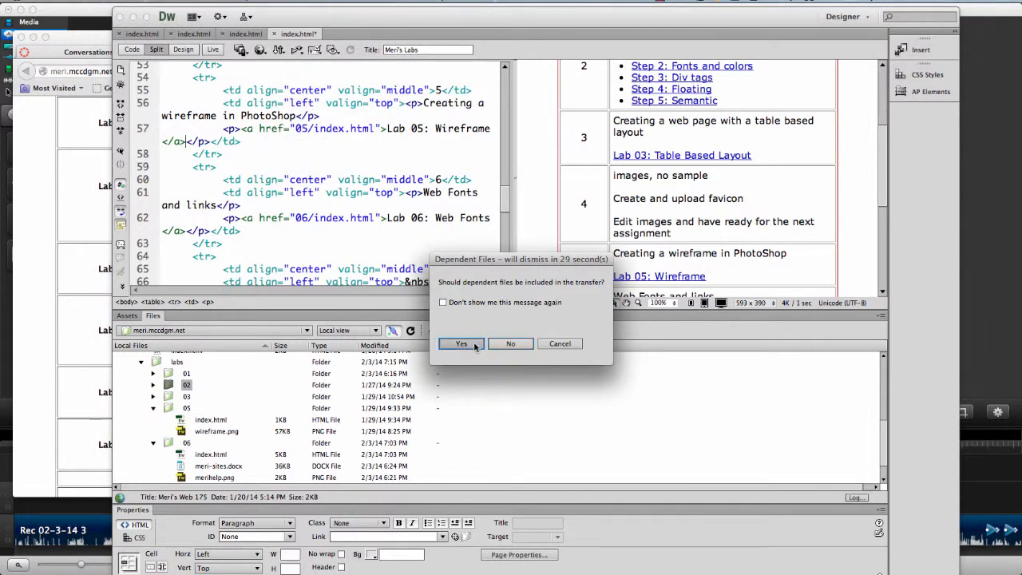
click(460, 344)
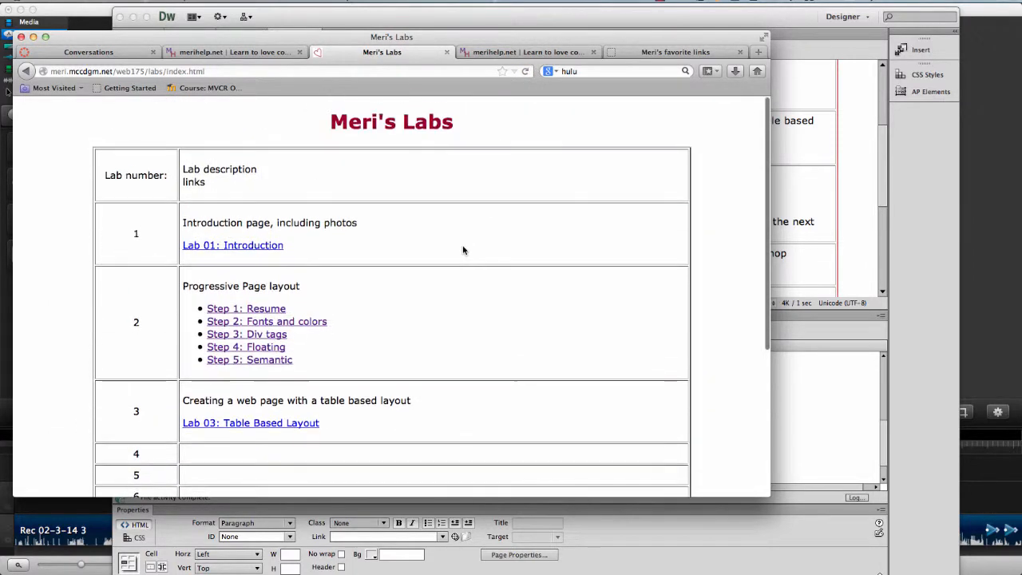
scroll(down, 3)
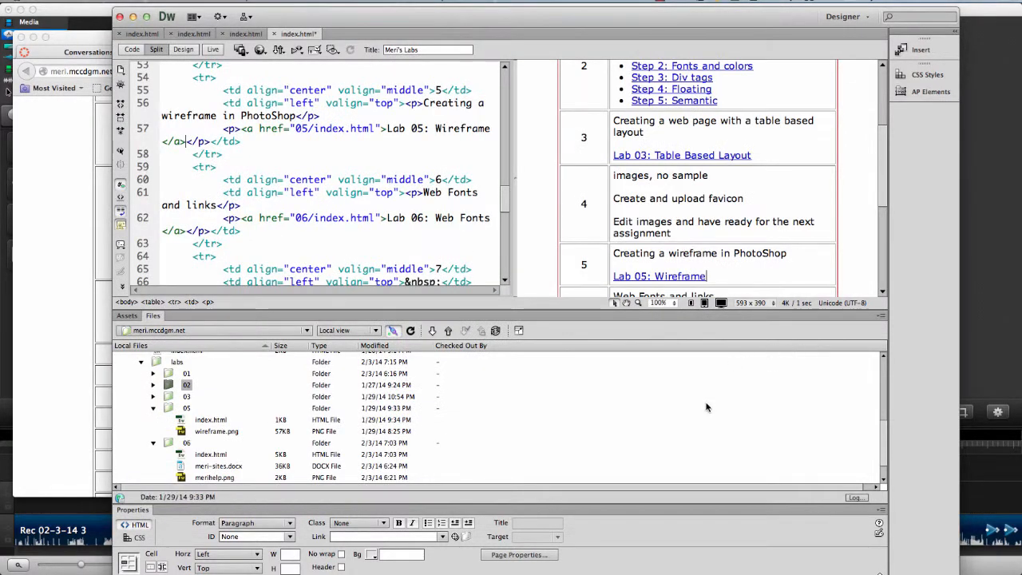
scroll(down, 3)
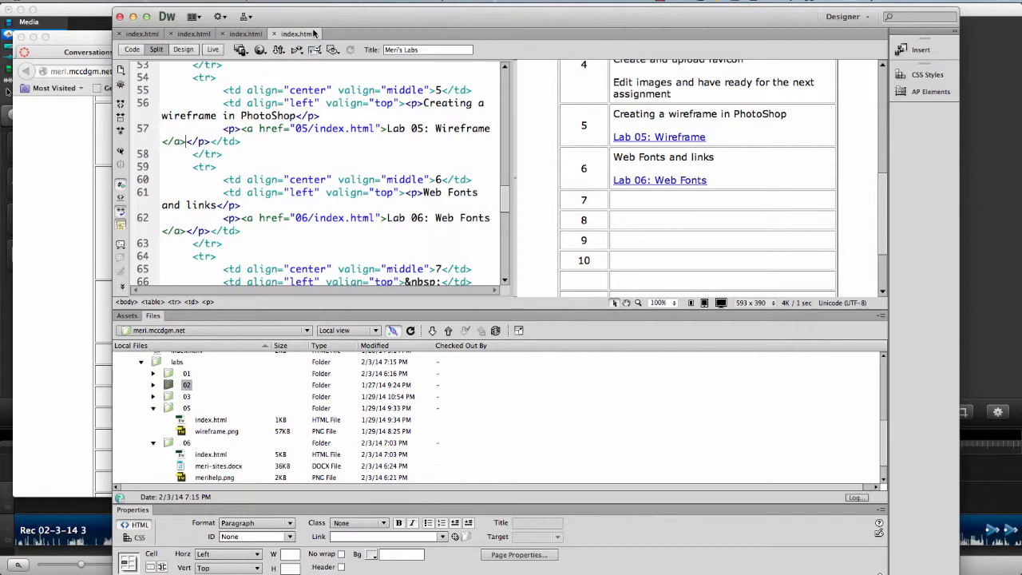
click(135, 16)
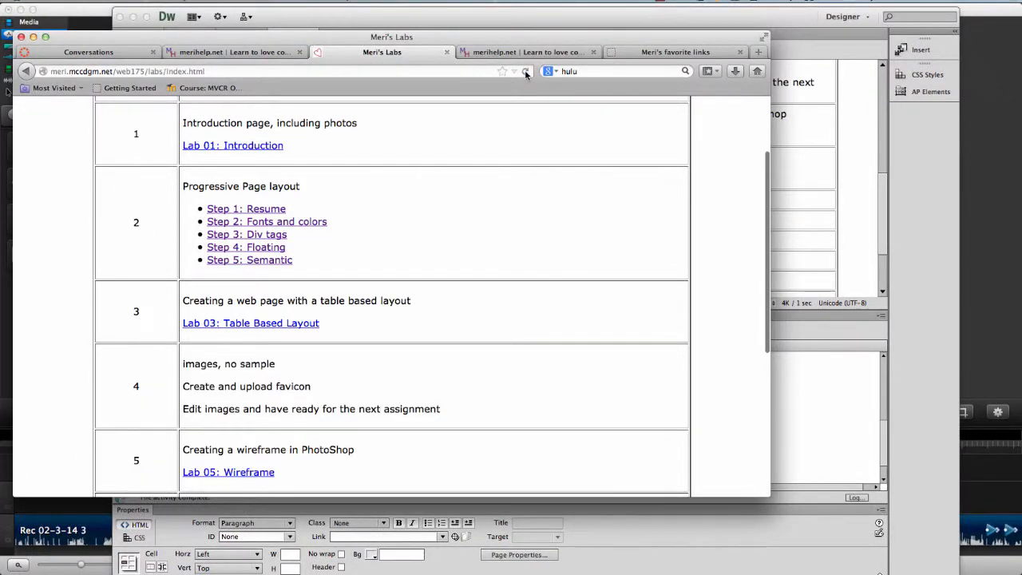
Step: Scroll through the refreshed Meri's Labs page to see rows 1–6 with Lab 06: Web Fonts
scroll(up, 3)
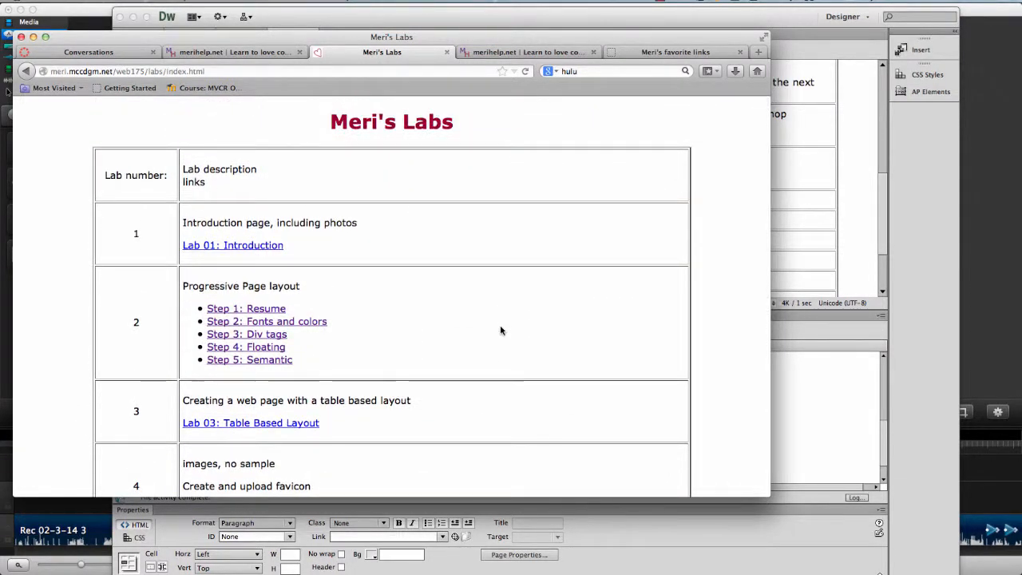
scroll(down, 3)
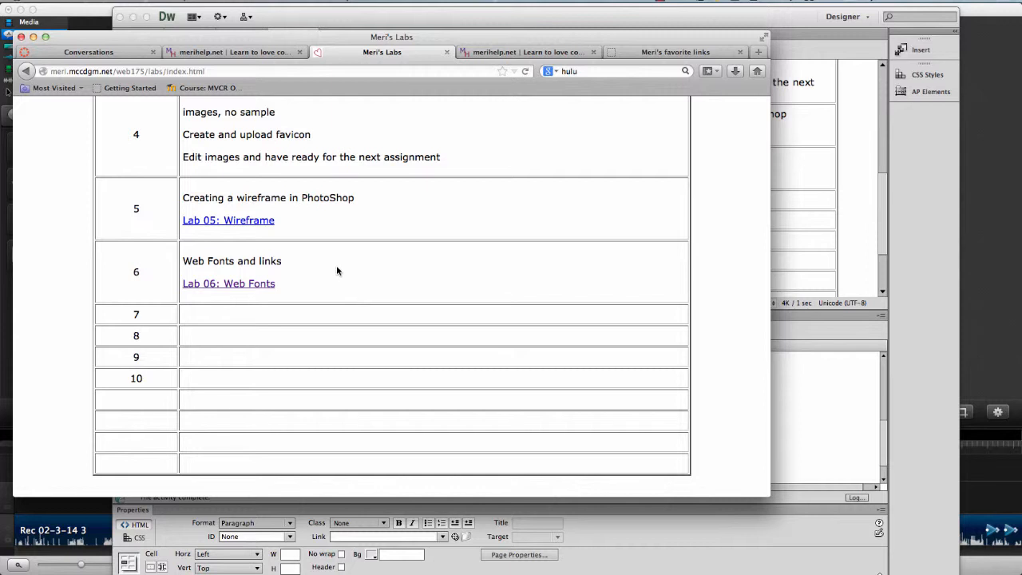
mouse_move(301, 112)
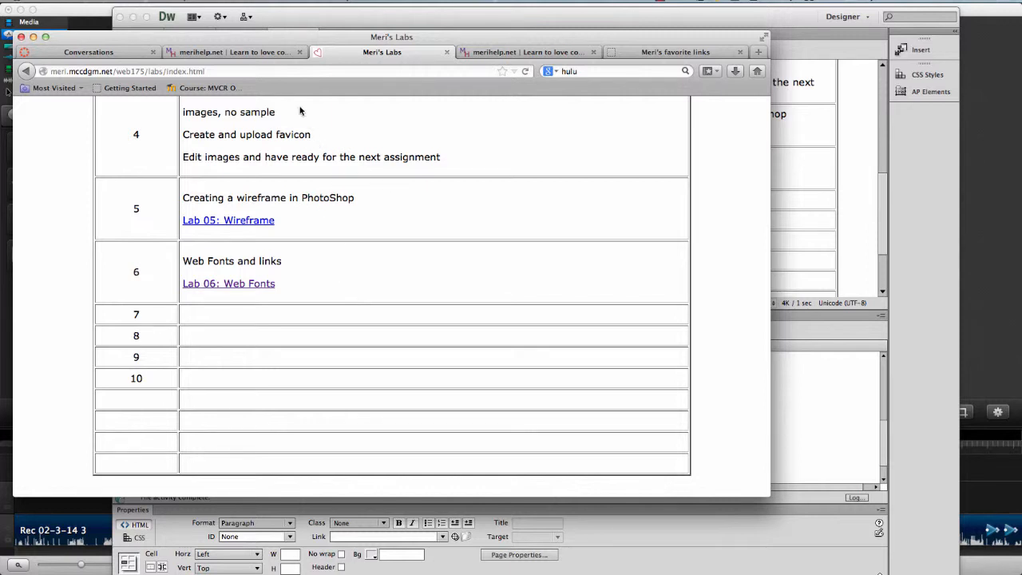